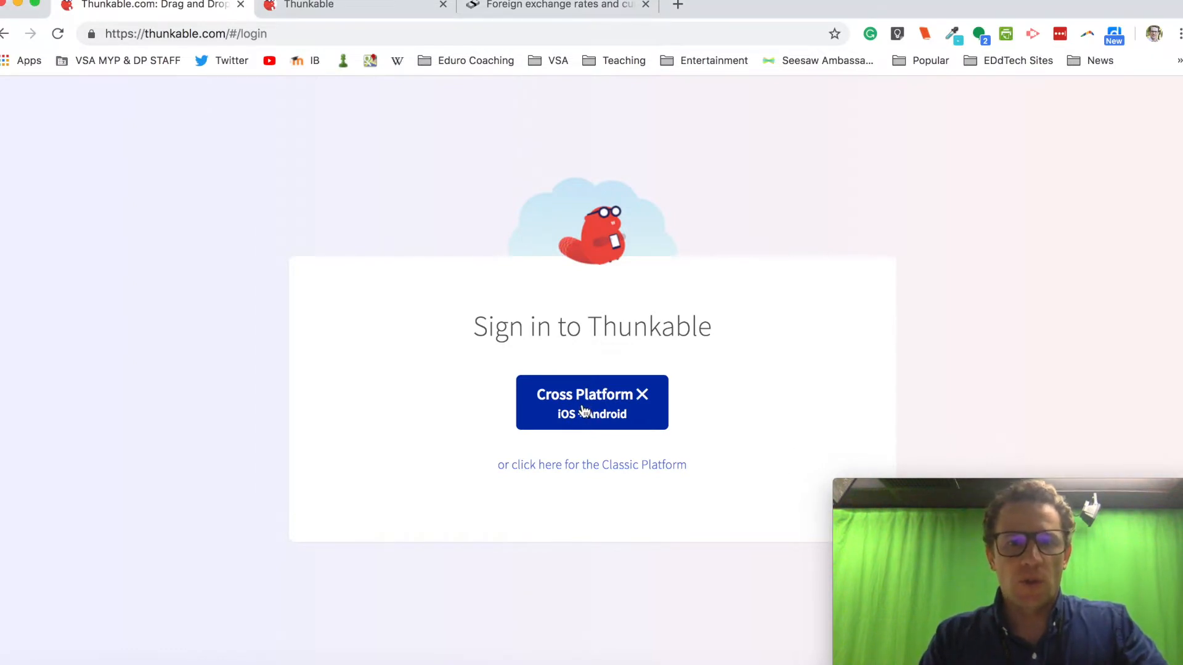
Step: Choose the cross-platform builder, sign in with Google and reach the My Projects dashboard
click(592, 402)
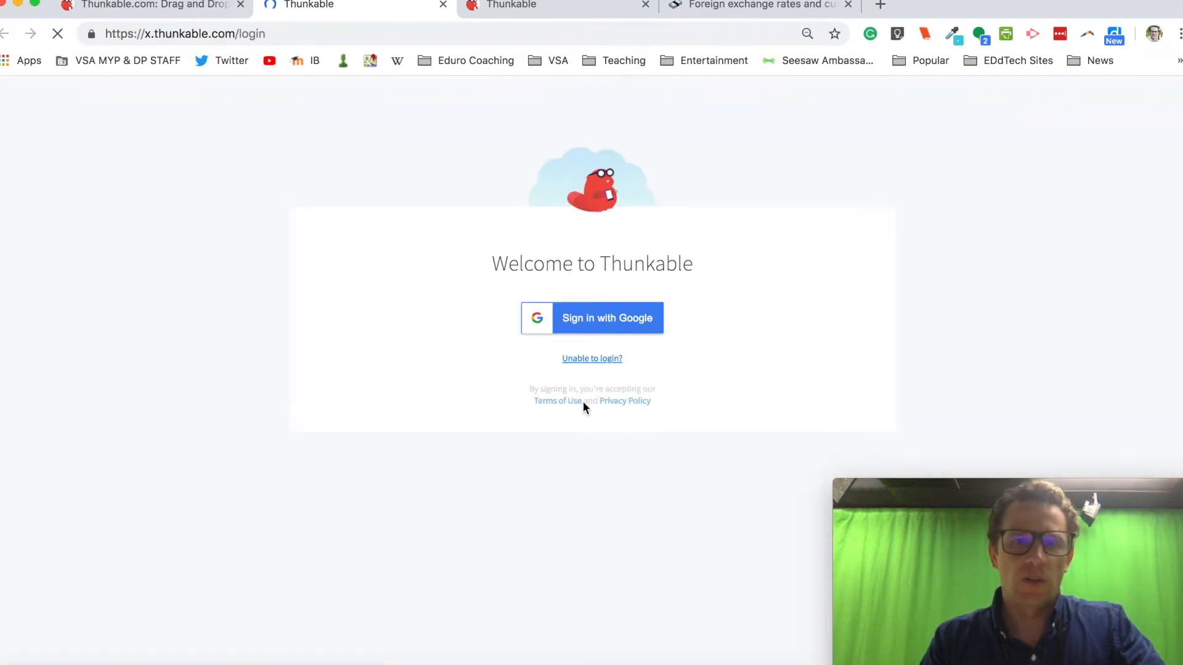
click(606, 318)
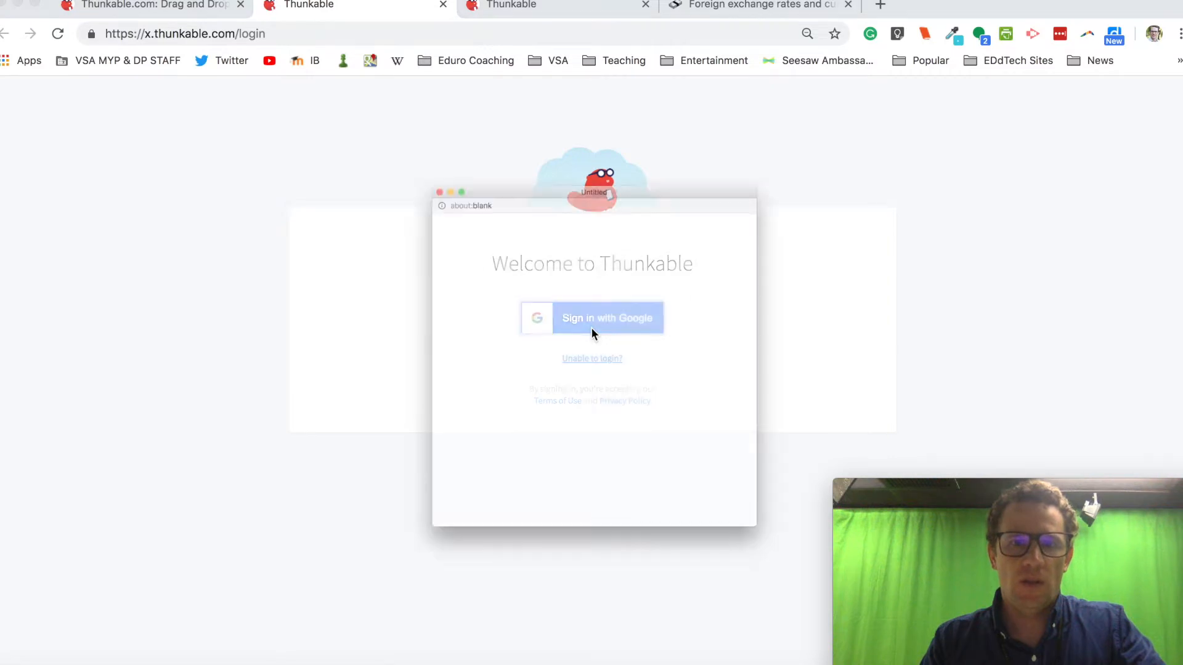
click(608, 318)
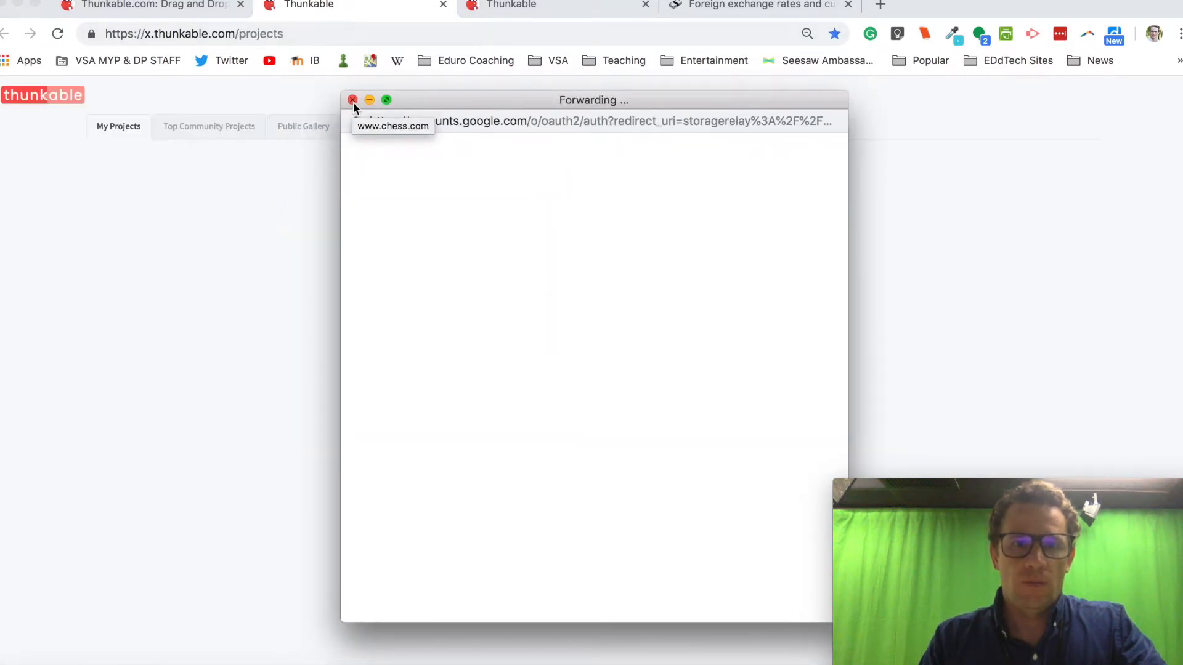
click(352, 100)
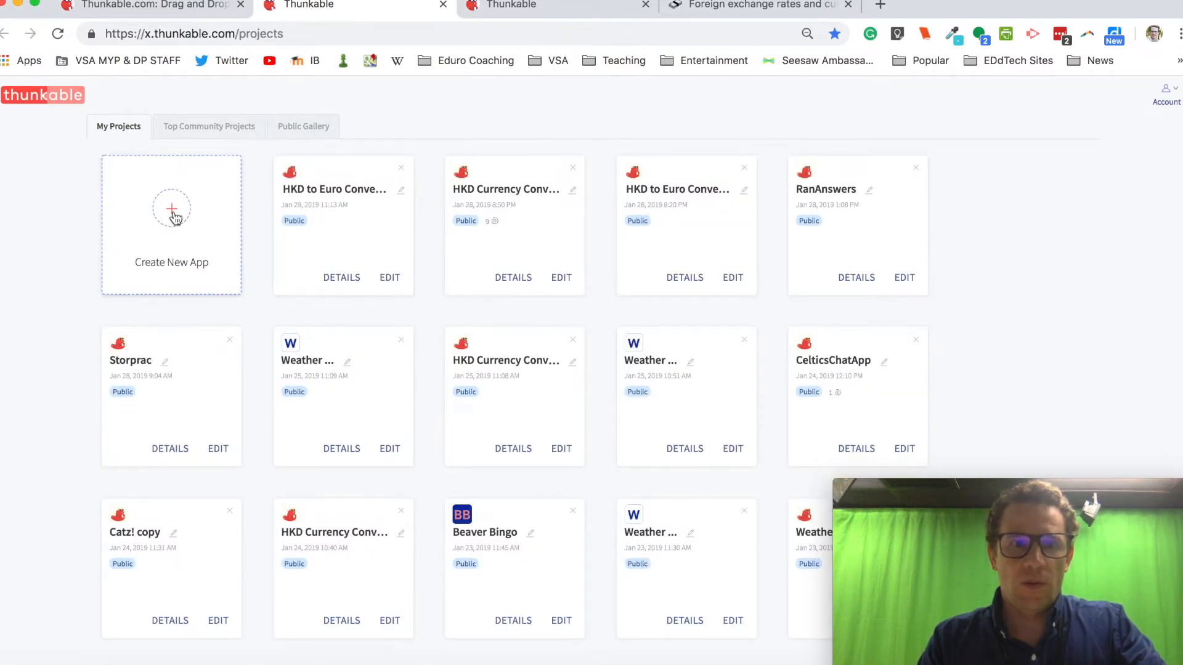
Step: Create a new public app project named 'HKD Converter'
click(171, 208)
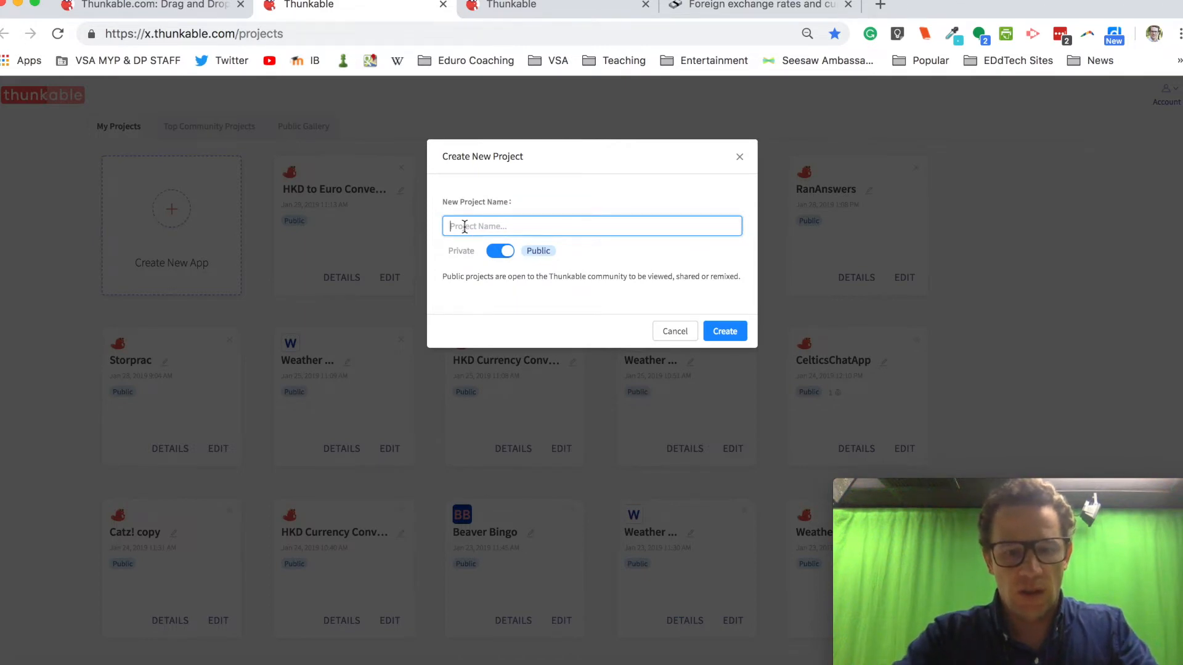
text(HKD C)
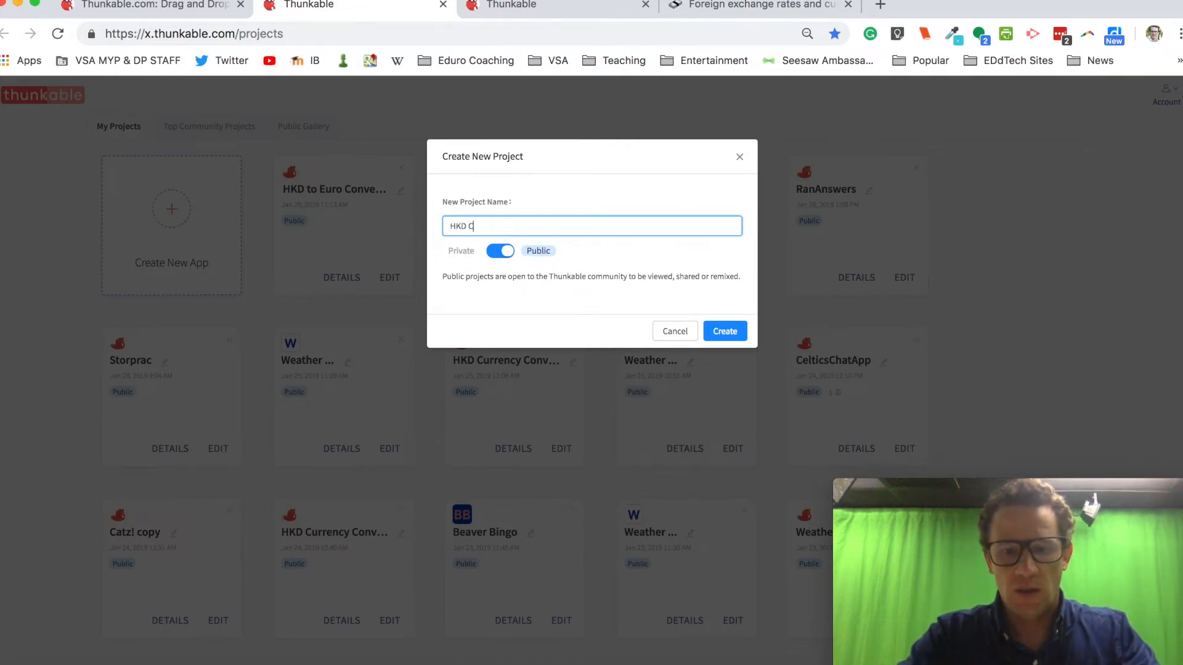
text(onverter)
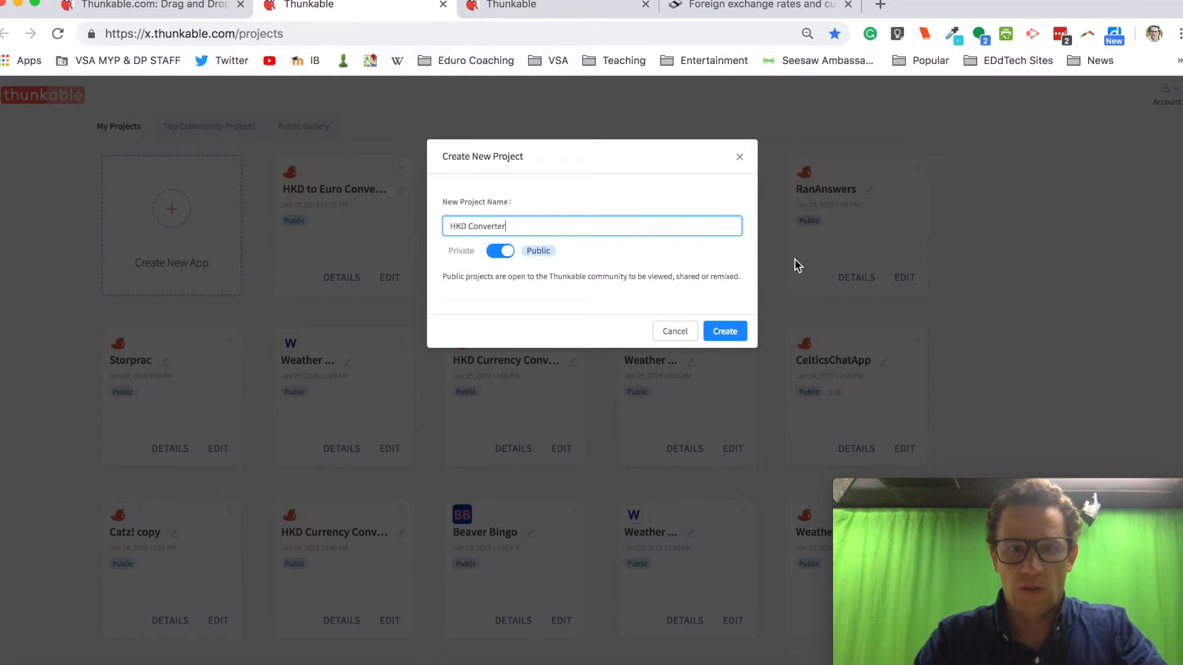
click(723, 331)
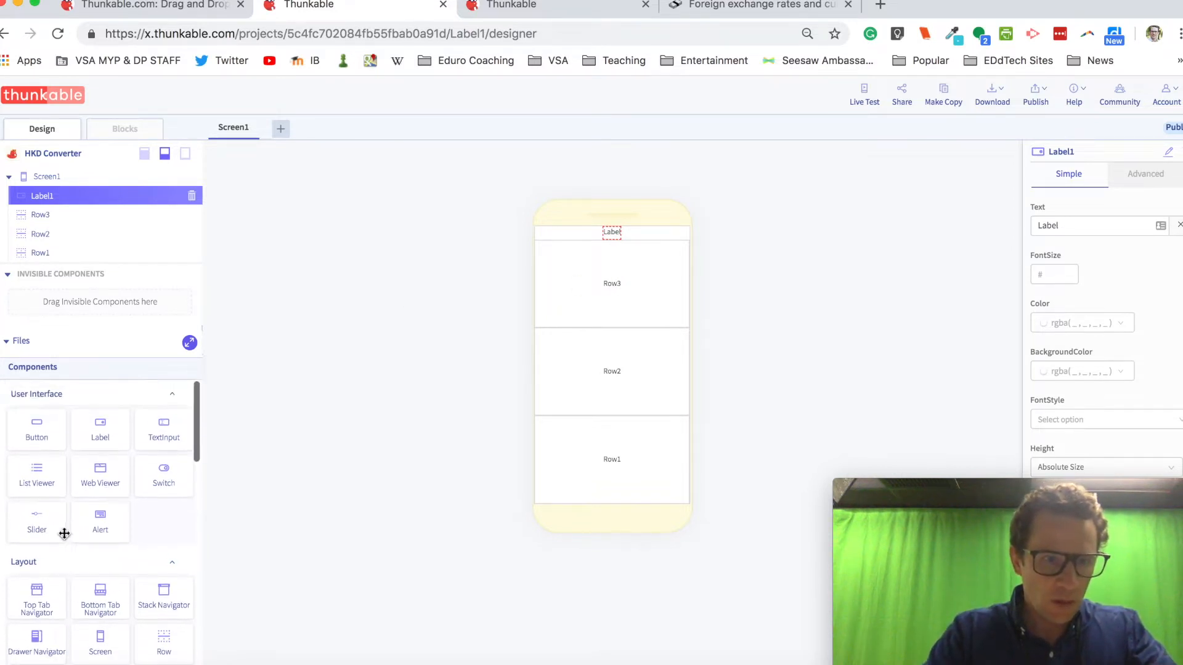
mouse_move(97, 552)
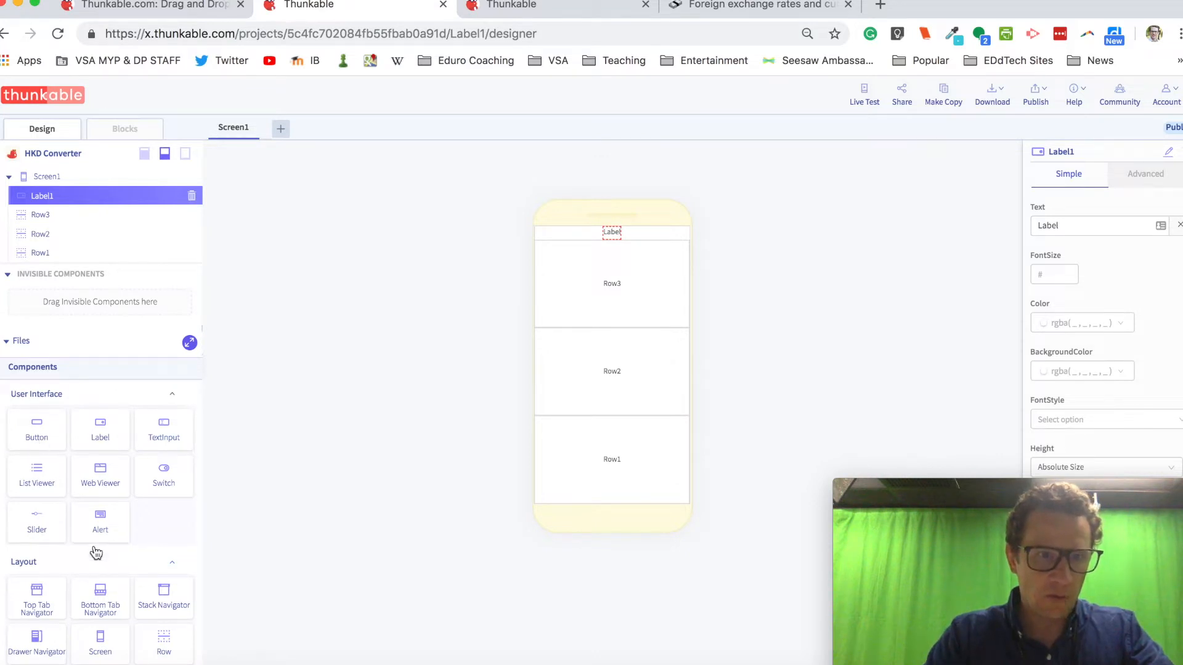
Step: Add a label into Row3, set the top label's text to 'Currency Converter' and rename it TitleLabel1
drag(99, 429, 611, 295)
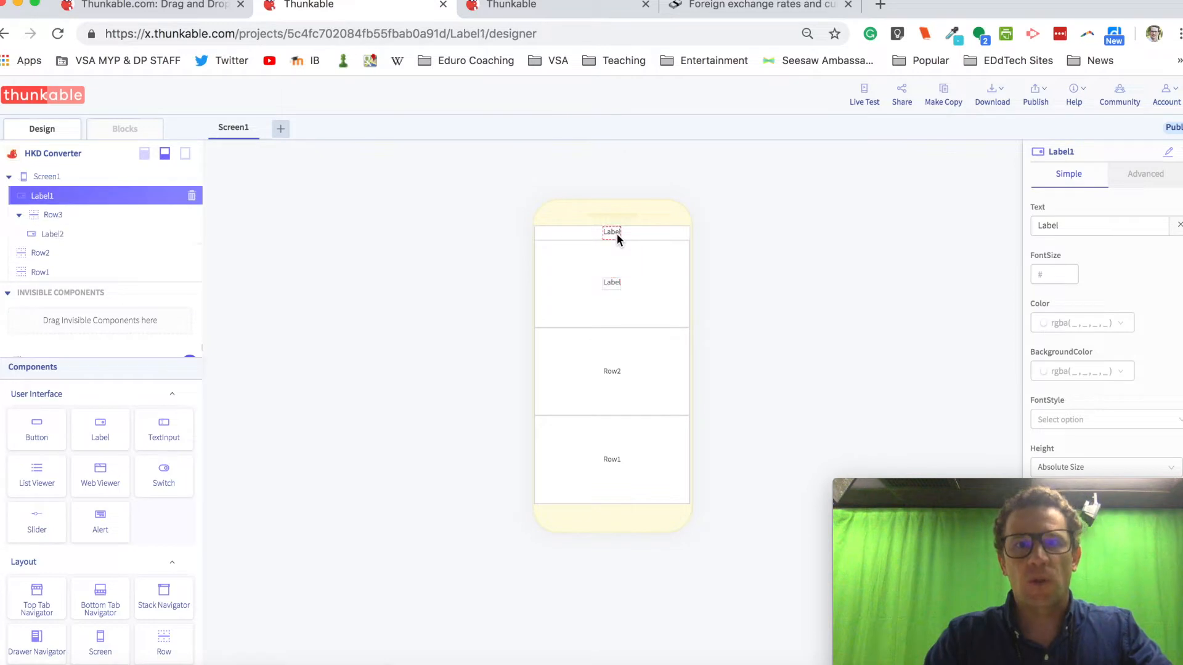
click(1098, 225)
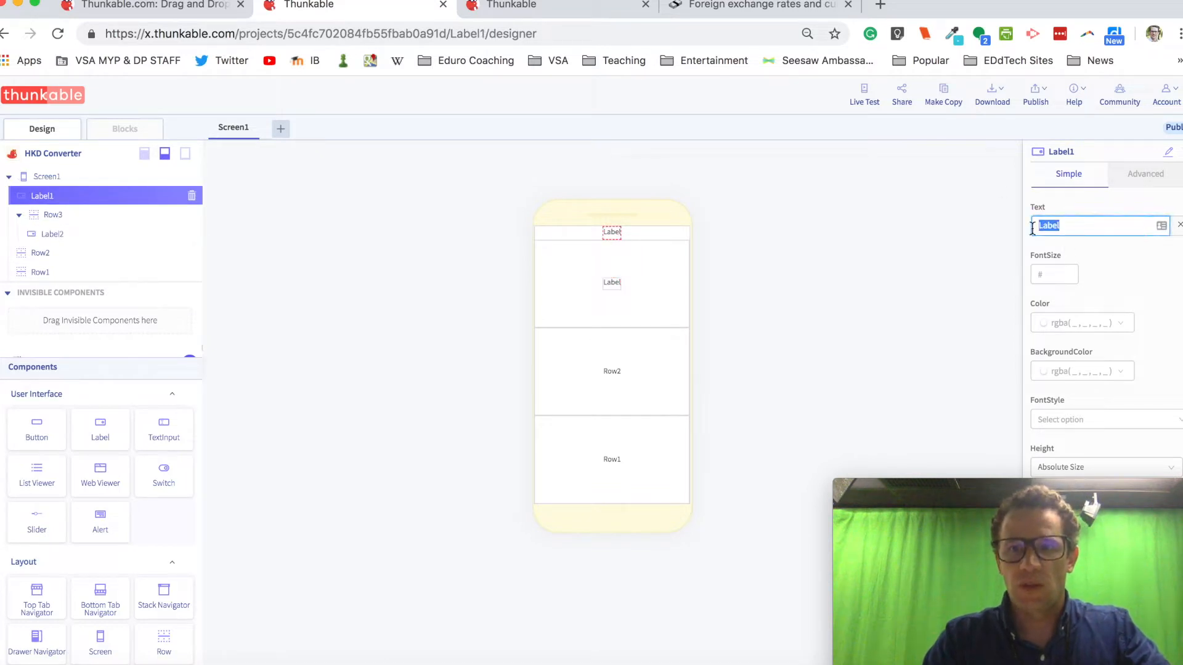
text(Currency Converter)
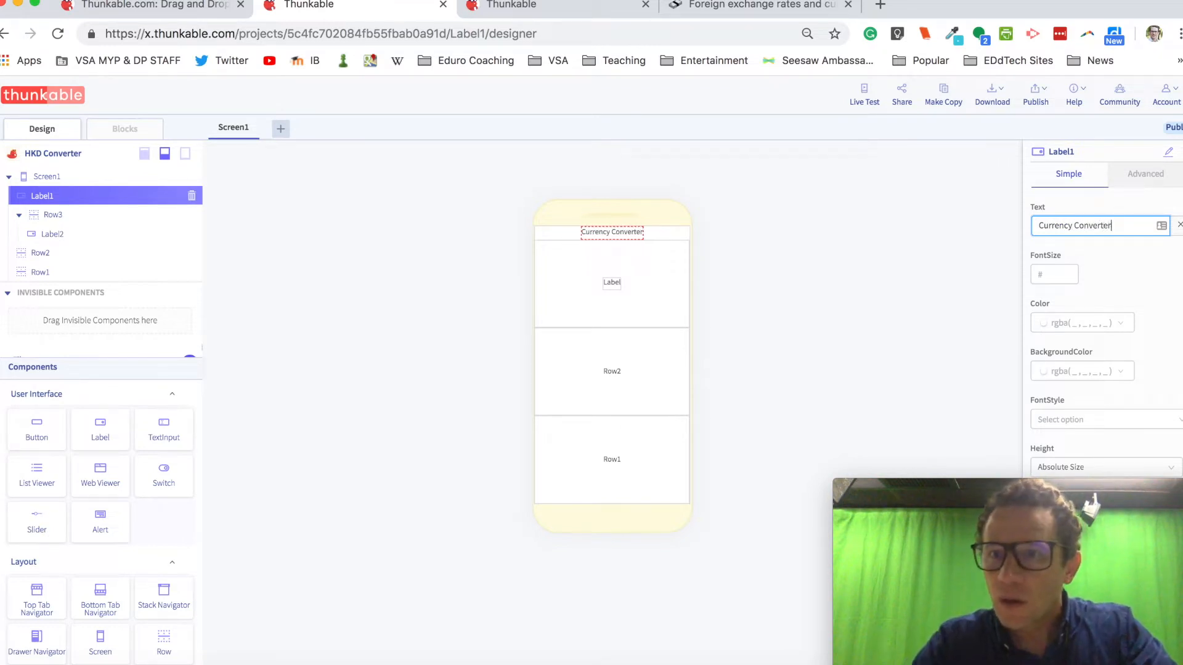
click(1100, 154)
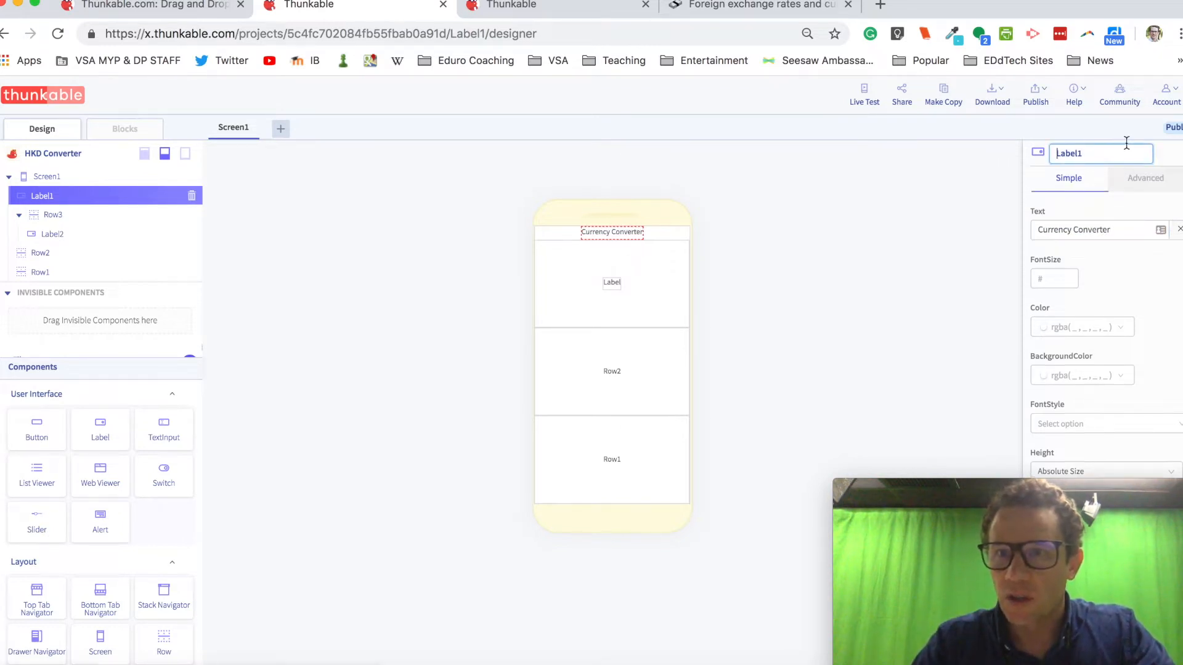
text(Title)
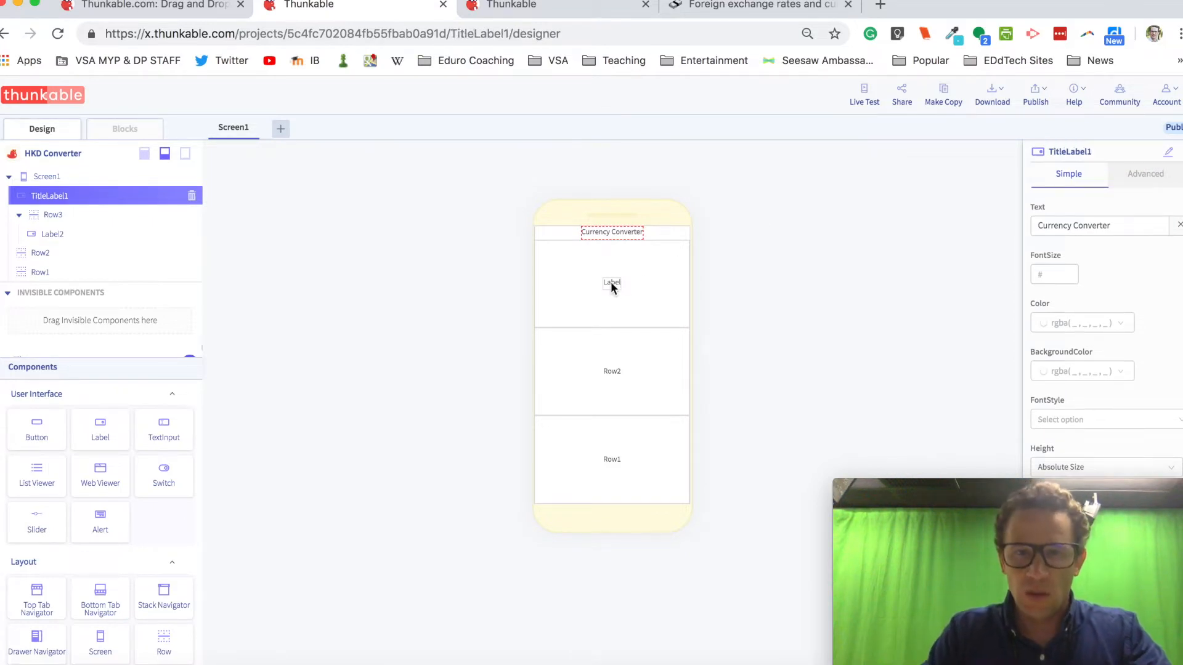
Step: Set the Row3 label's text to 'HKD' and rename it HKDLabel2
click(611, 283)
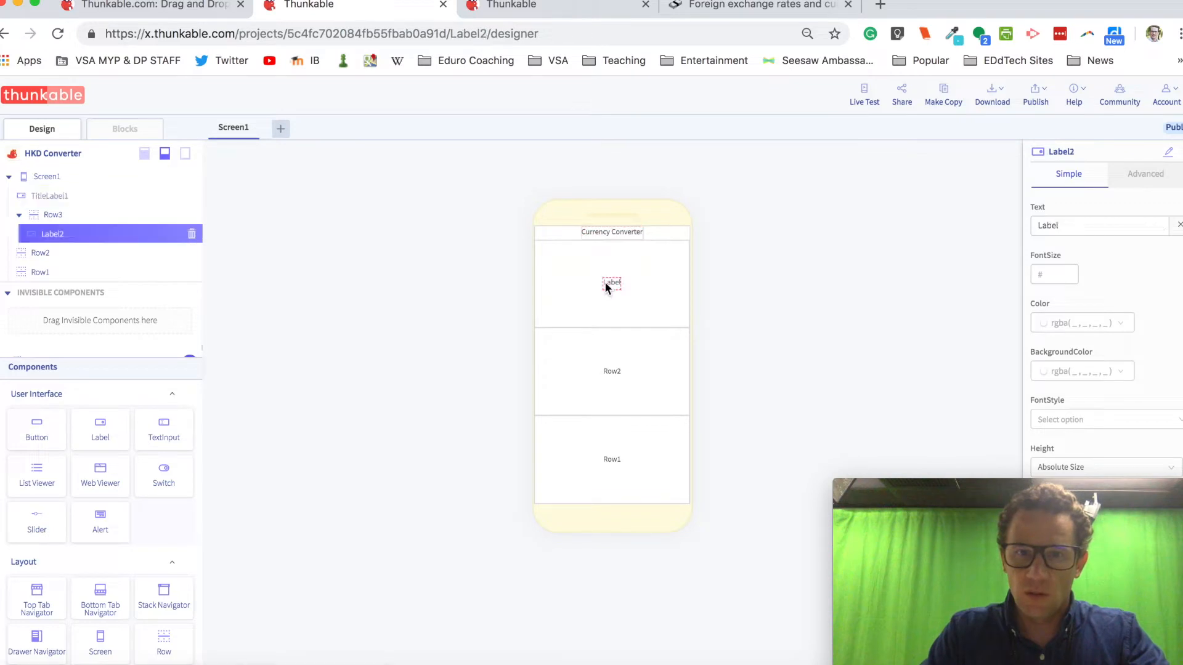
click(1098, 225)
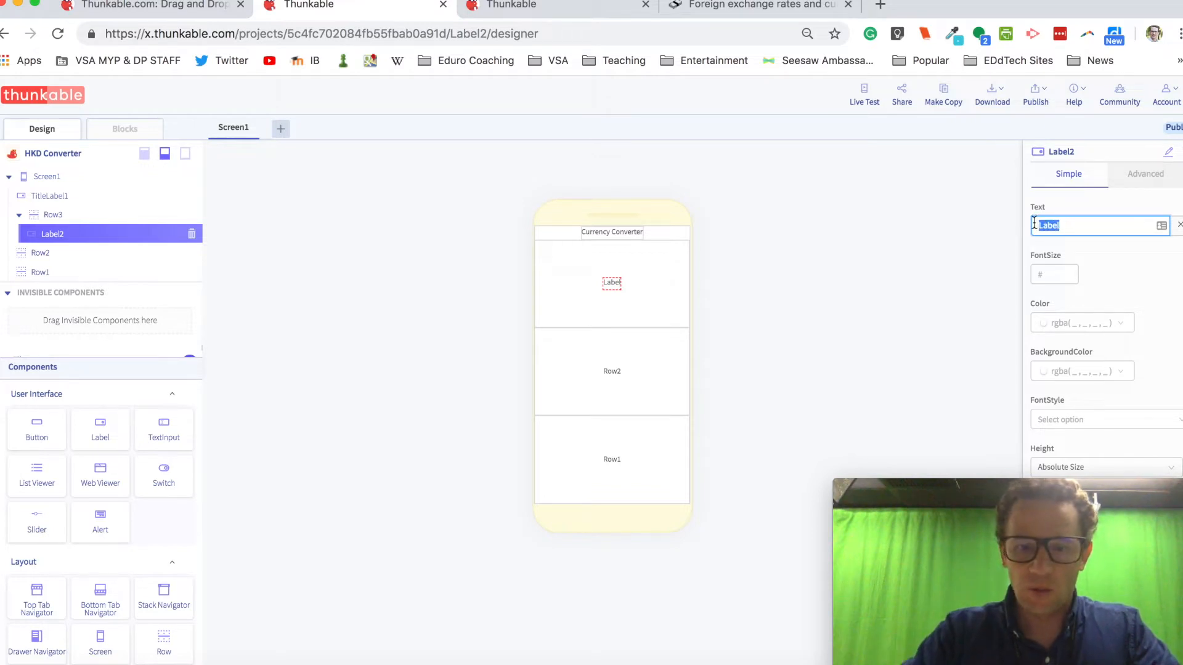
text(HKD)
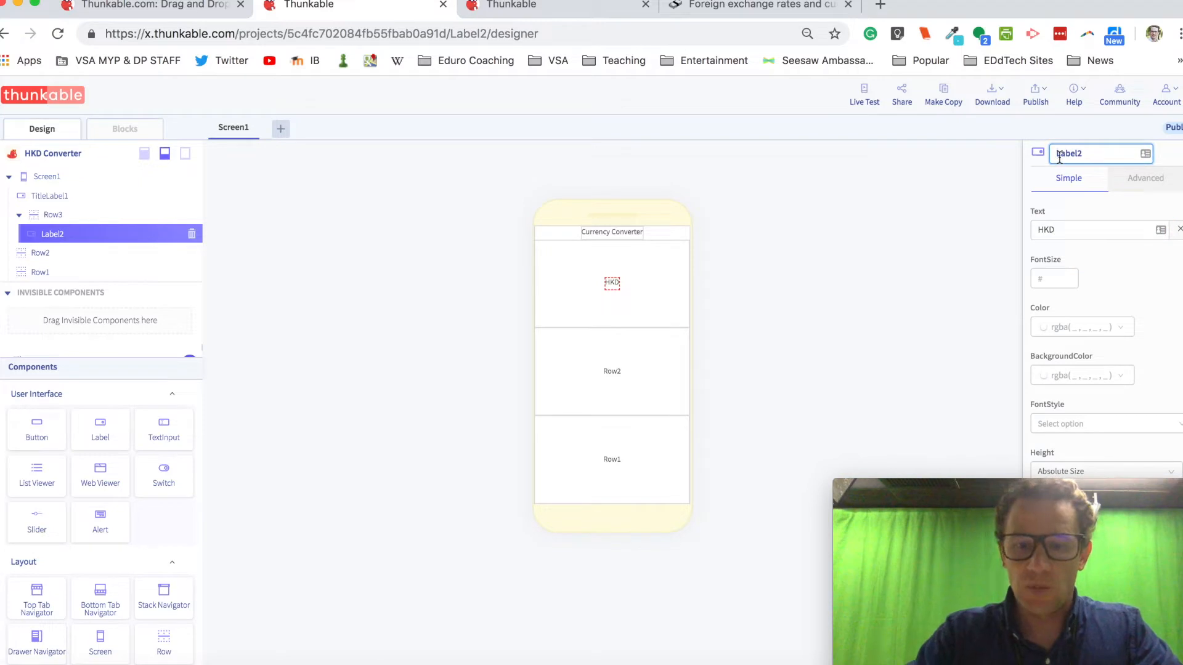
text(HJKD)
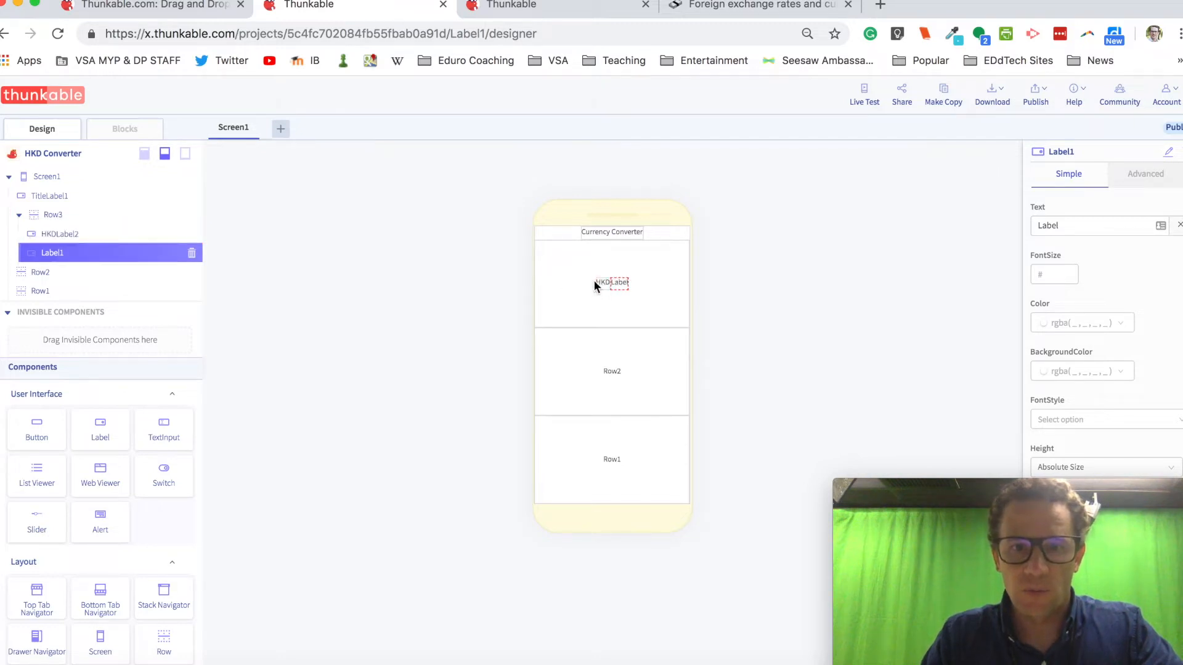
Step: Make the second Row3 label read '= 1 Euros' and rename it EuroLabel1
click(1098, 225)
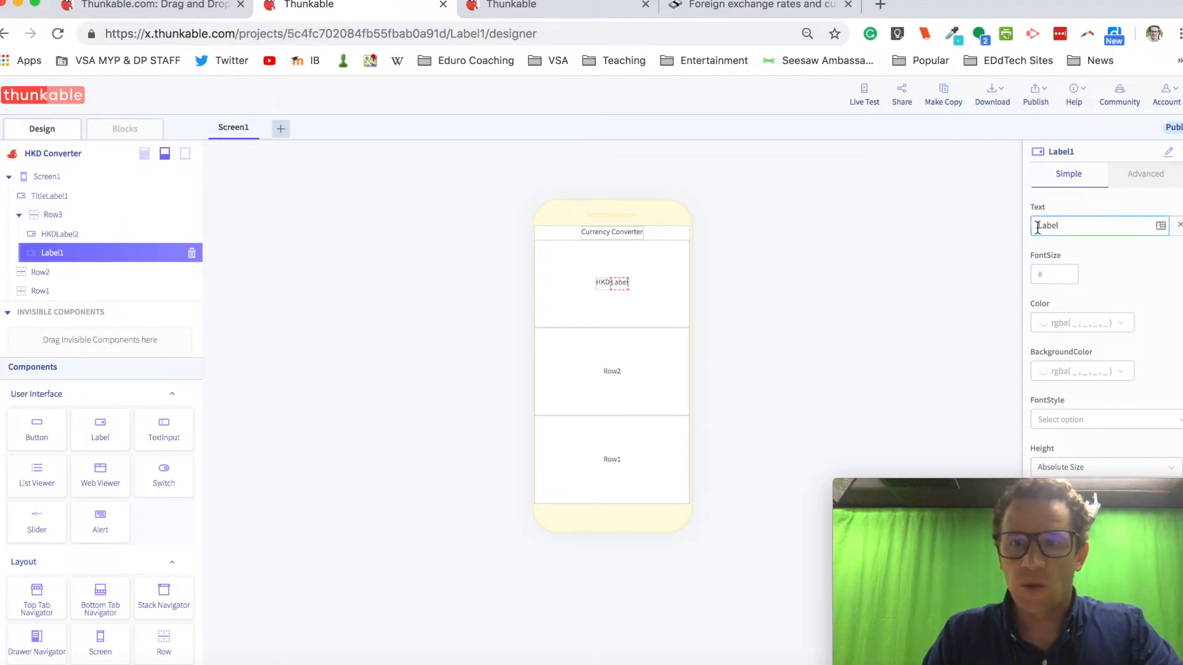
text(Euros)
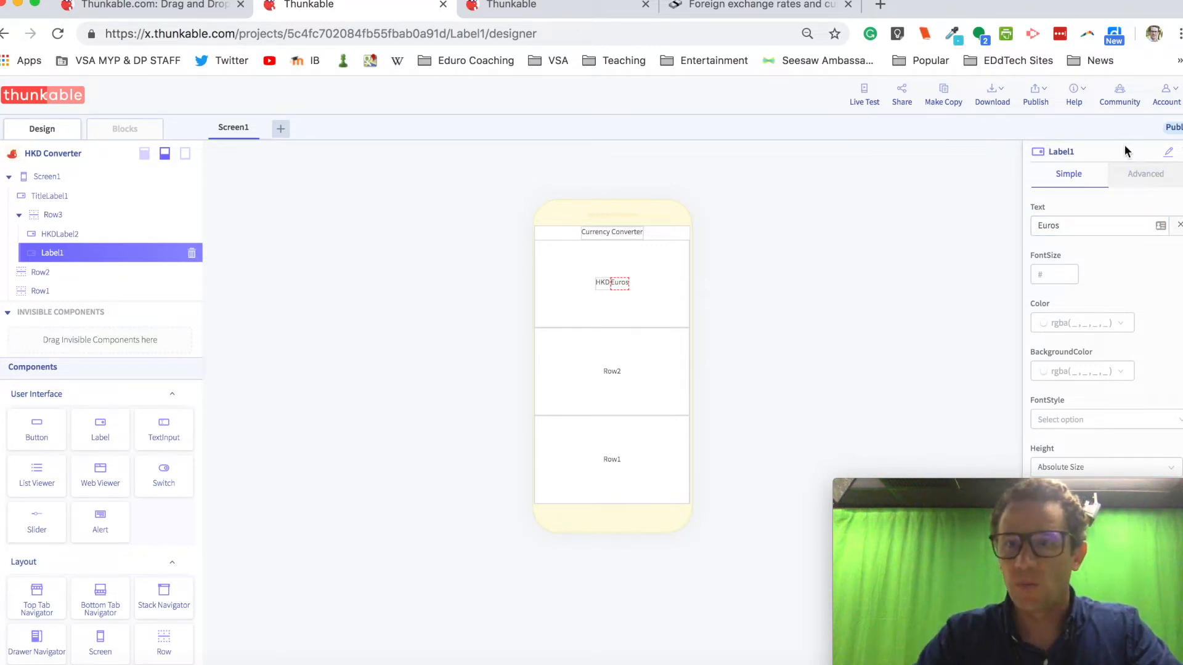
click(1078, 154)
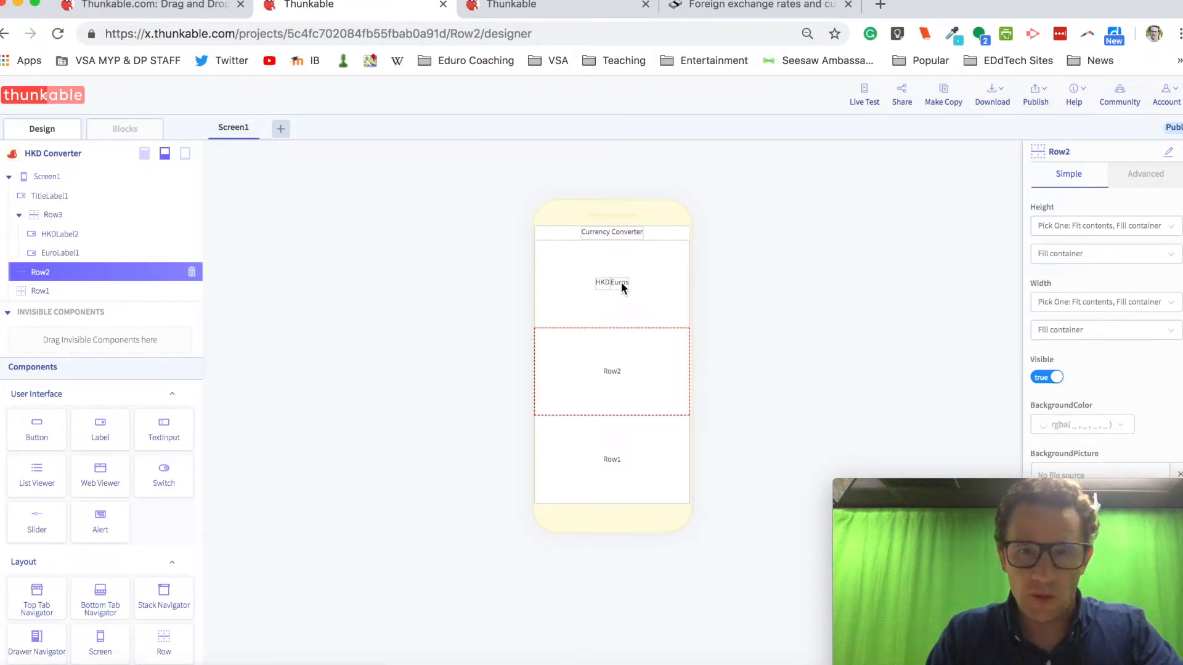
click(602, 282)
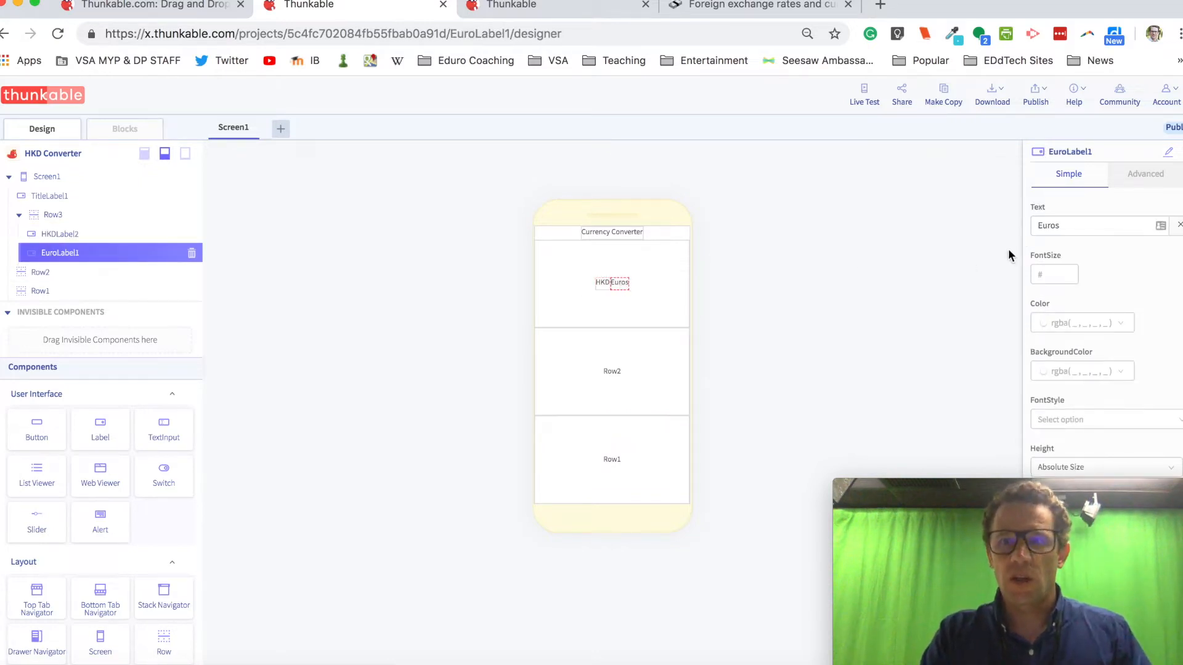
click(1094, 225)
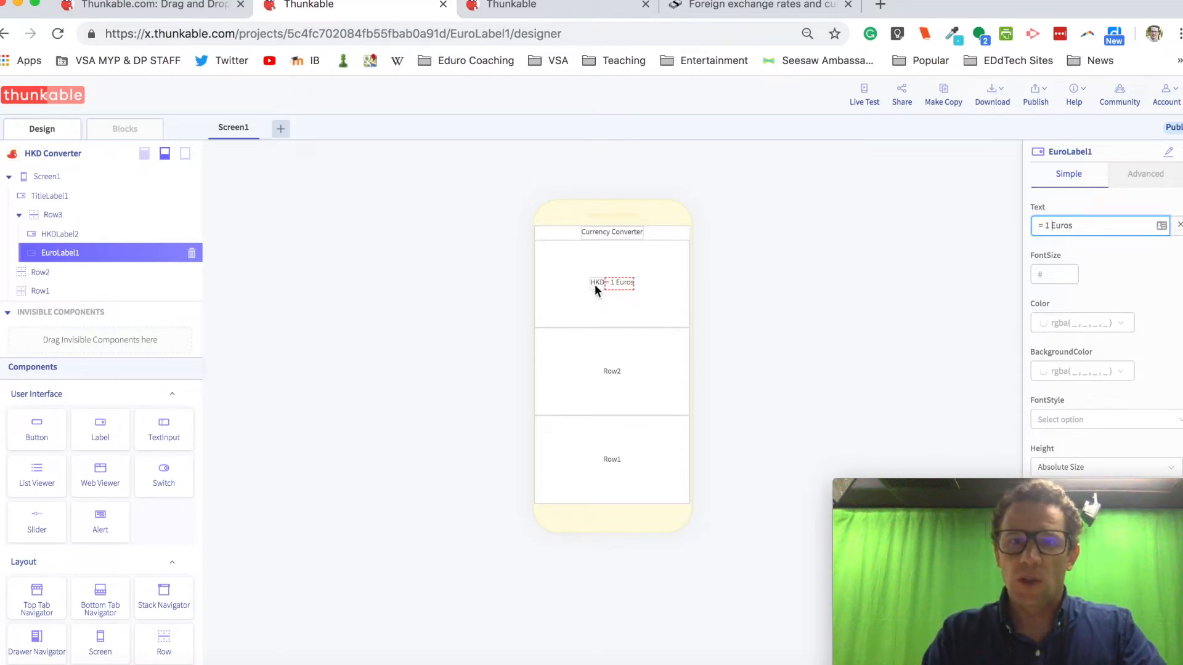
click(597, 282)
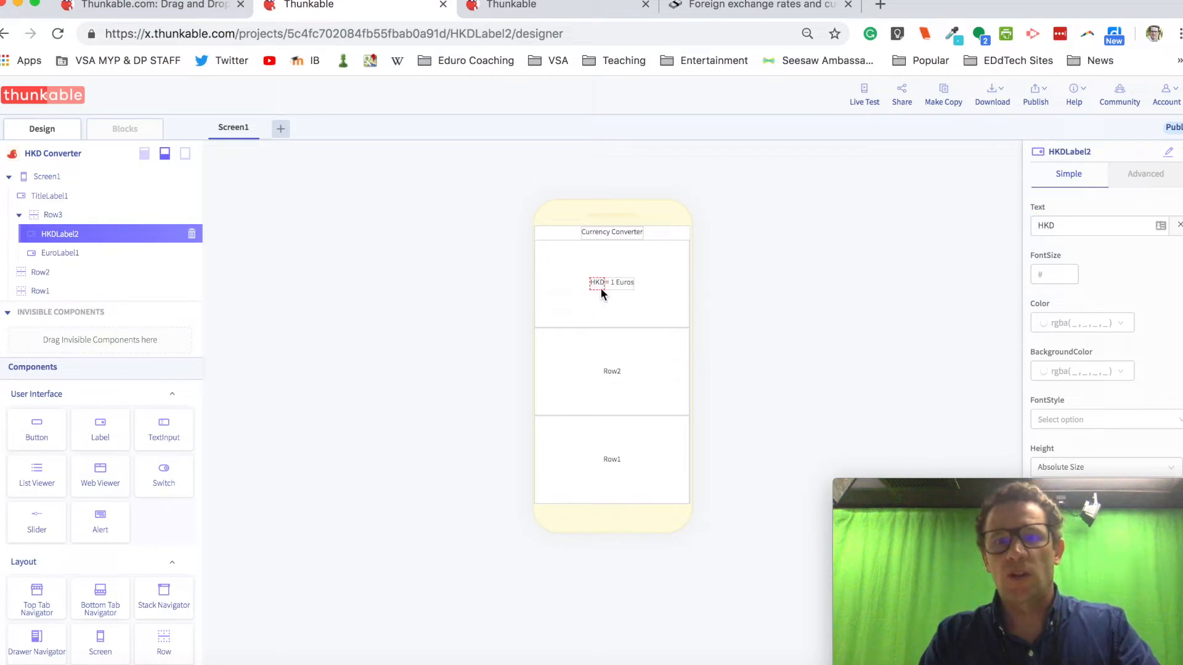
mouse_move(607, 379)
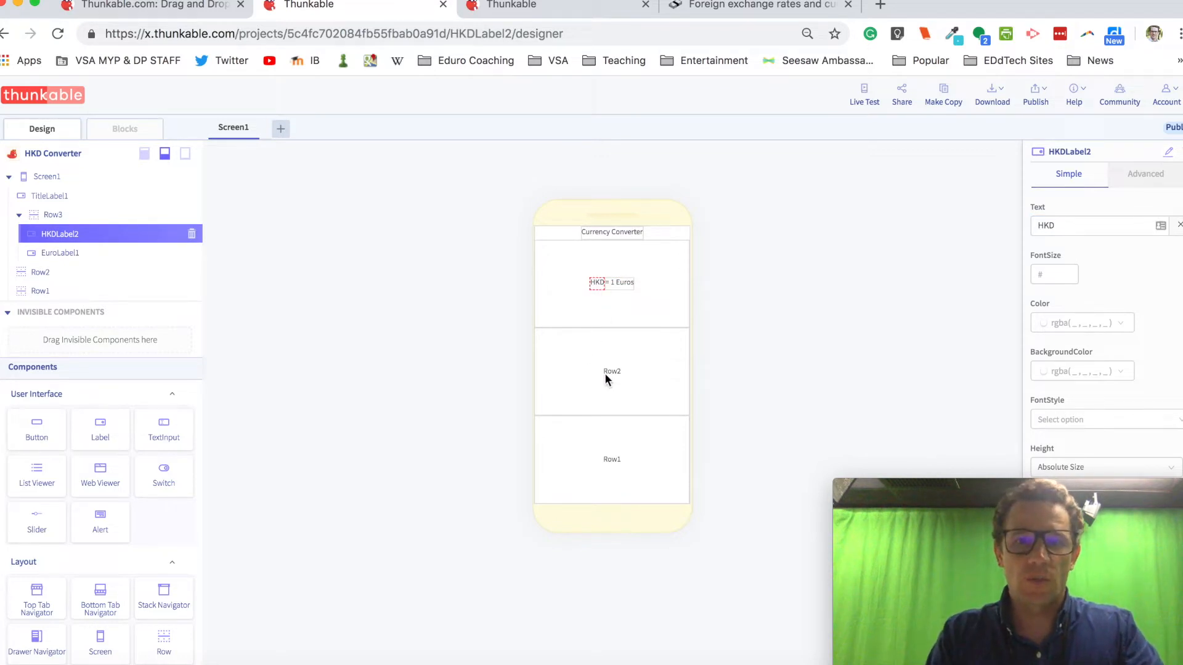
Step: Place a label and a text input in Row2 with hint text 'Enter HKD'
click(612, 370)
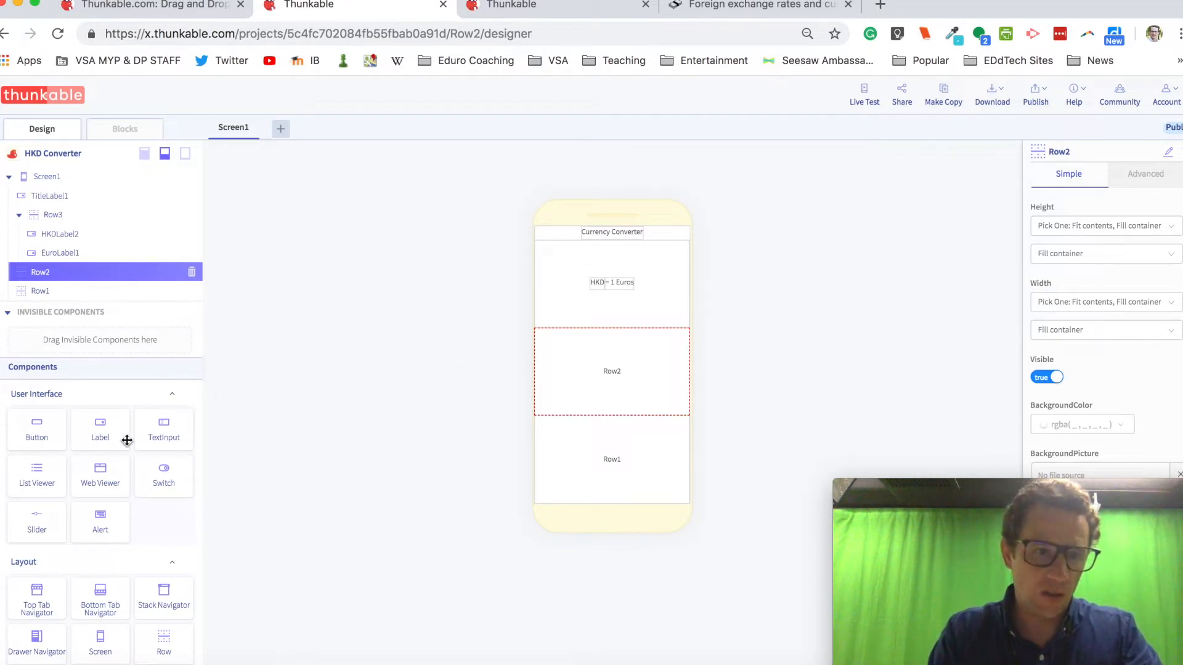
drag(99, 428, 537, 397)
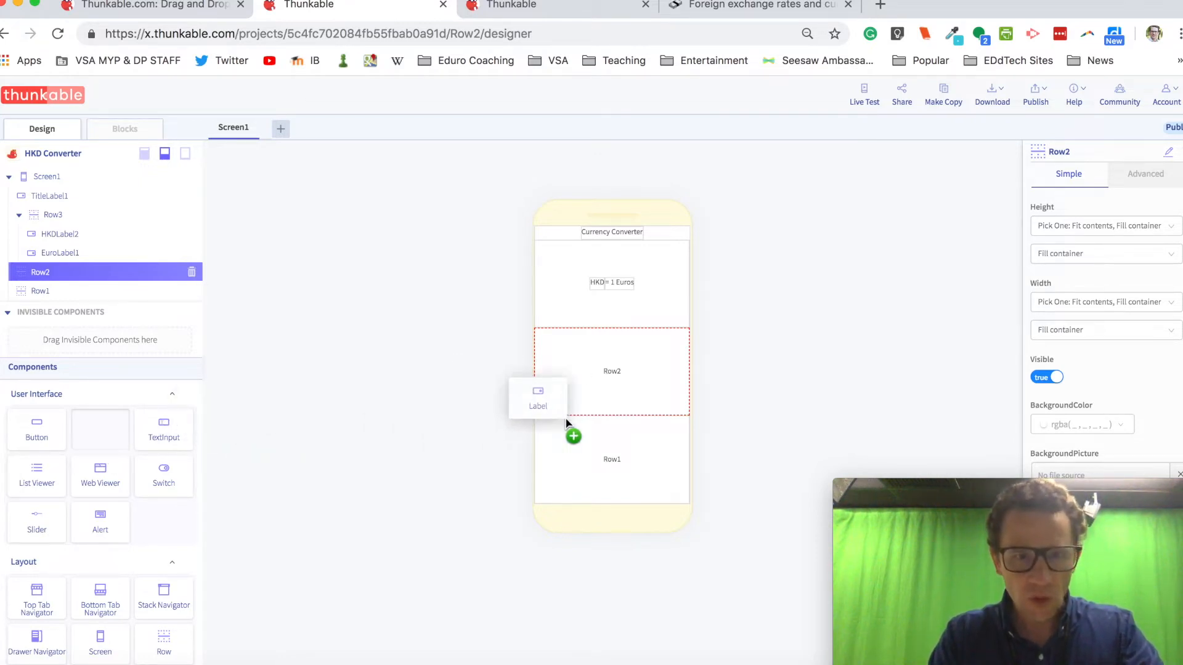
drag(538, 397, 611, 370)
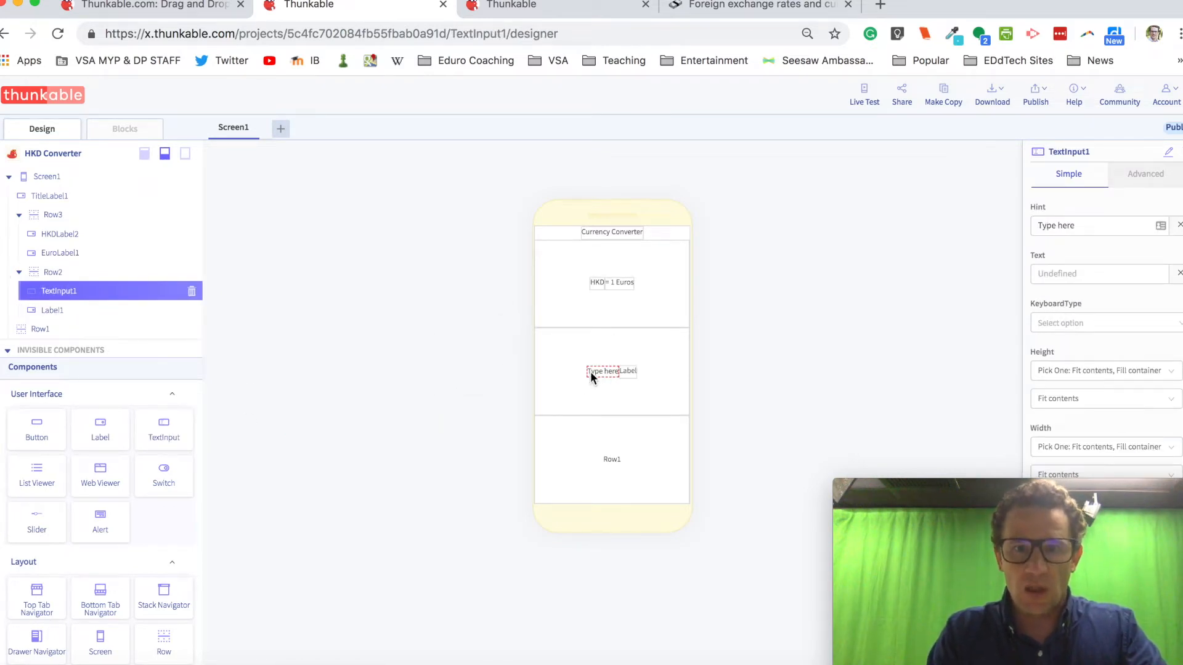
click(1098, 225)
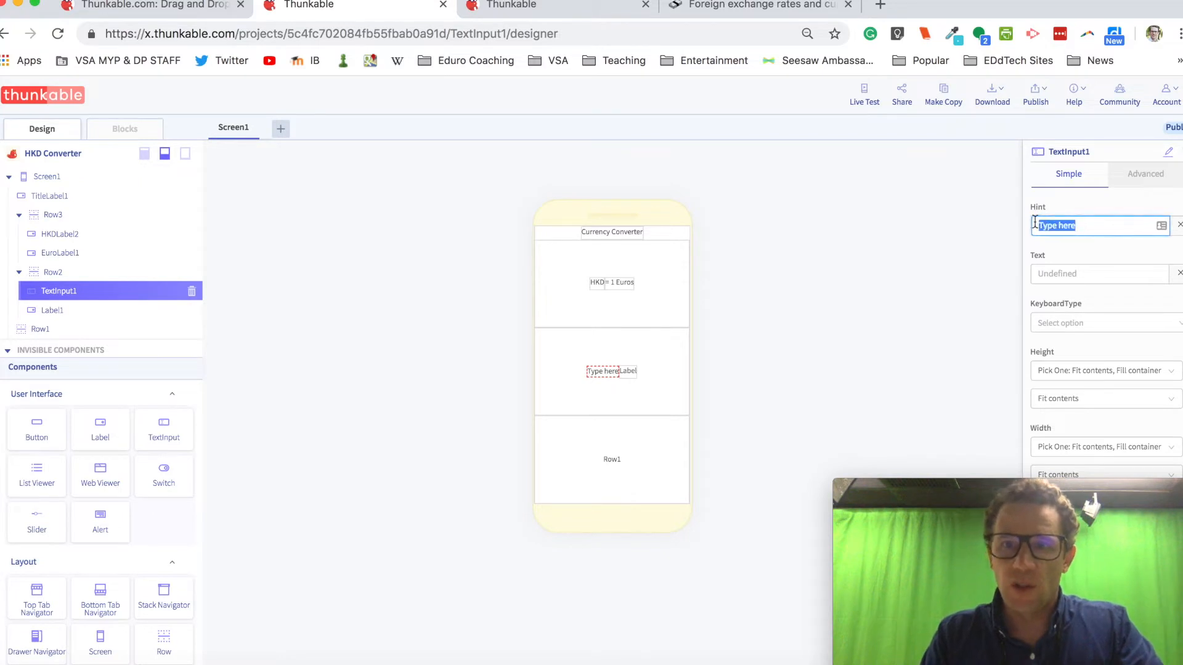
text(Engter HKD)
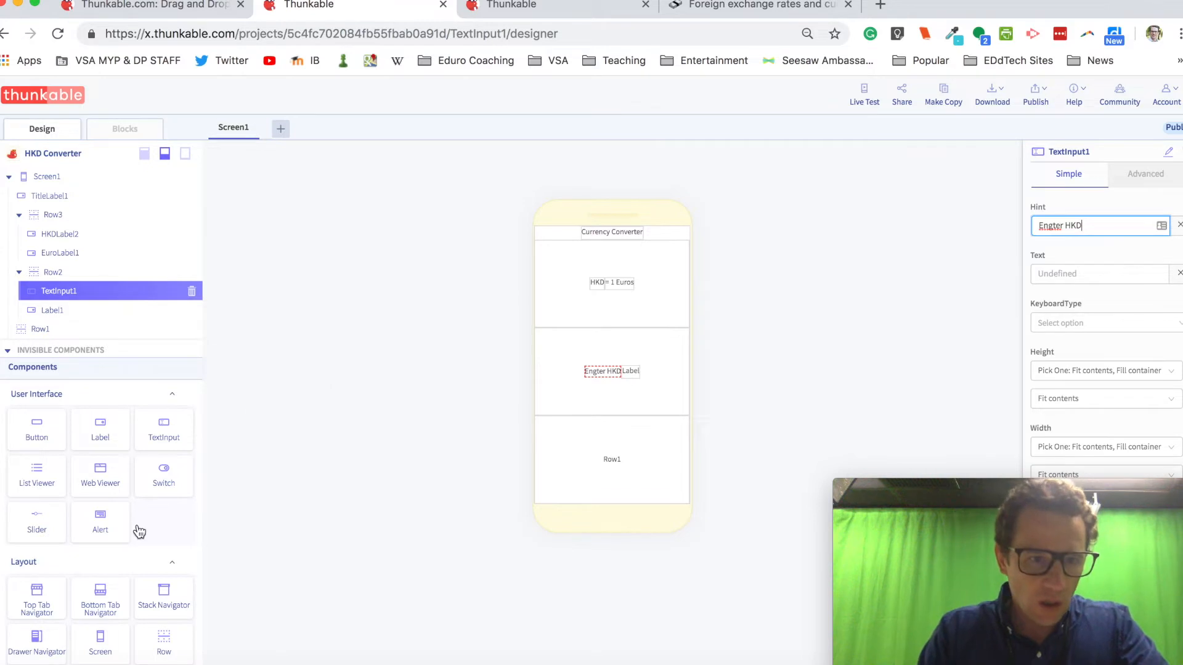
Step: Add a spacer Column in Row2 with Absolute Size width 15
scroll(down, 3)
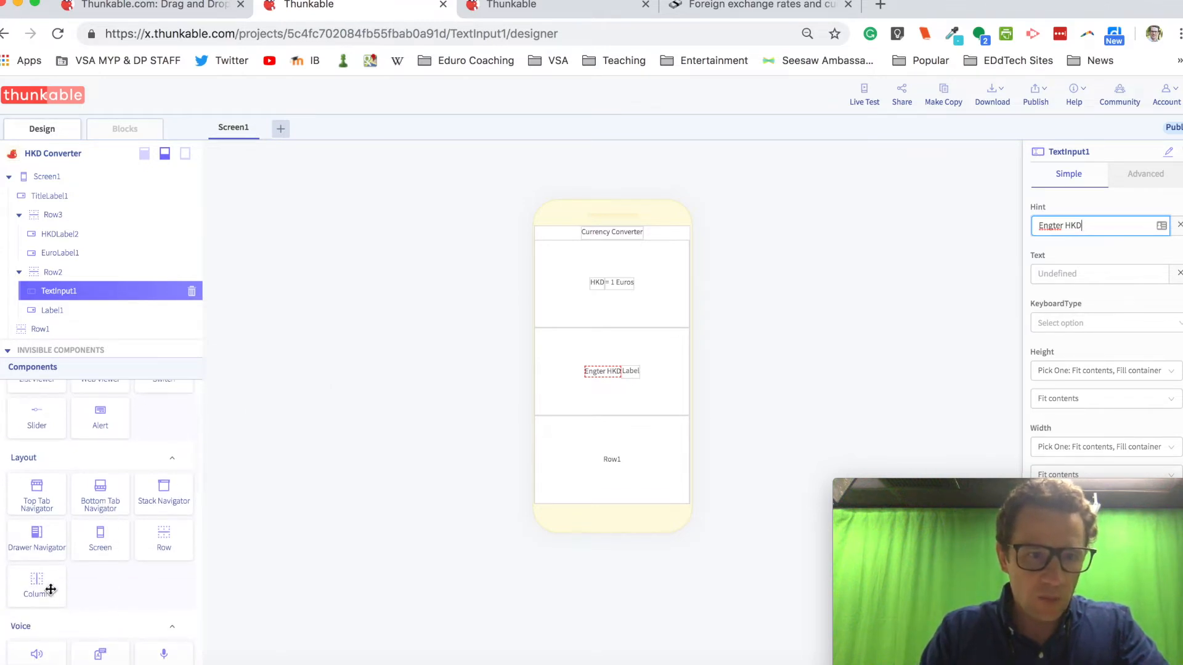
drag(36, 585, 611, 367)
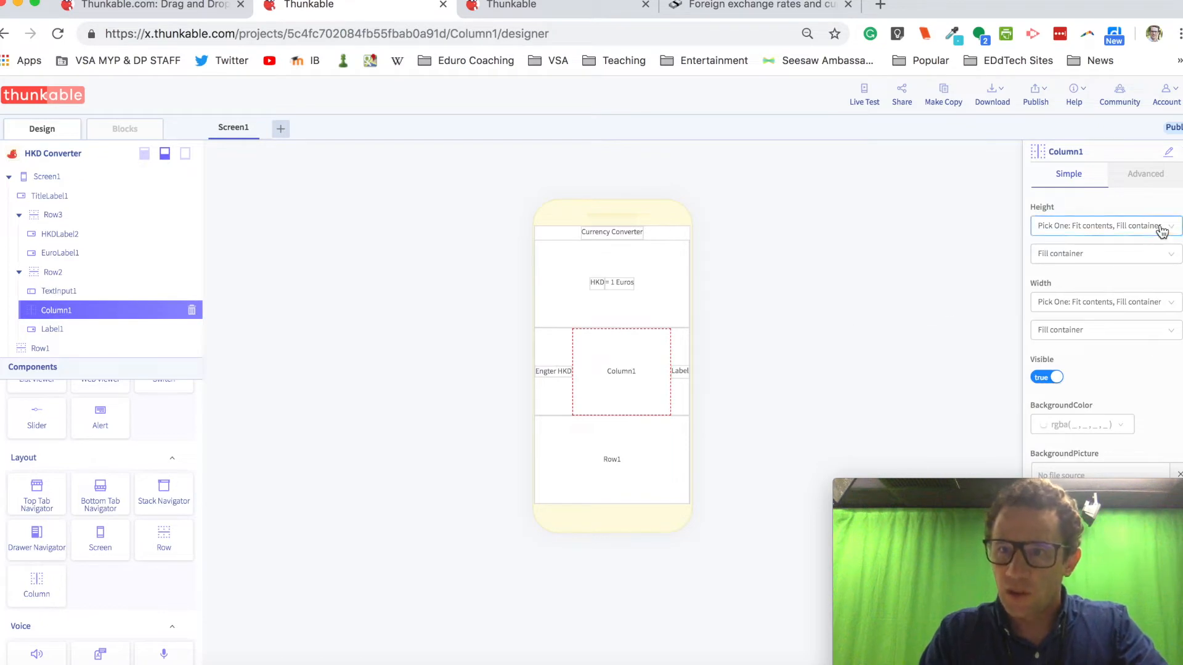
click(1105, 302)
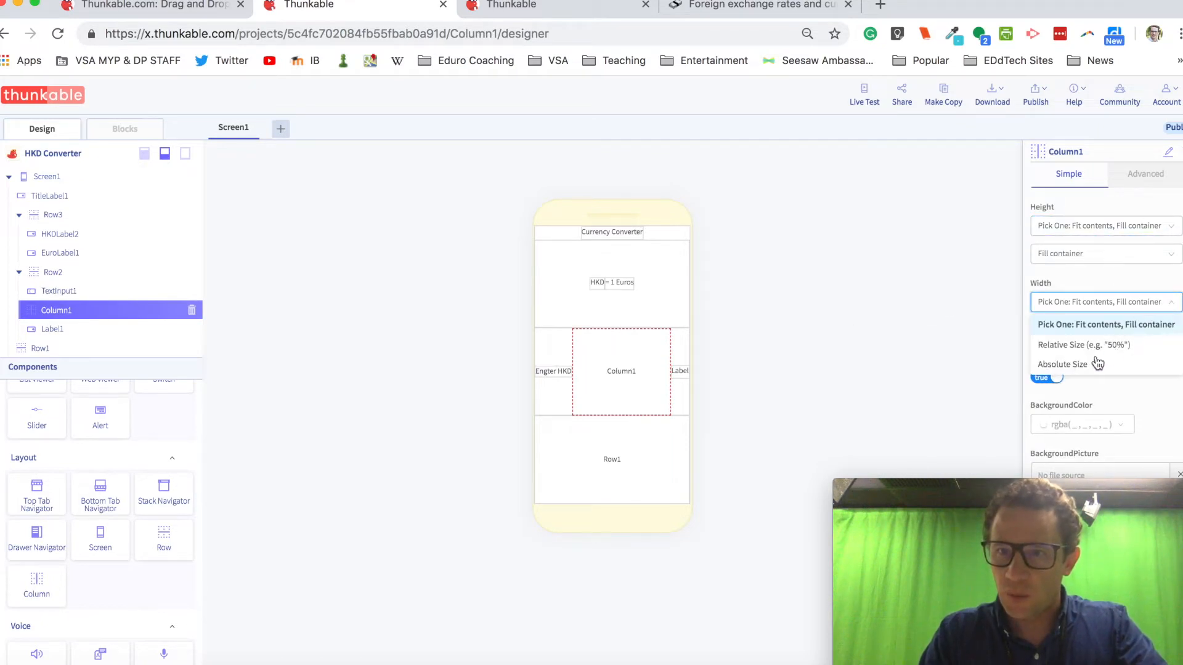
click(1062, 363)
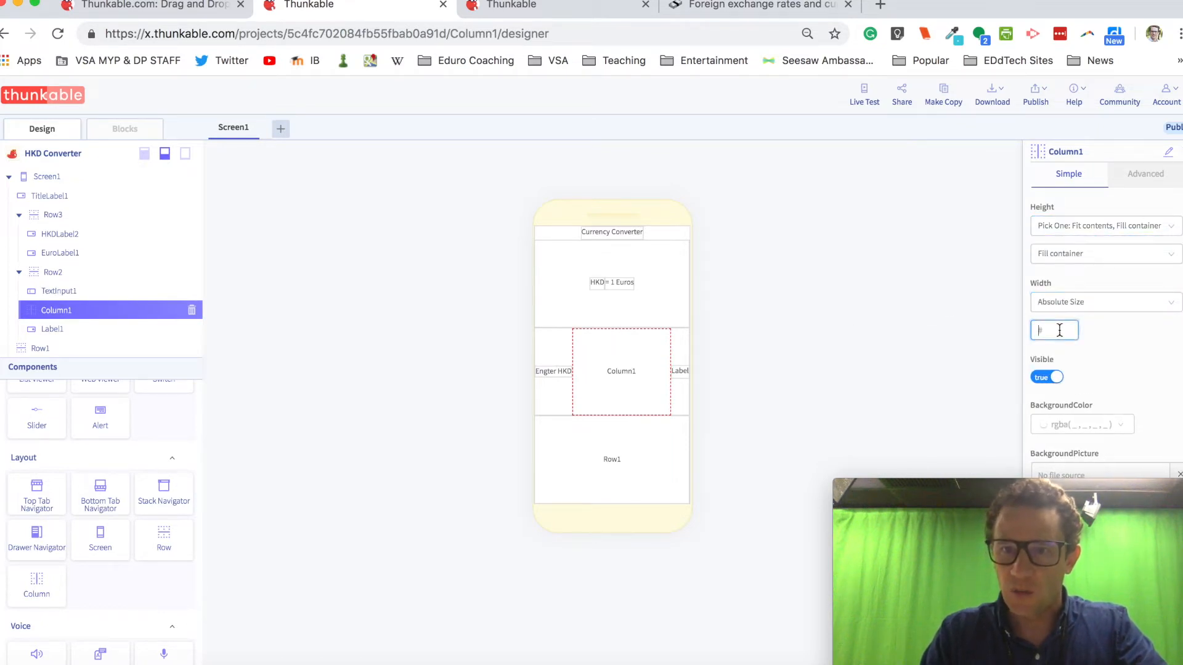
text(15)
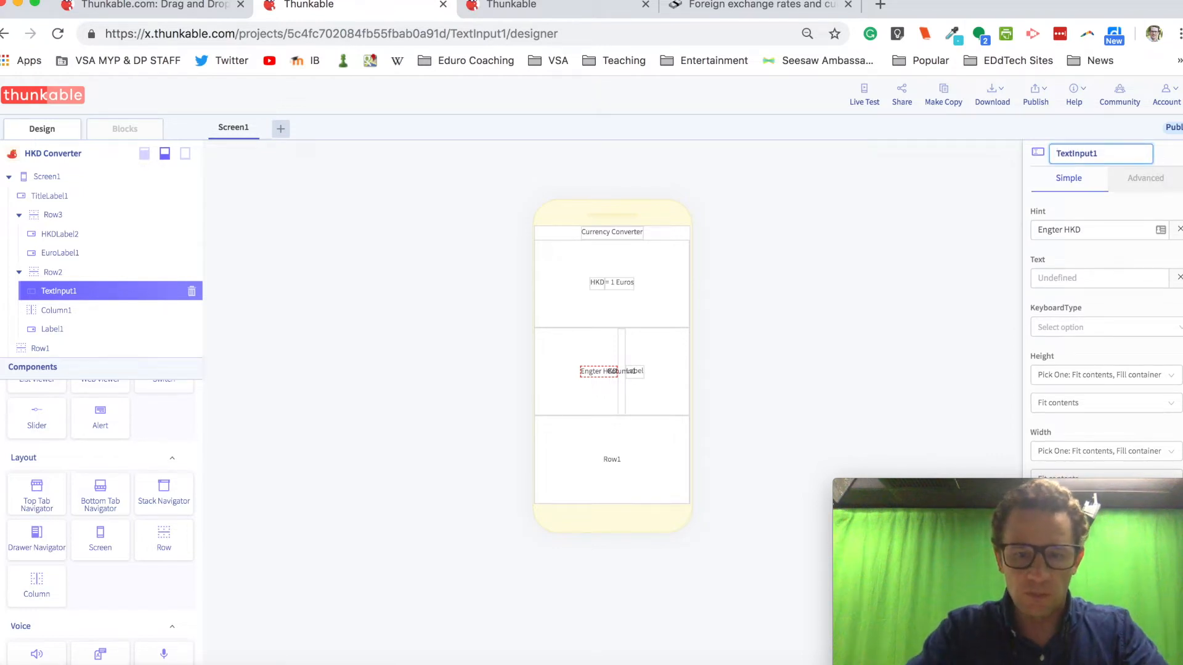
Step: Rename the text input to HKDTextInput1
text(HKDTextInput1)
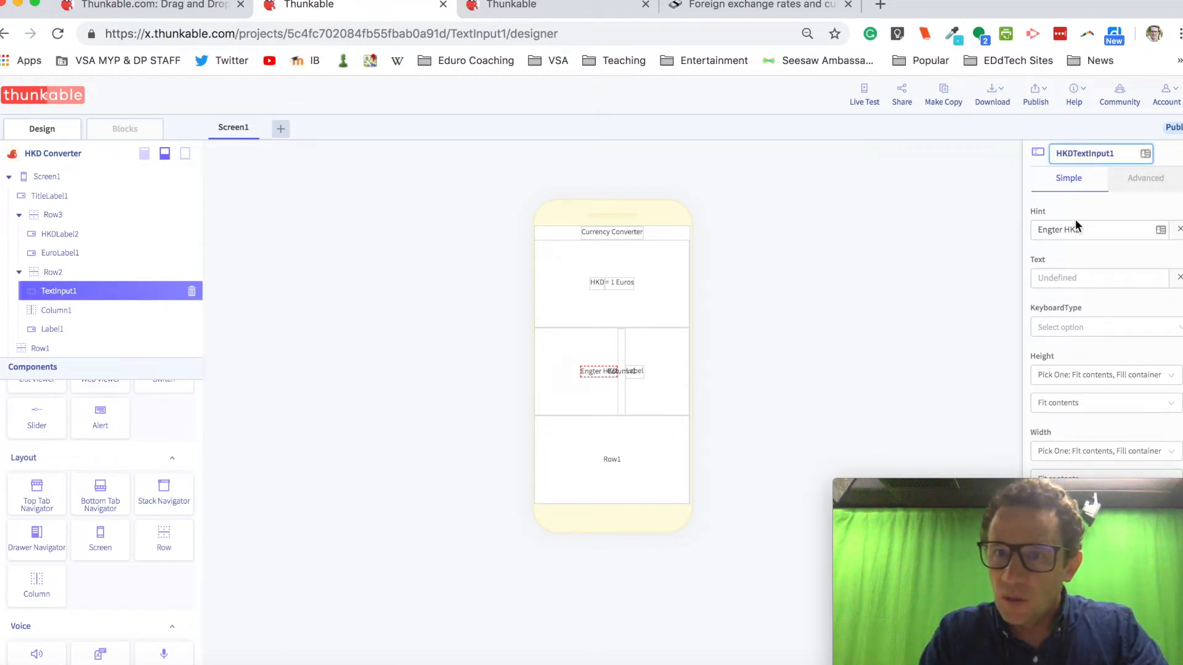
click(1095, 229)
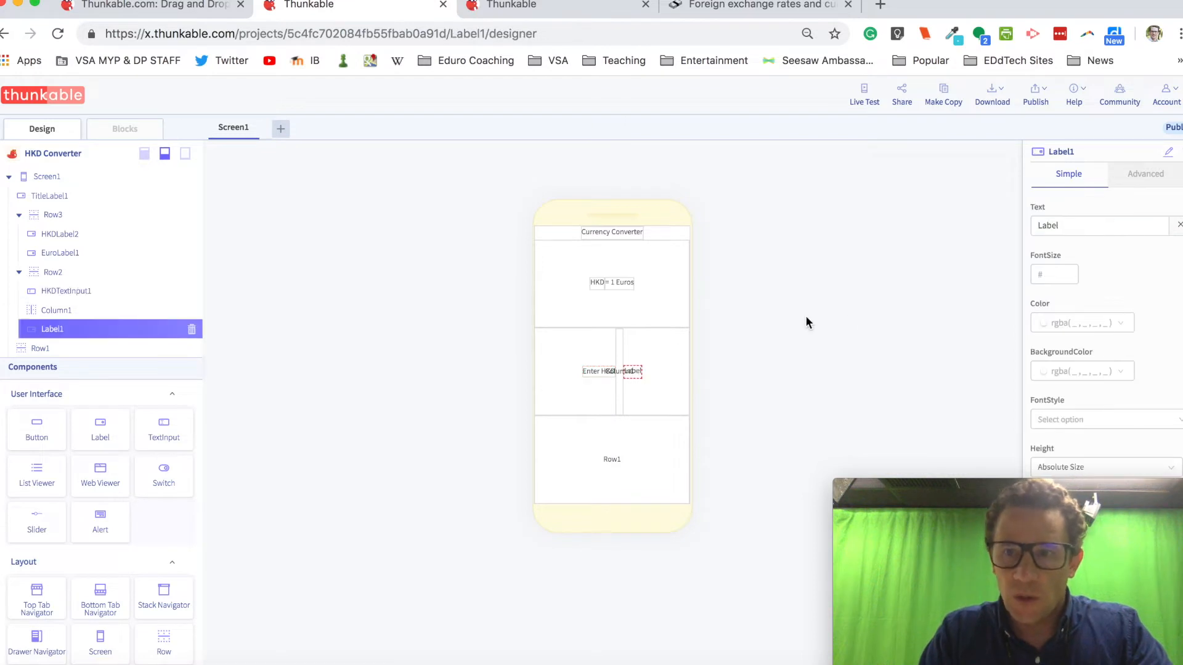
Step: Set the Row2 label's text to 'Euros' and add a Button to Row1
click(1098, 225)
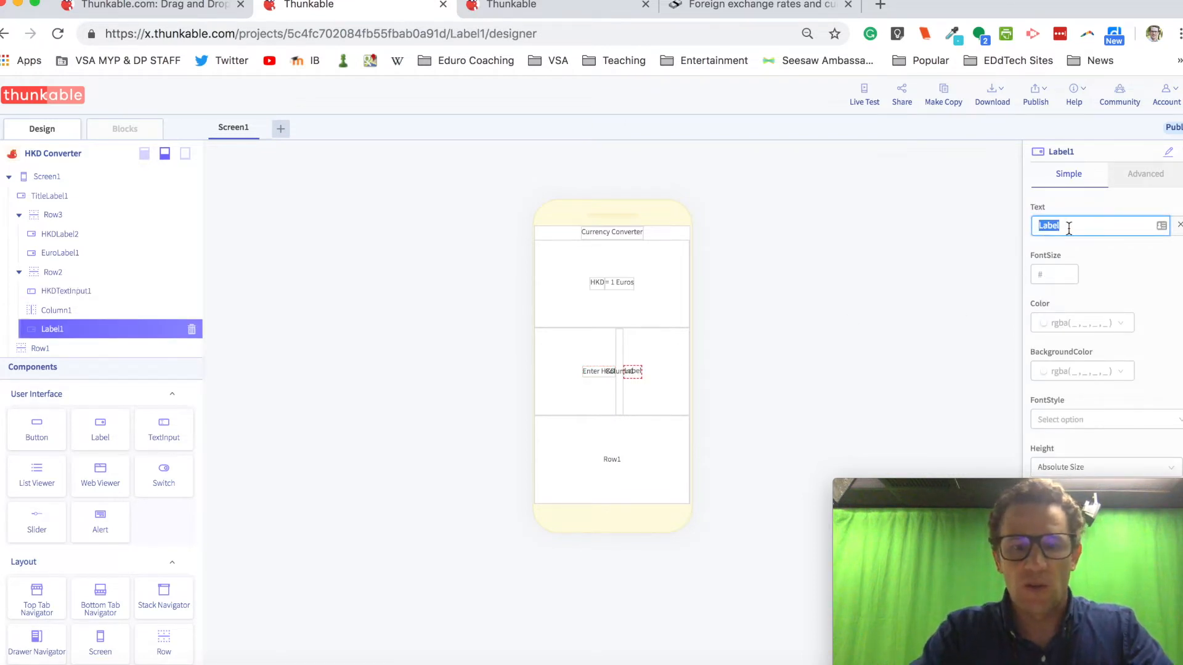
text(Euros)
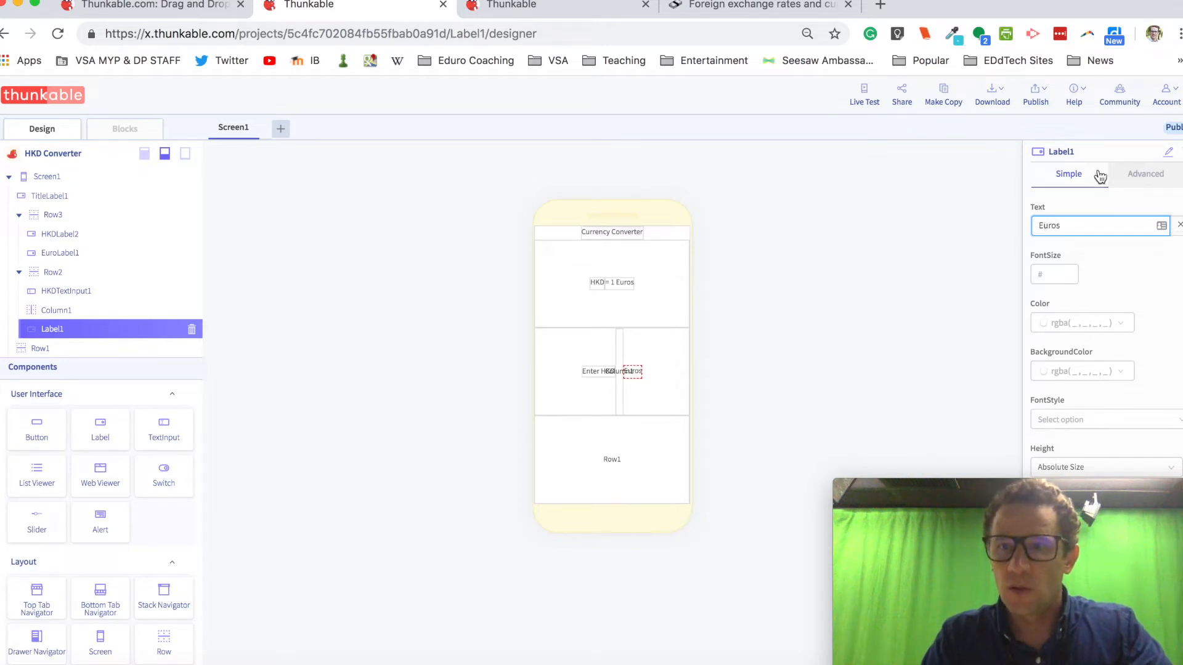
mouse_move(1168, 154)
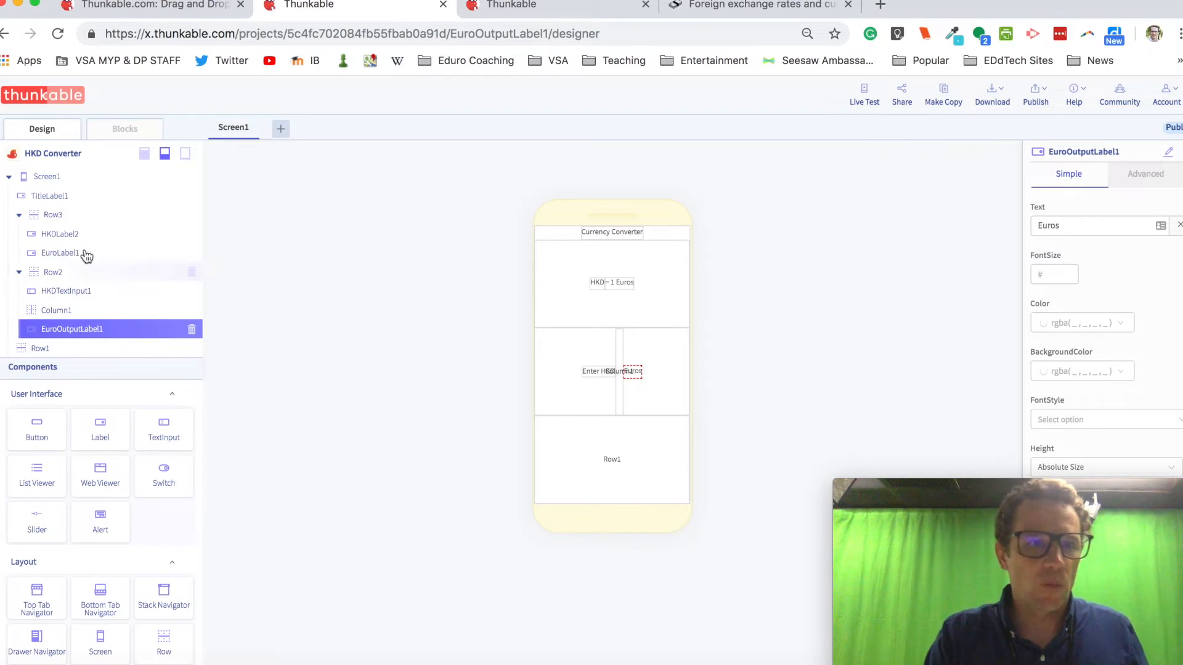
drag(36, 429, 578, 463)
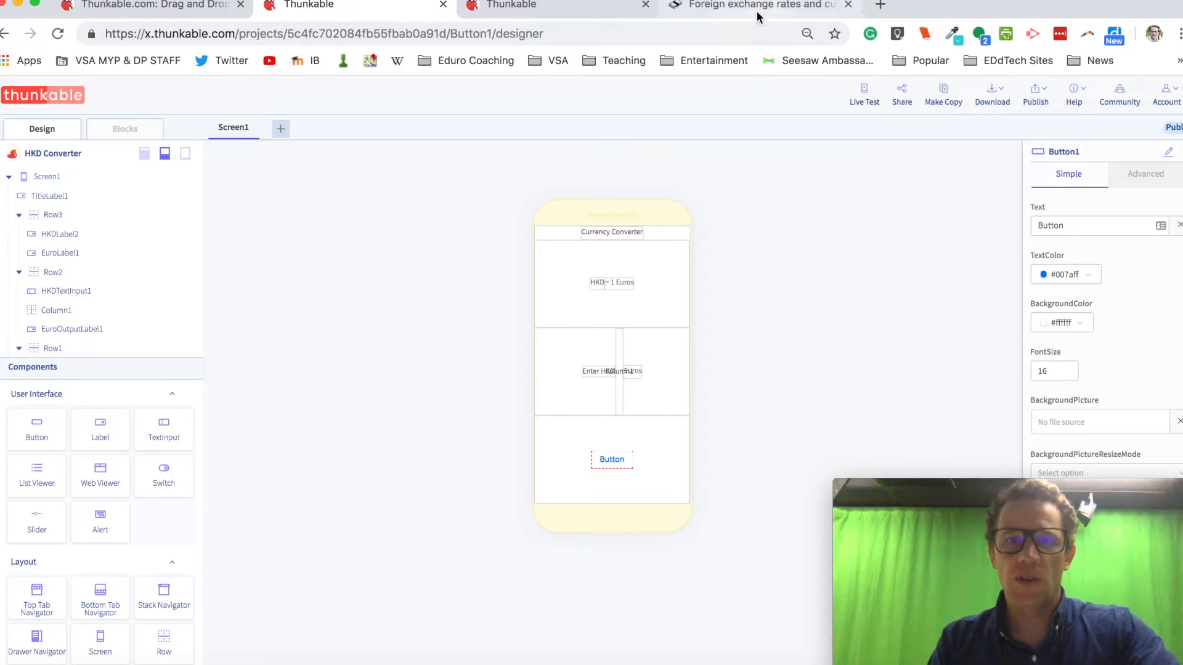
Step: Switch to the Fixer tab and scroll to the sample latest-rates JSON response
click(754, 6)
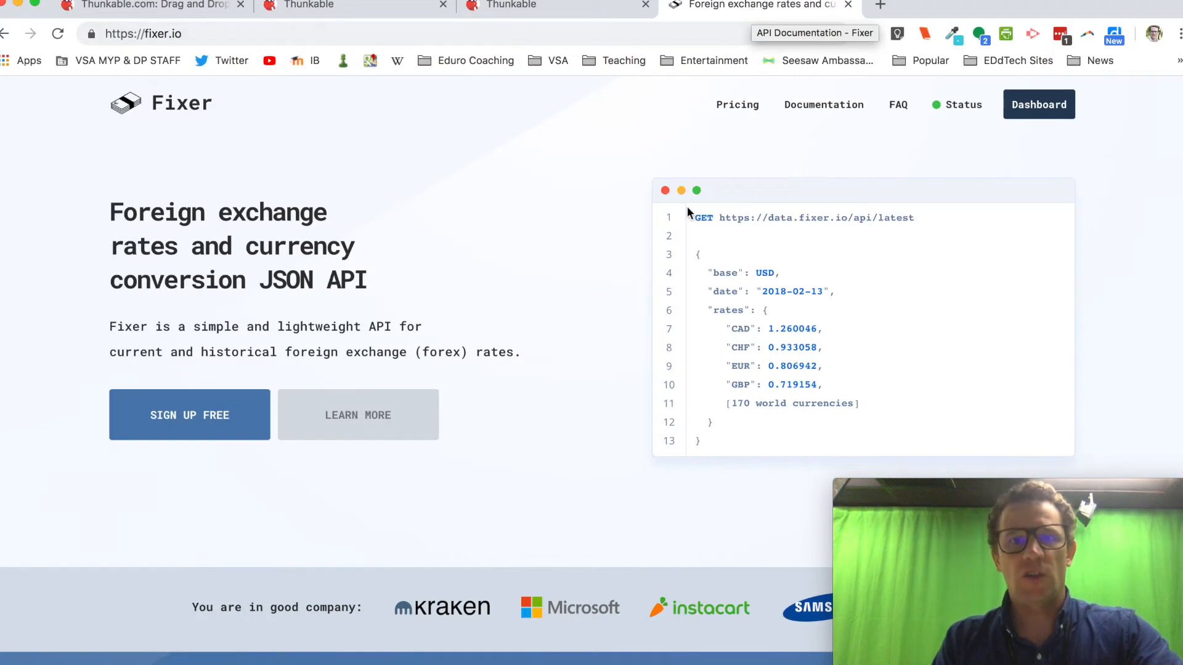
mouse_move(365, 196)
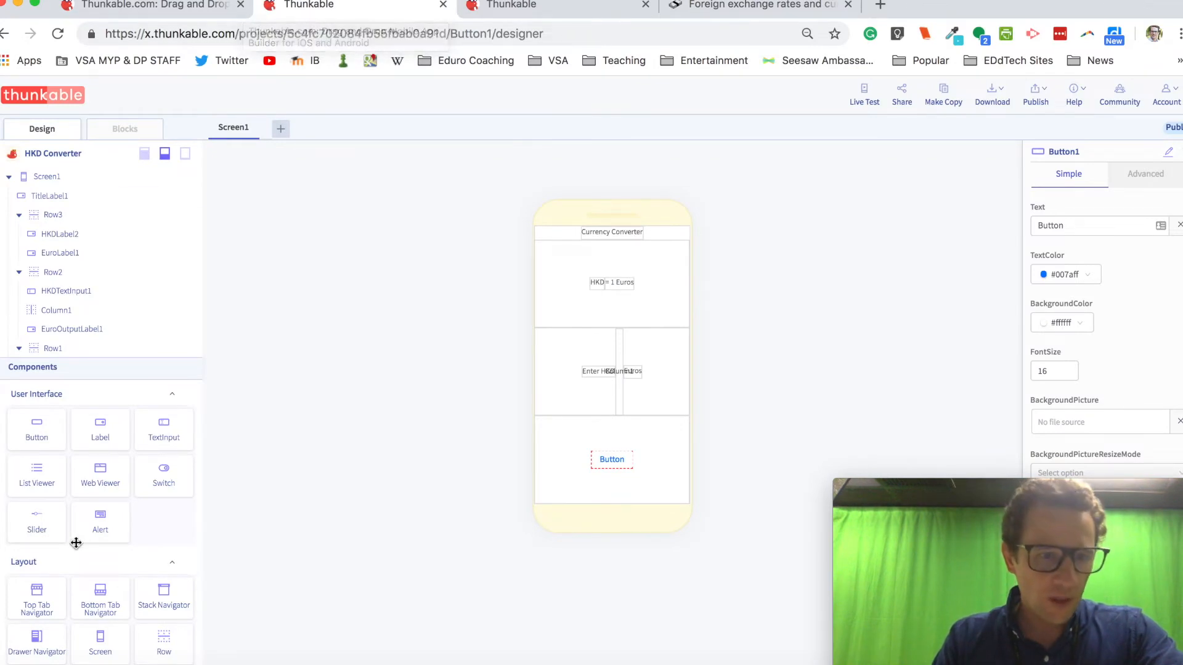
scroll(down, 3)
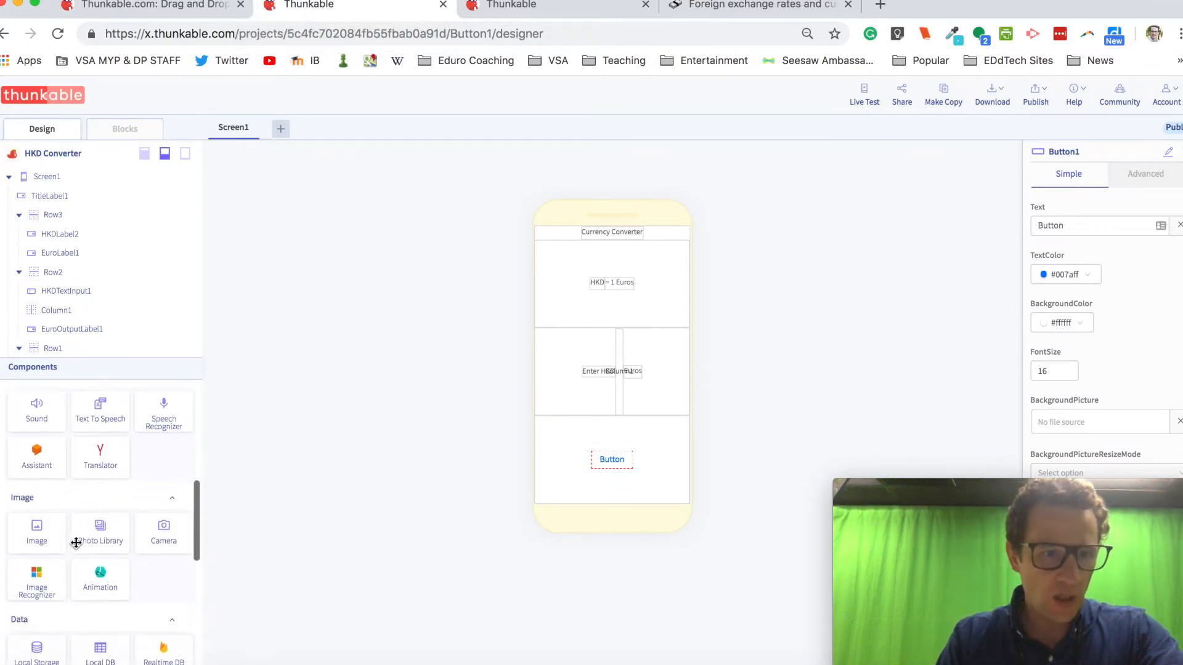
scroll(down, 3)
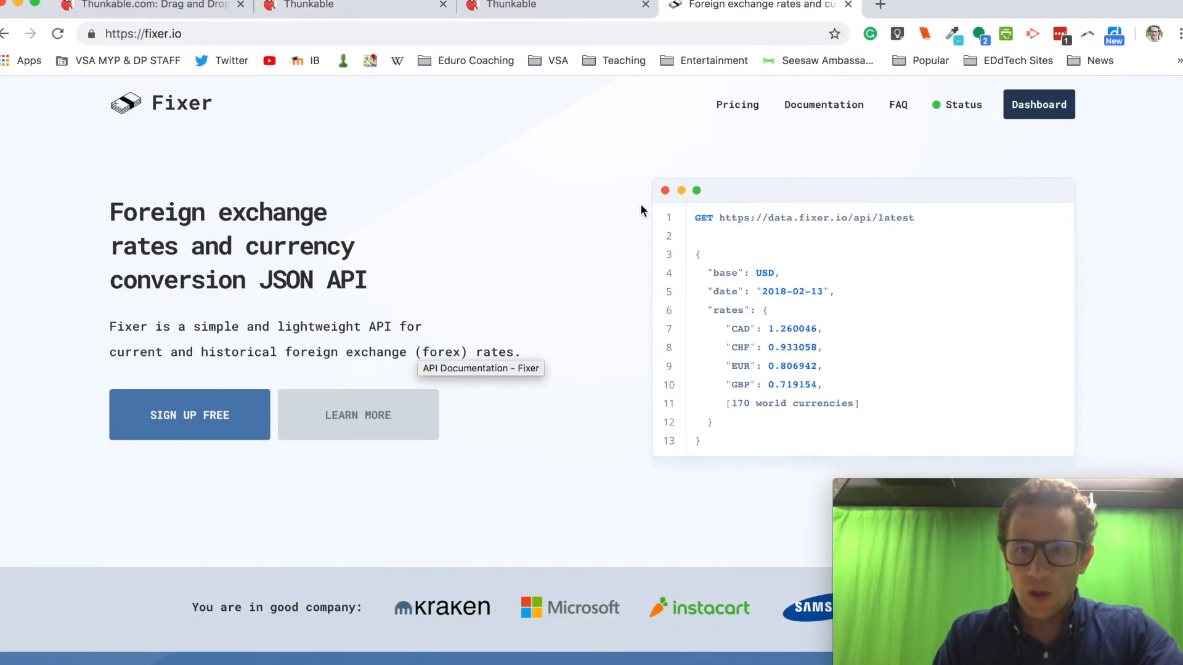
mouse_move(919, 106)
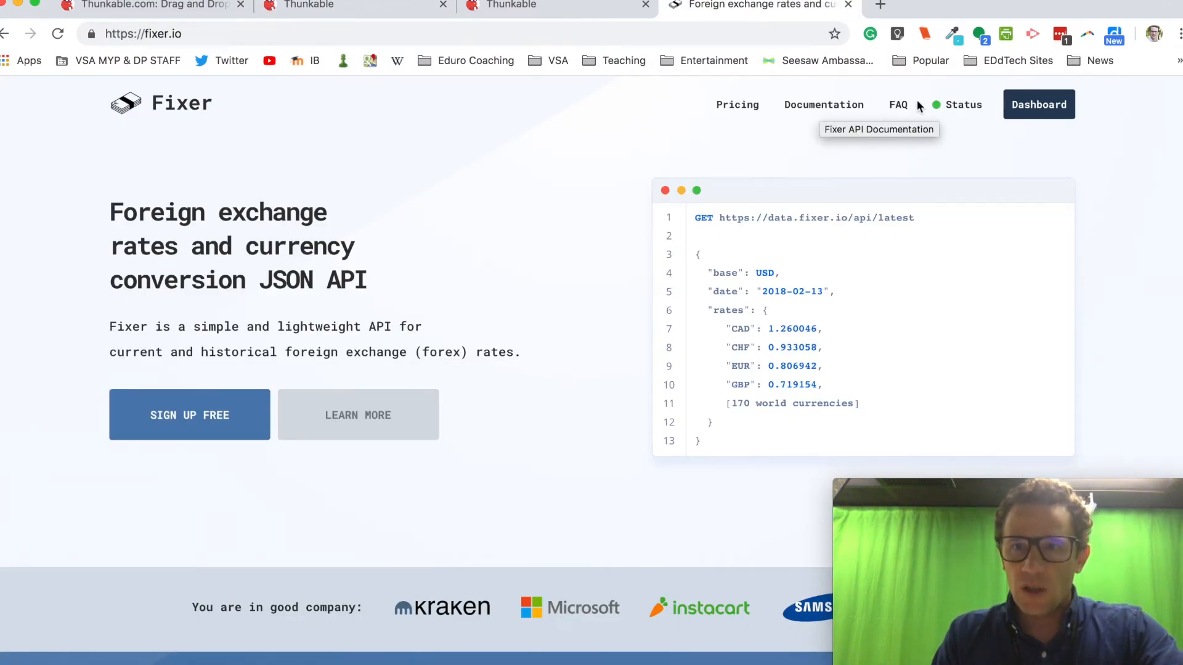
Step: Open the Fixer account Dashboard from the top navigation
click(1038, 104)
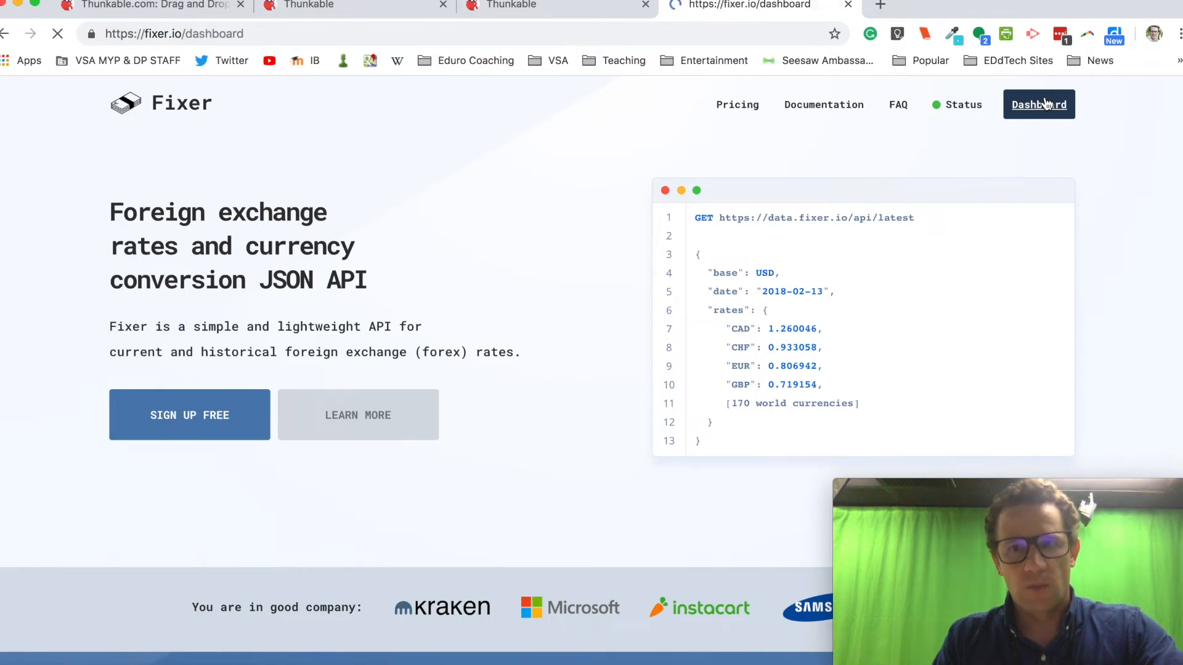
click(1039, 104)
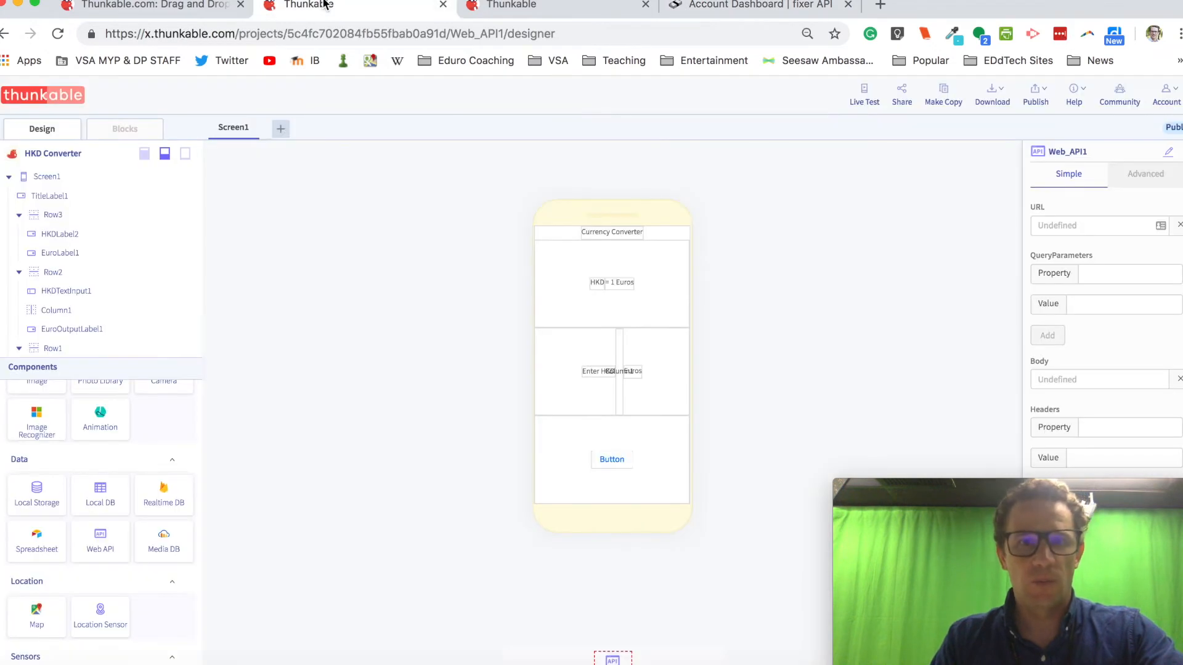
mouse_move(169, 128)
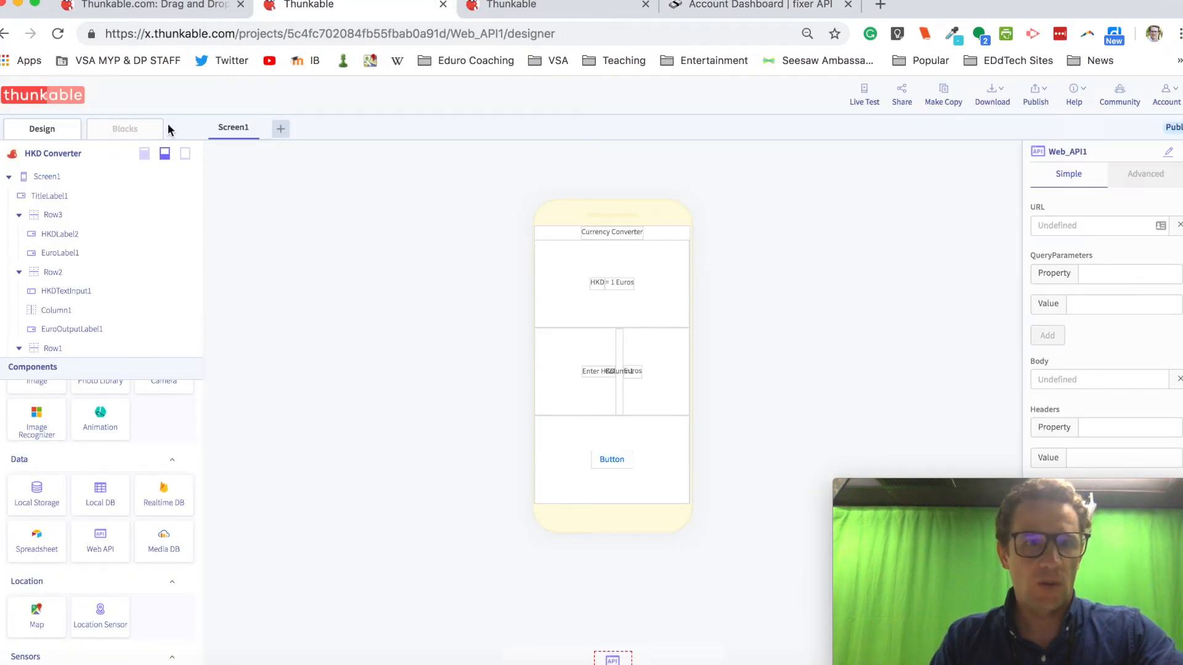
click(124, 128)
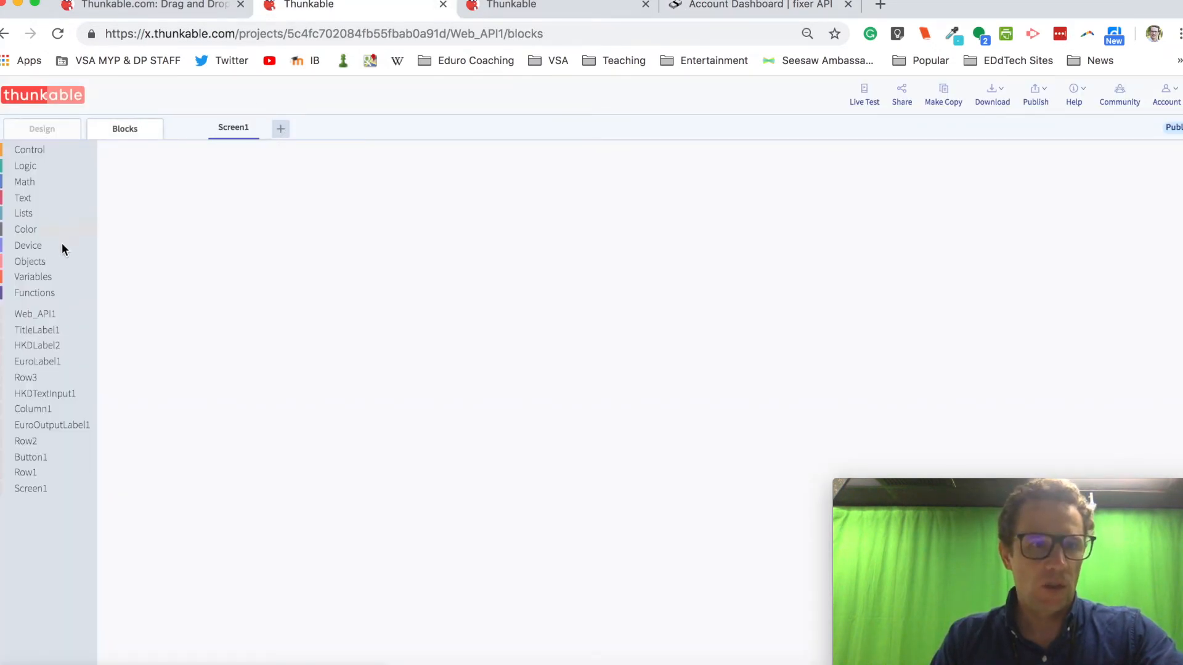
click(33, 276)
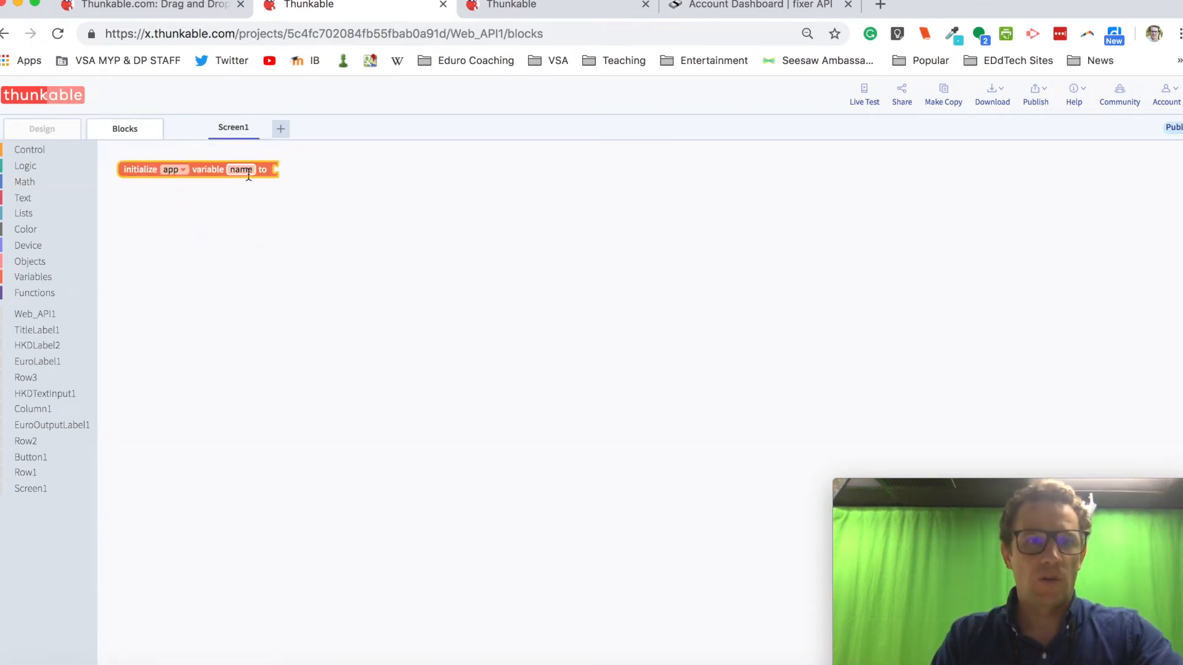
double_click(239, 169)
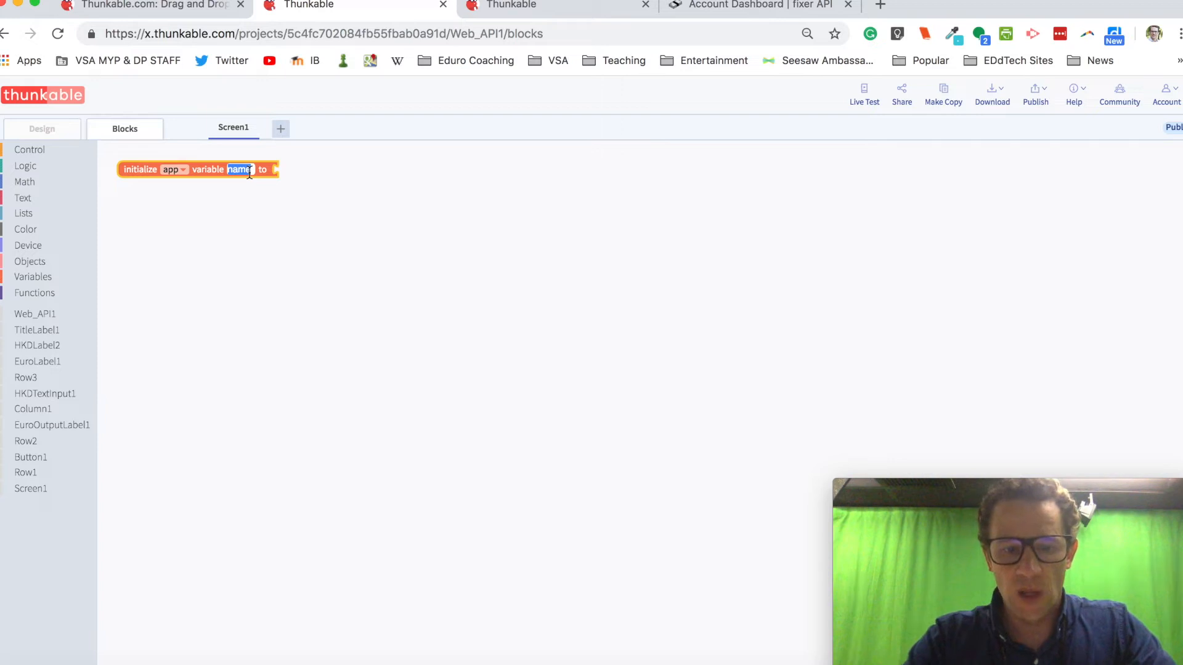
text(APIKey)
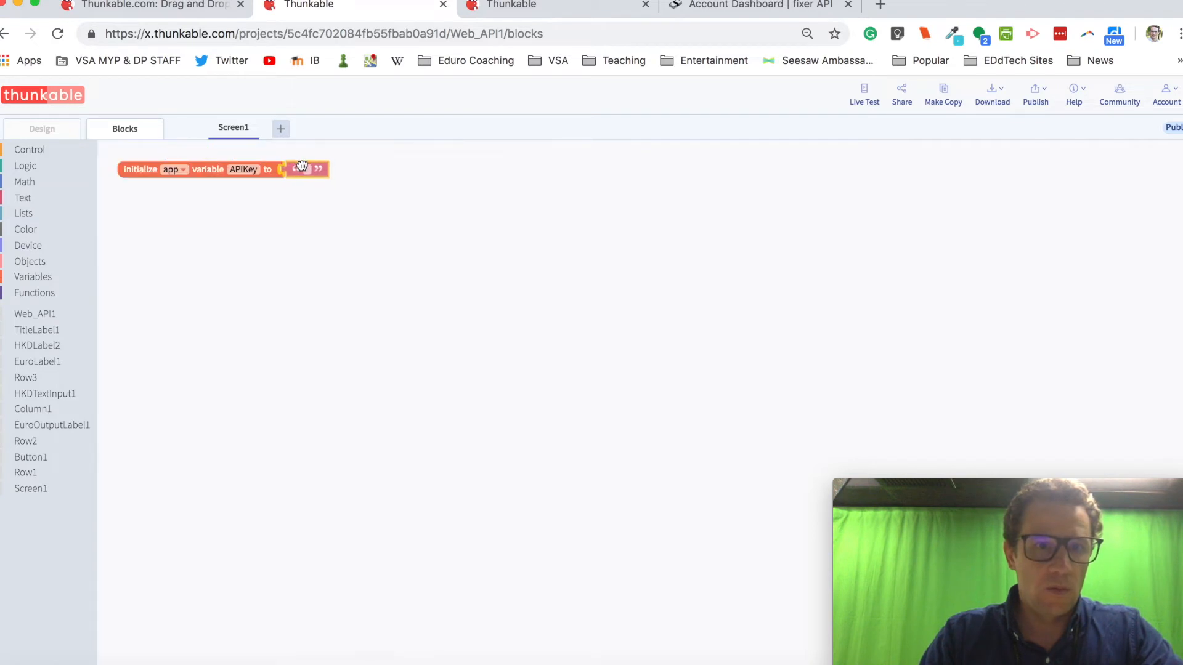
click(302, 169)
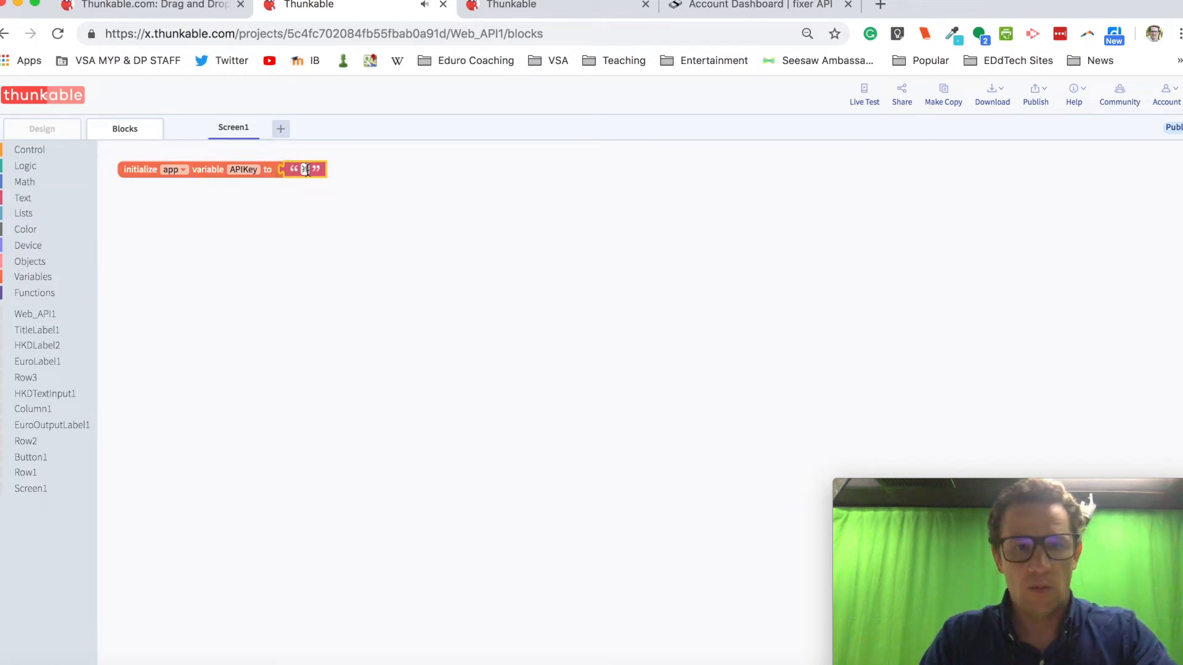
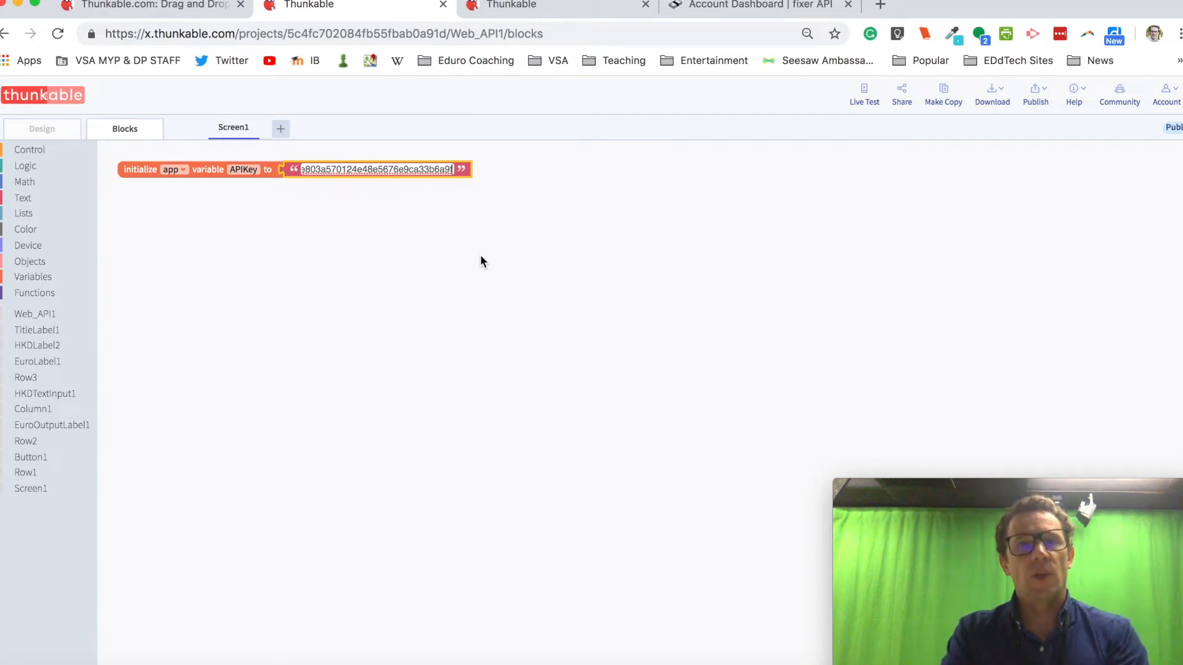
click(754, 6)
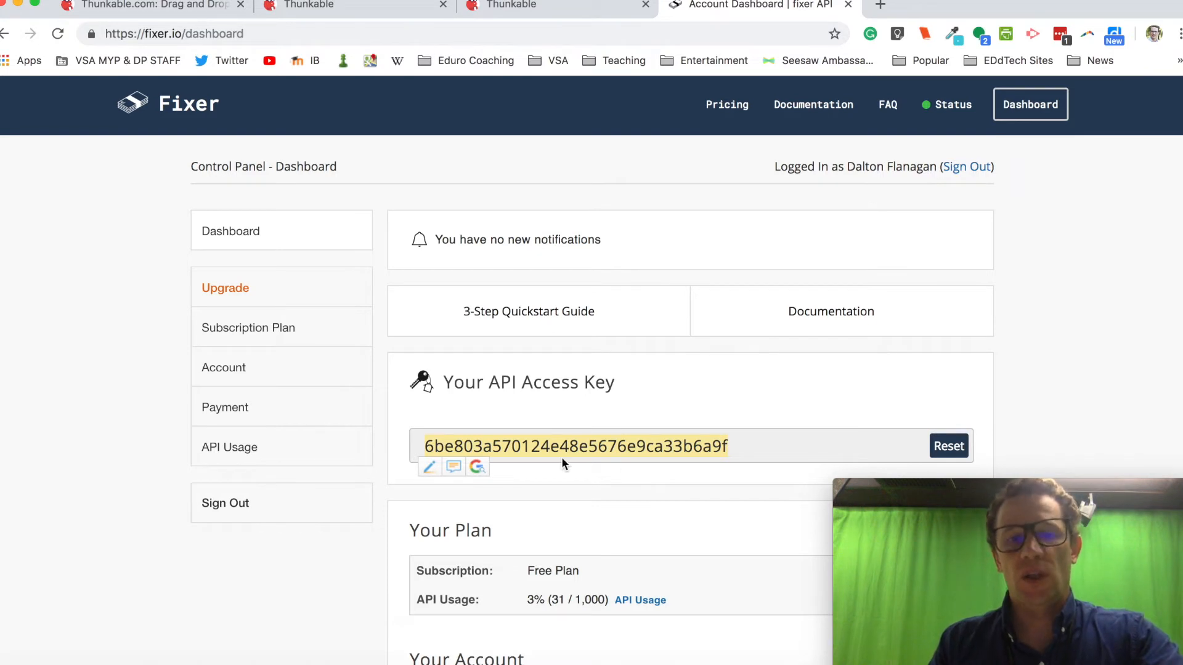
mouse_move(649, 316)
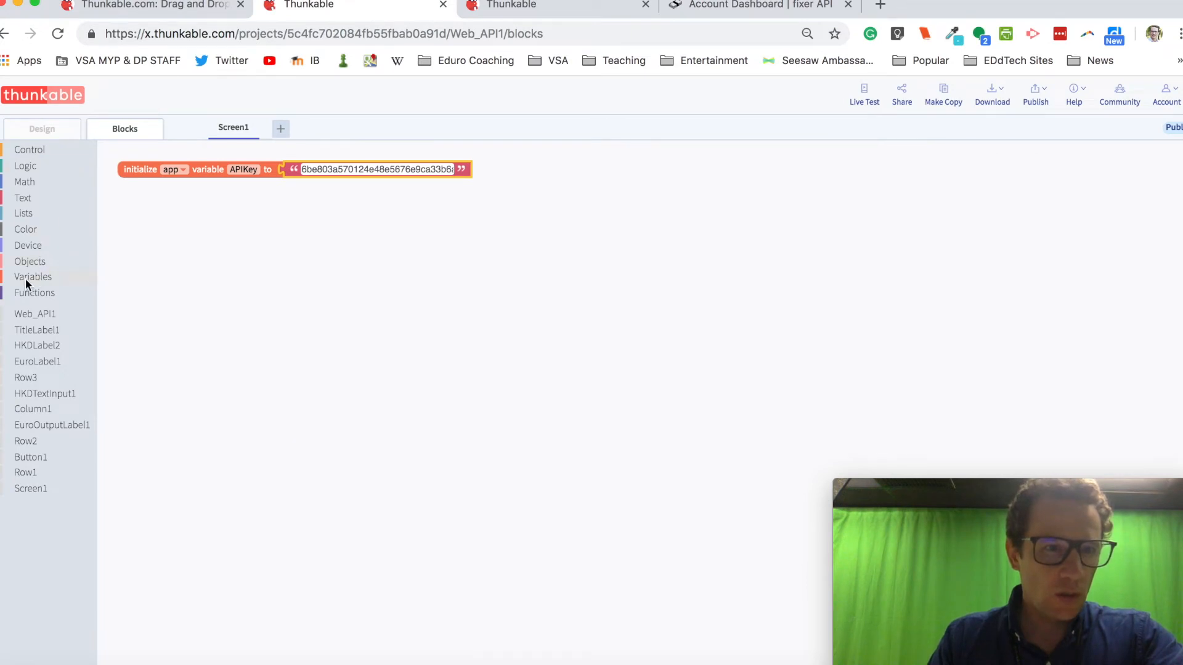
Step: Initialize a second app variable HKDValue with a Math number block of 0
click(34, 276)
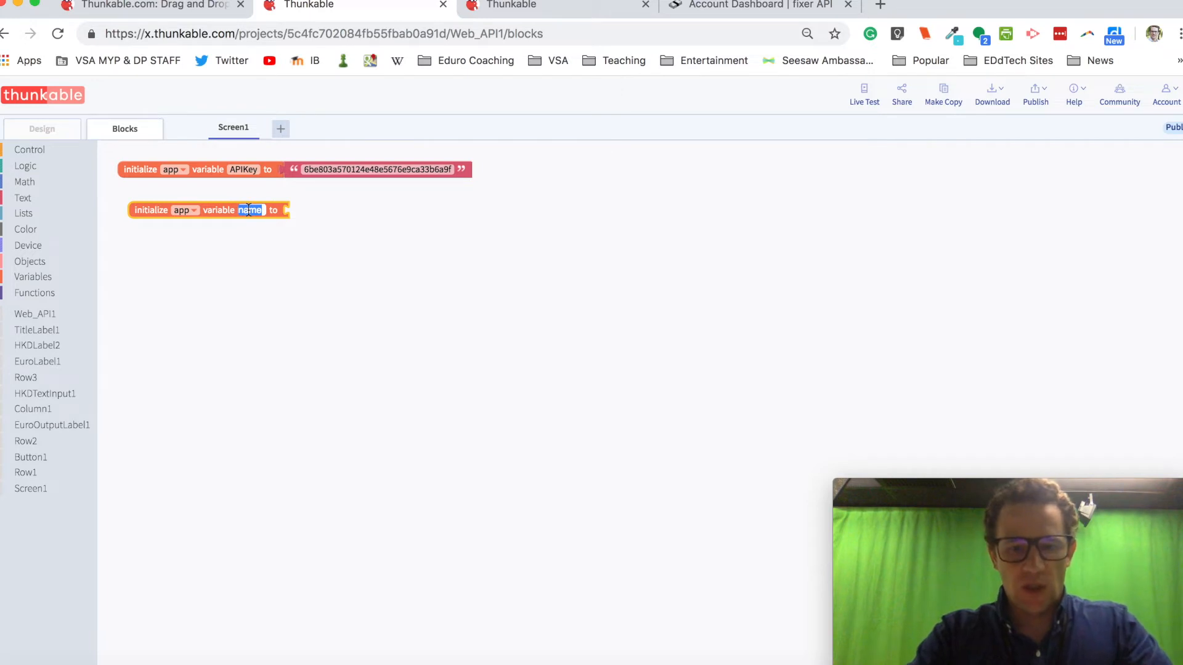
text(HKDValu)
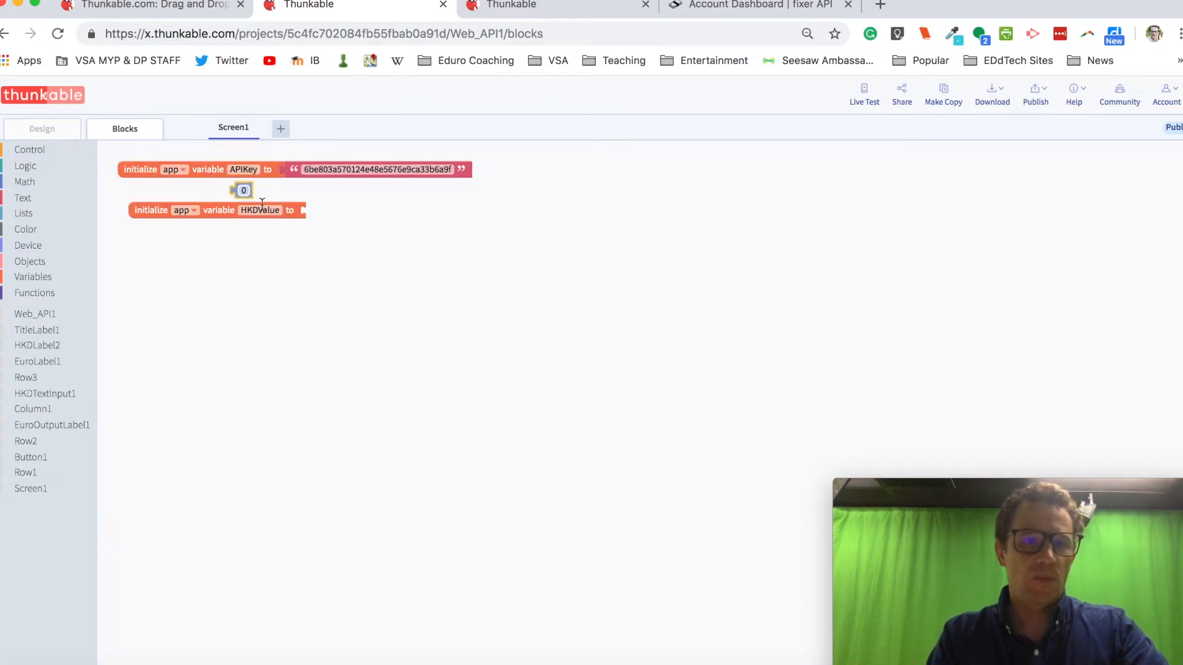
drag(243, 189, 314, 210)
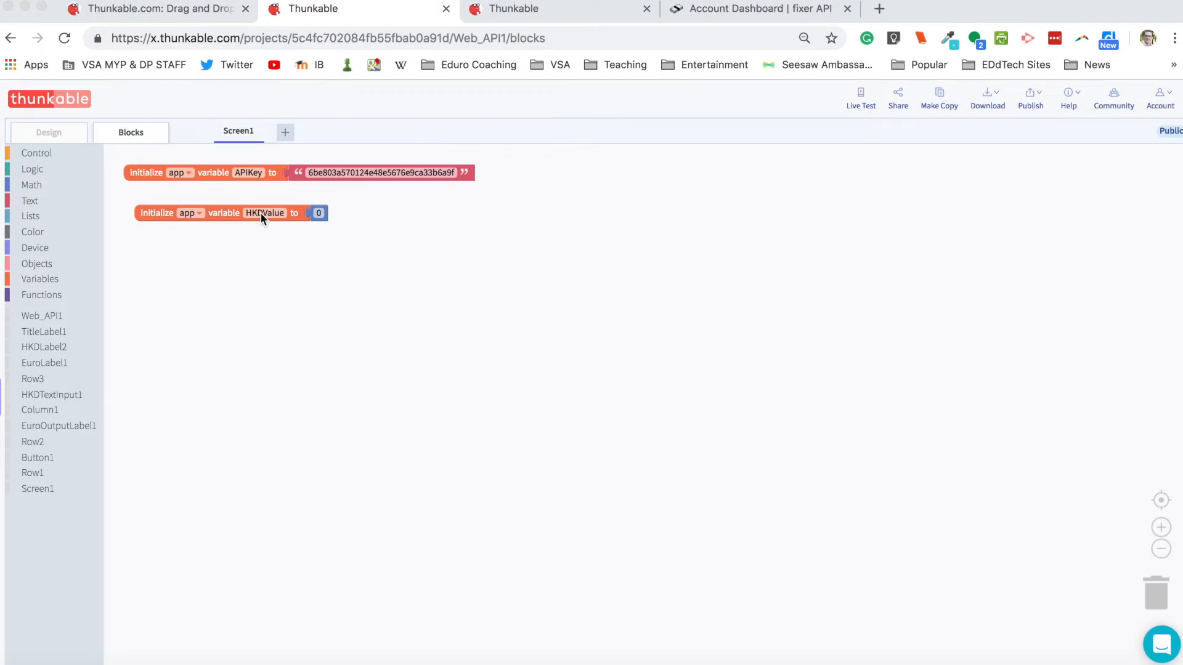
mouse_move(46, 495)
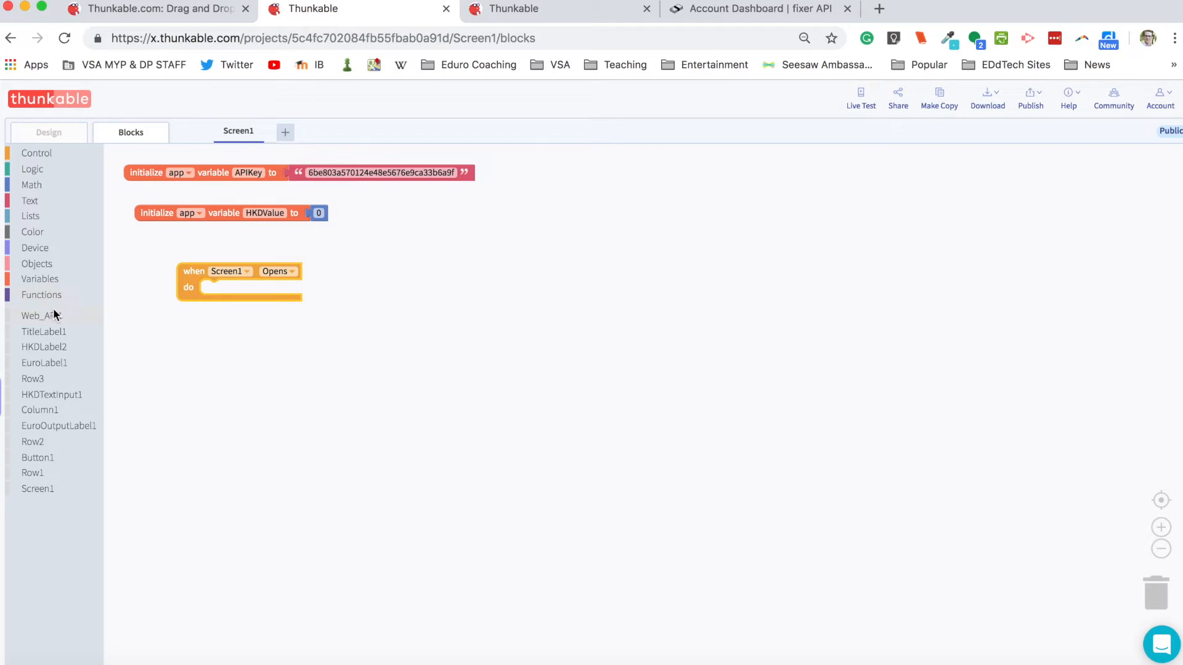
Step: Bring up the Web_API1 blocks, then switch to the Fixer account dashboard
click(40, 316)
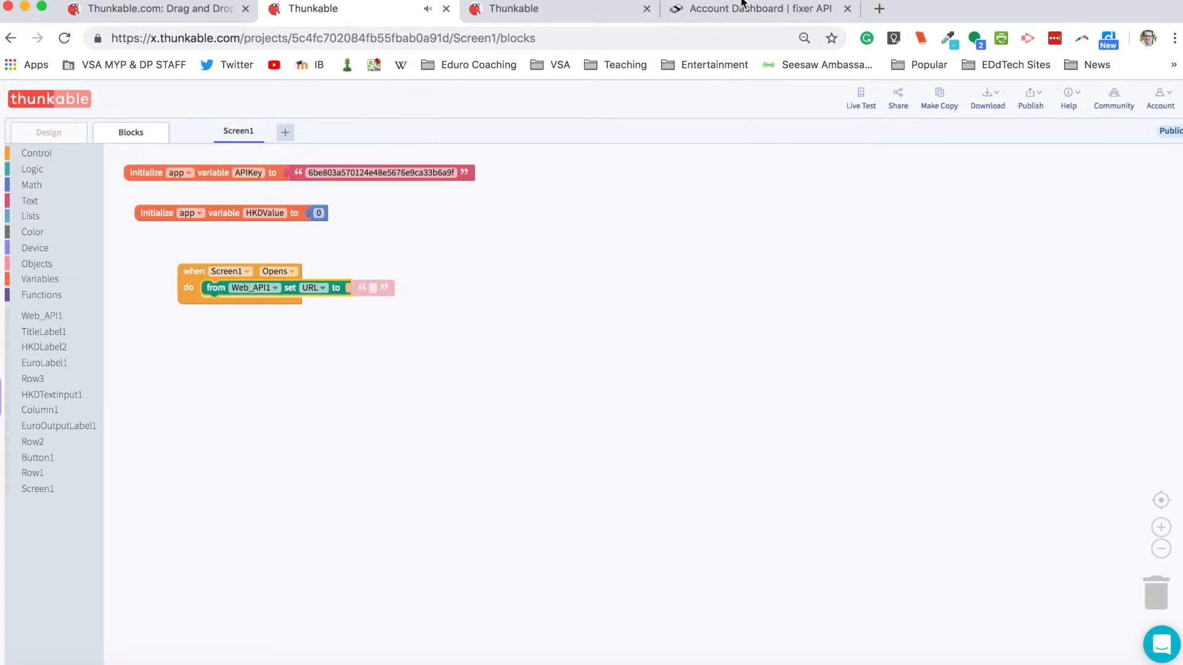
click(752, 8)
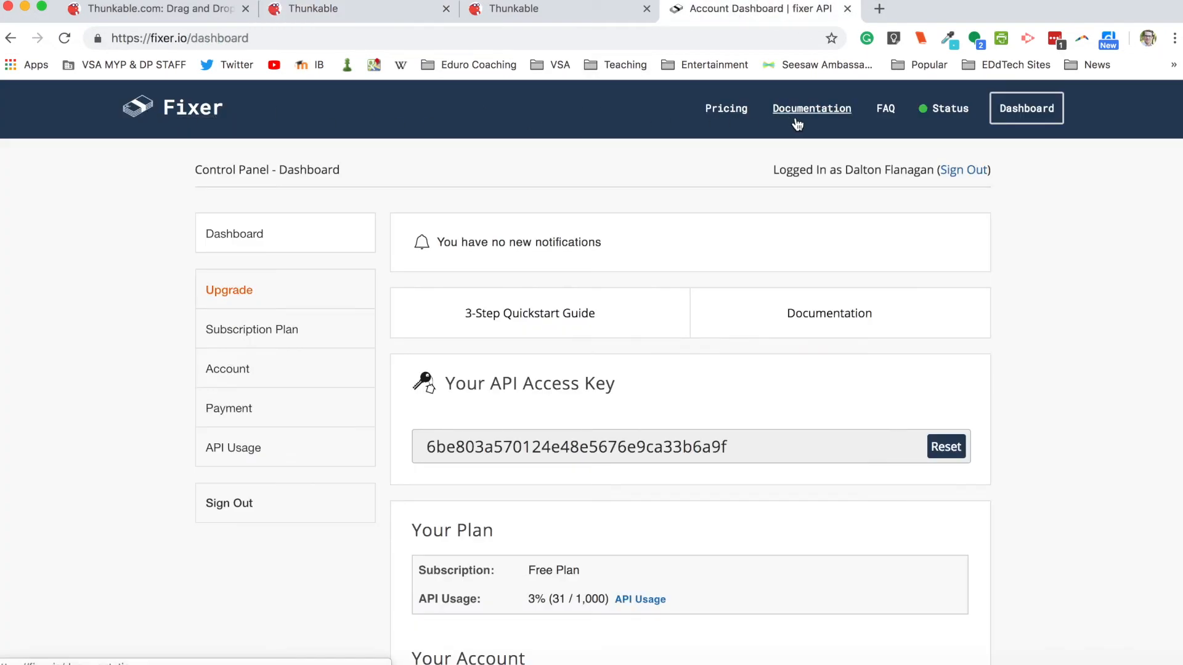
Step: Copy the example latest-rates URL with its access_key parameter from the Fixer documentation
click(811, 108)
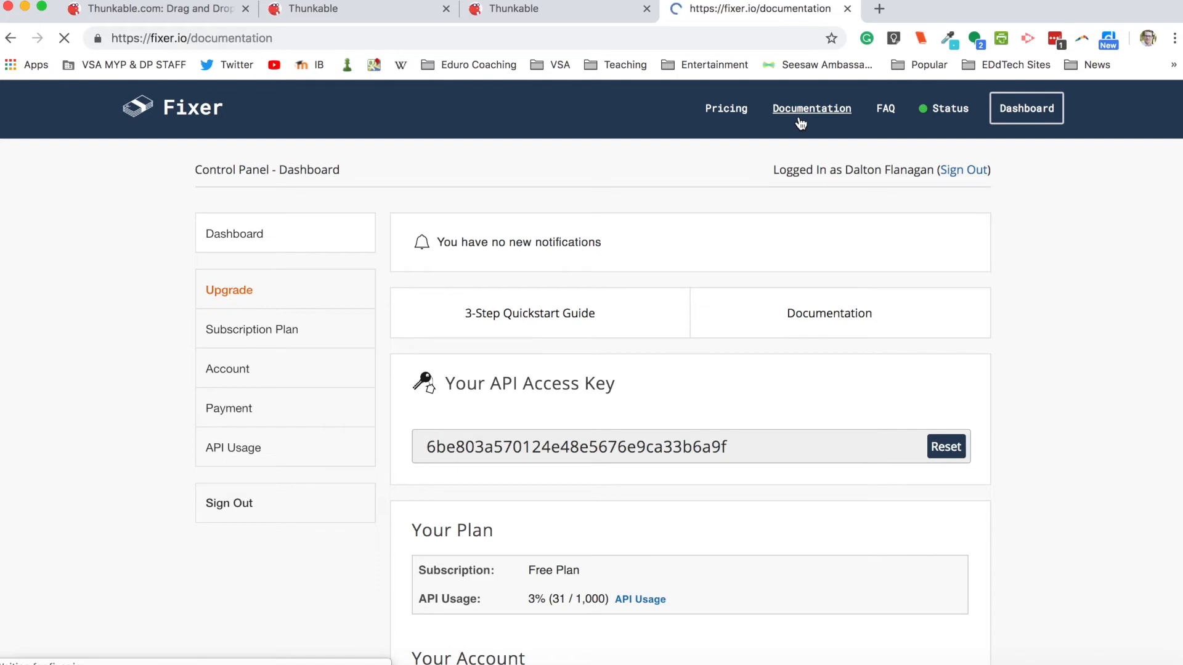
click(811, 107)
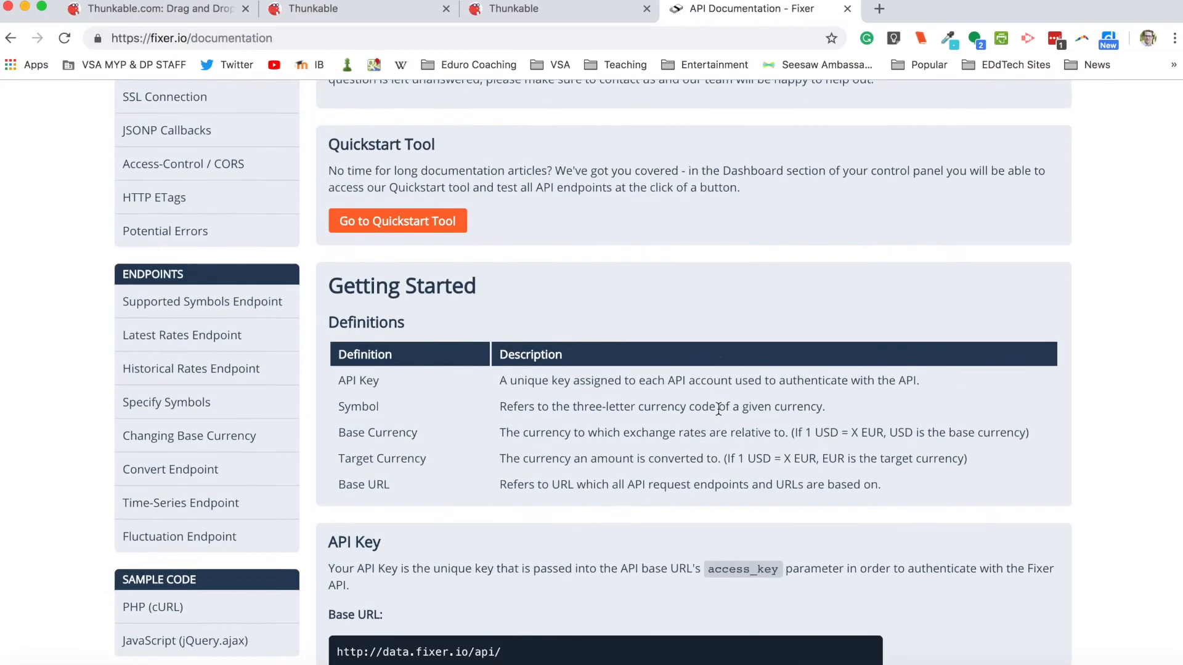
scroll(down, 3)
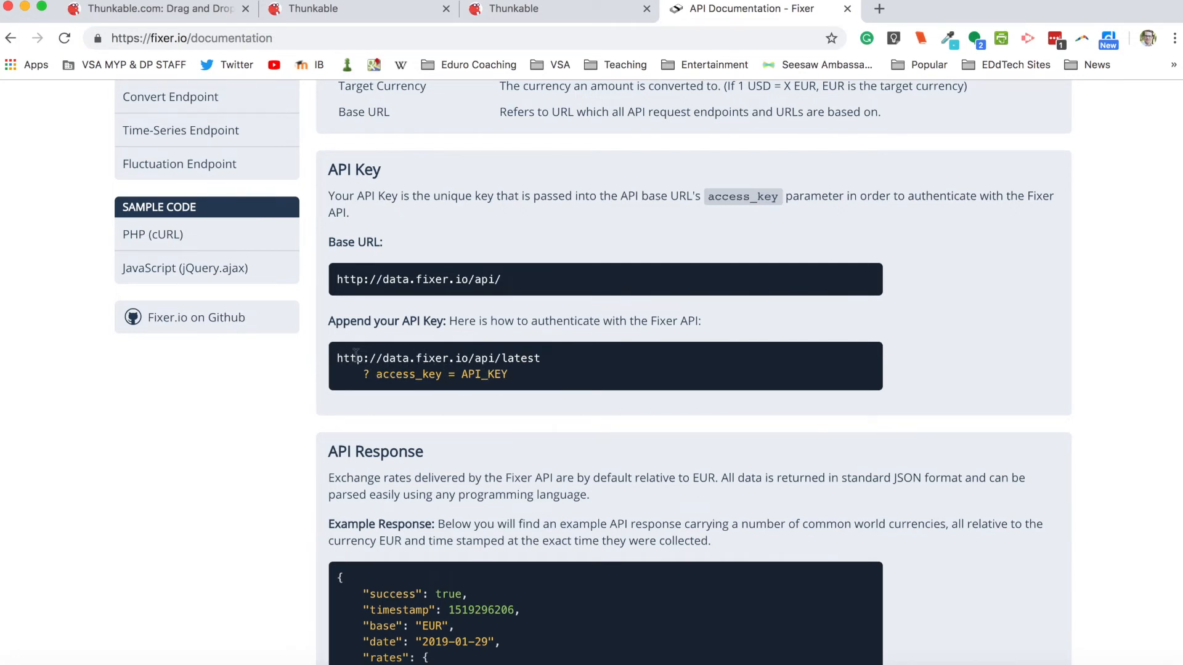
drag(336, 359, 399, 359)
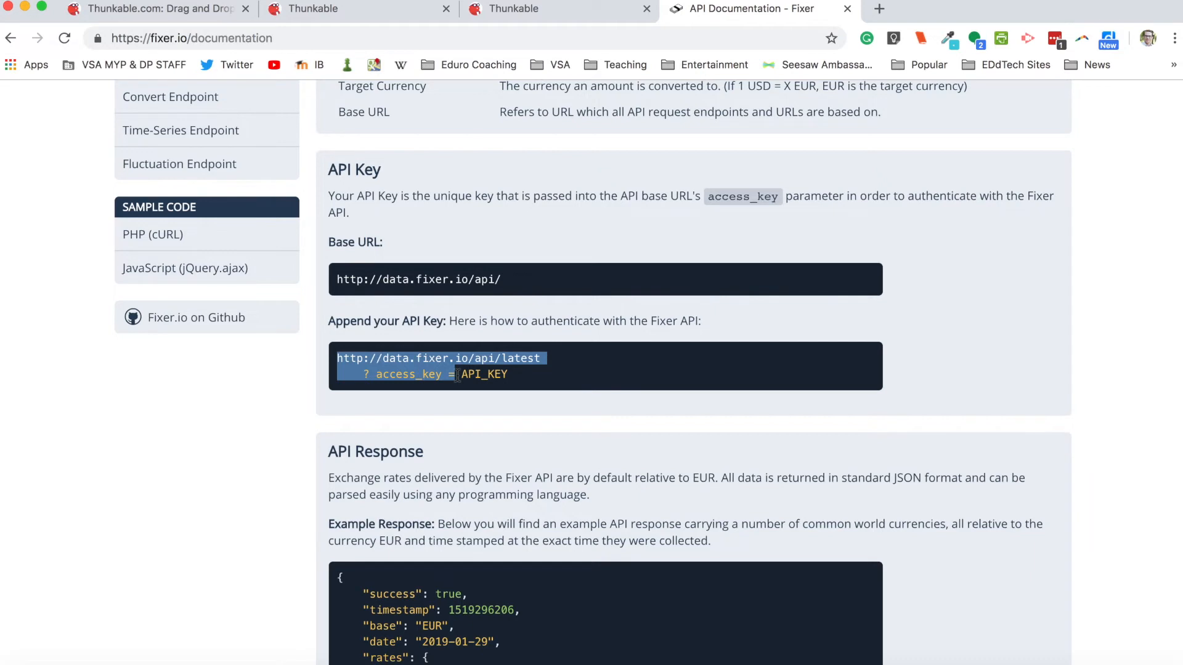
right_click(440, 366)
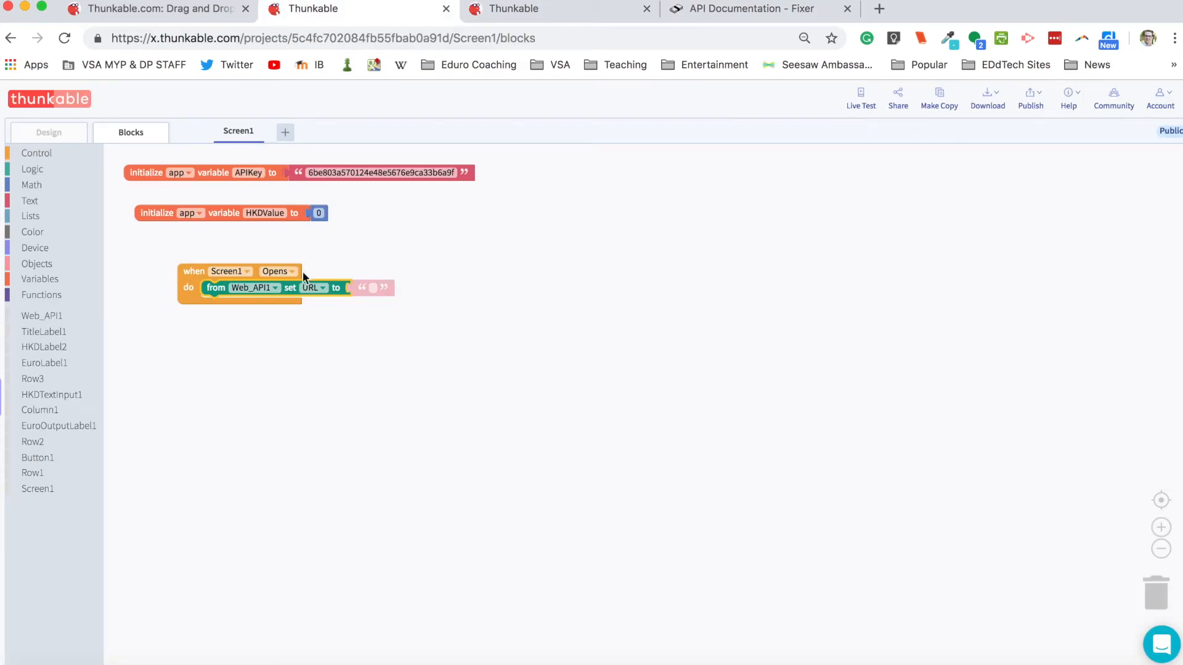
Step: Paste the Fixer latest-rates URL into the URL text block and fix its spacing
click(30, 201)
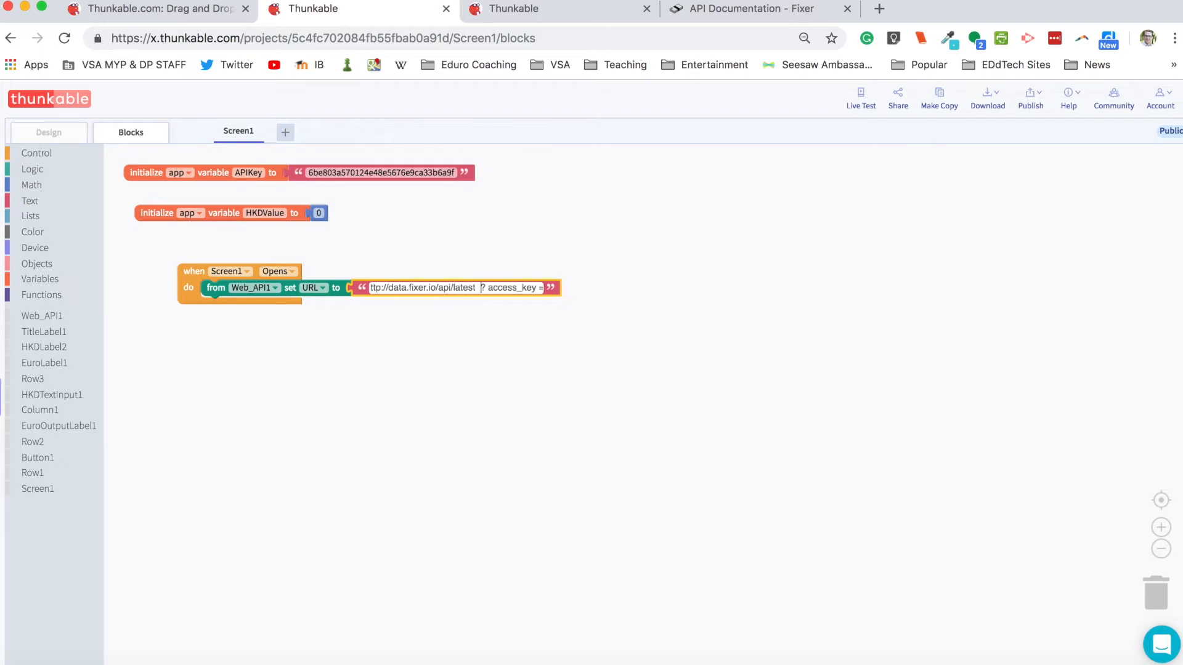
click(477, 287)
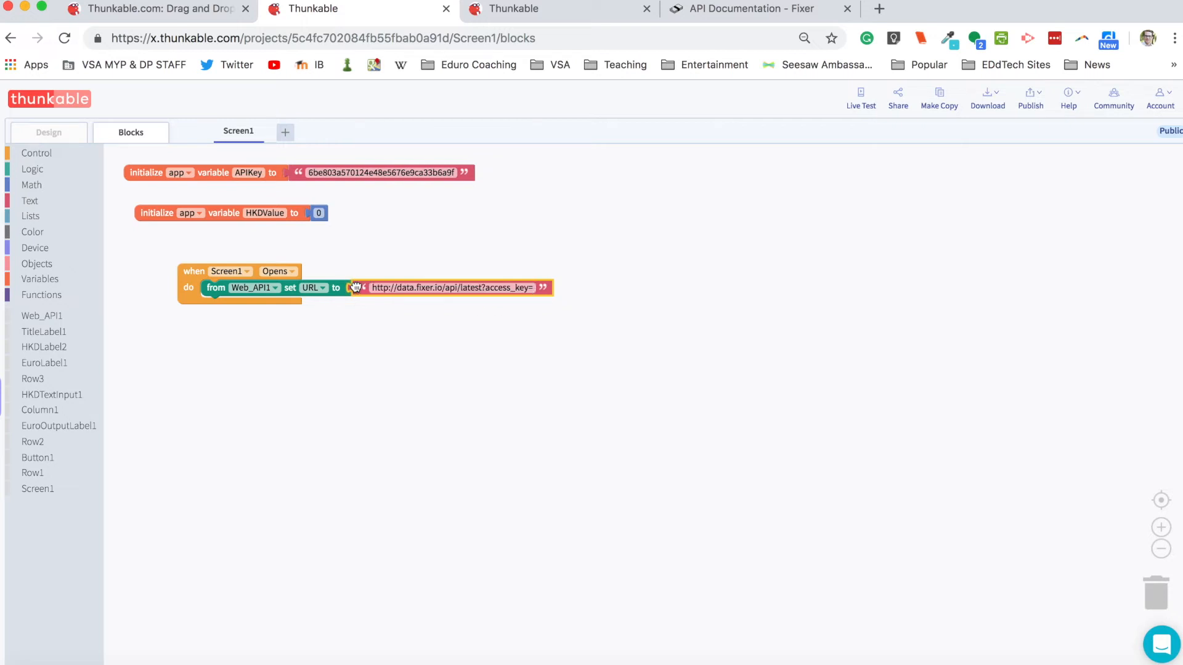
drag(453, 288, 502, 272)
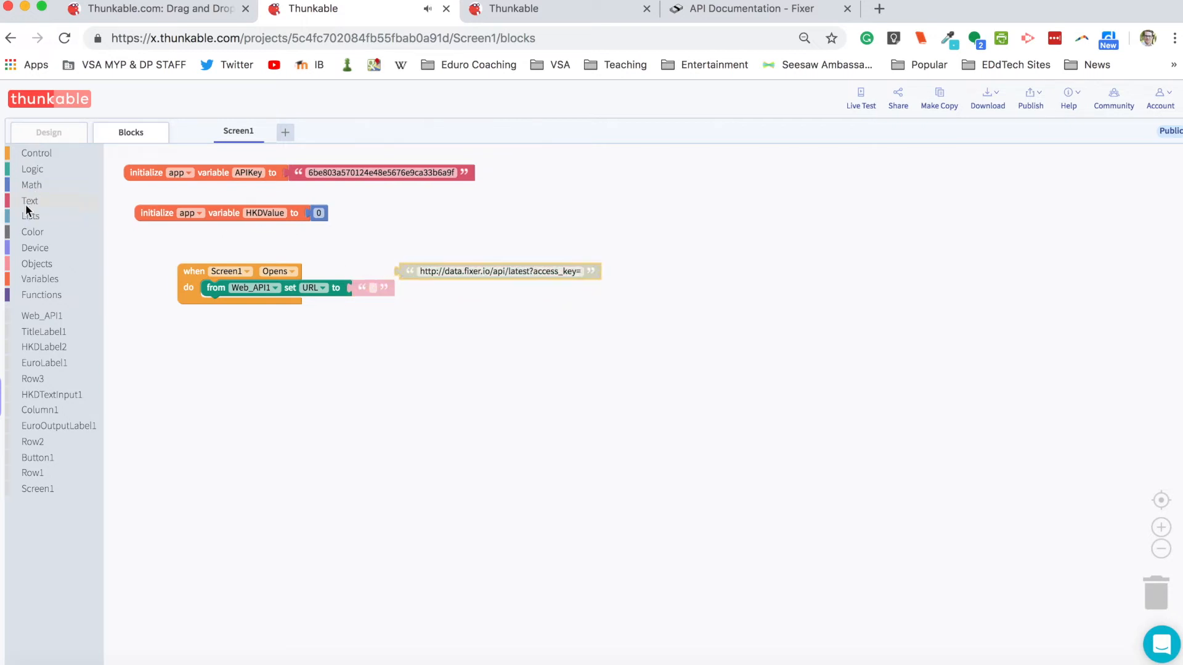
Step: Join the URL text with the app APIKey variable as Web_API1's URL
click(30, 201)
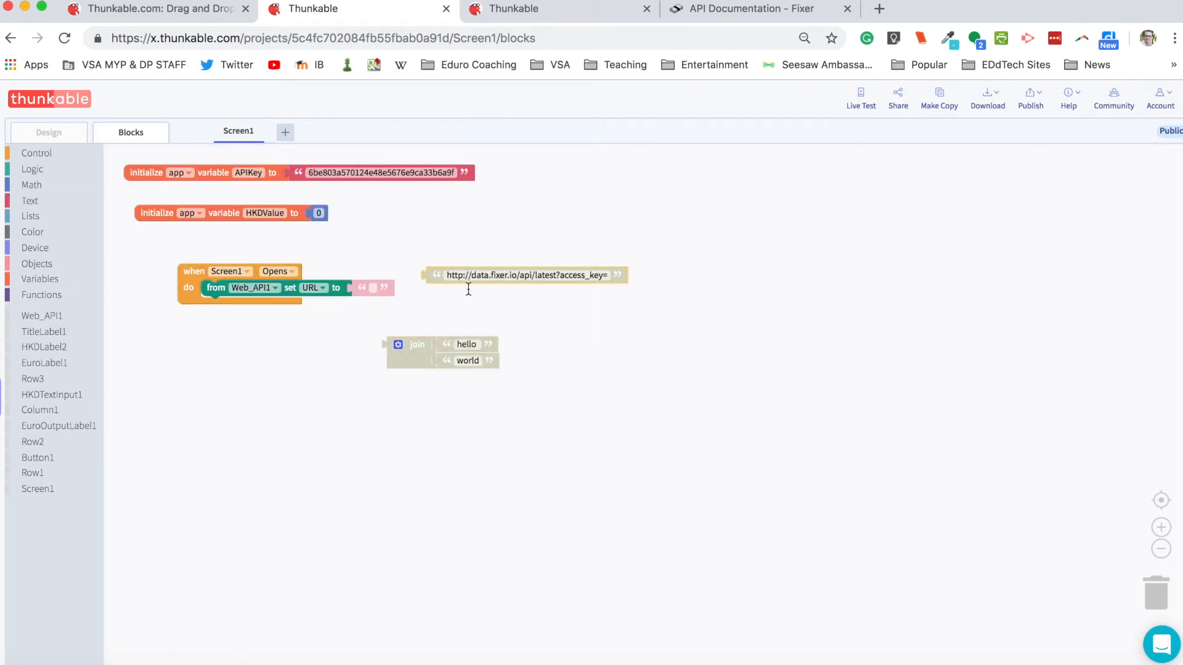
drag(525, 275, 536, 343)
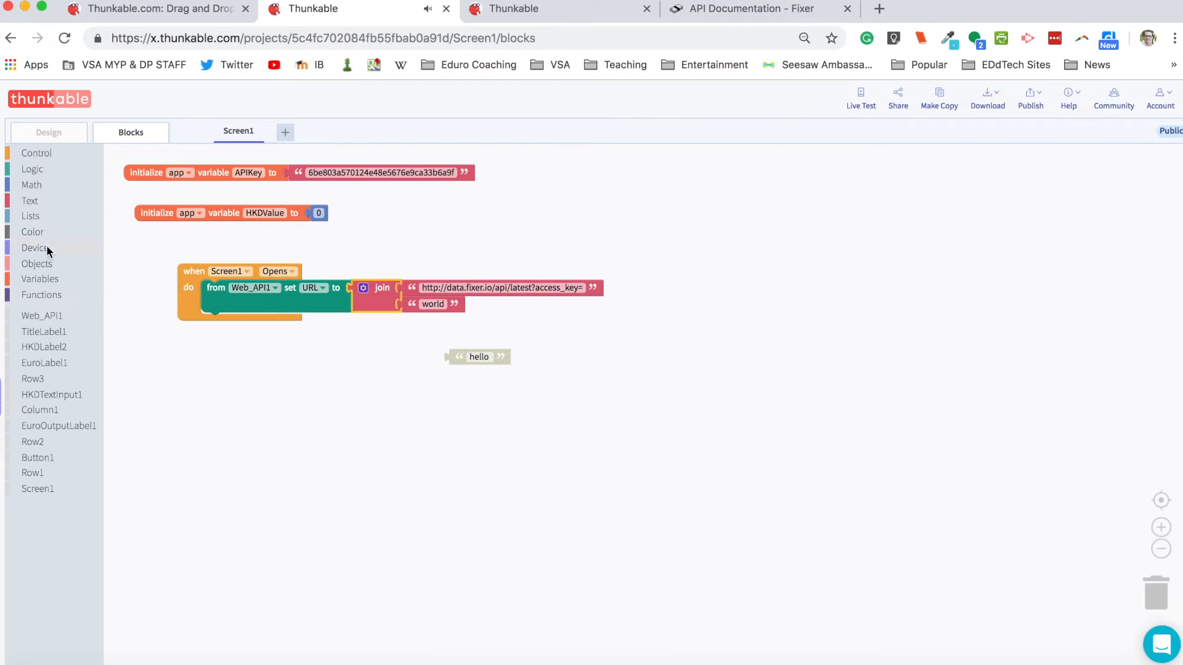
click(40, 279)
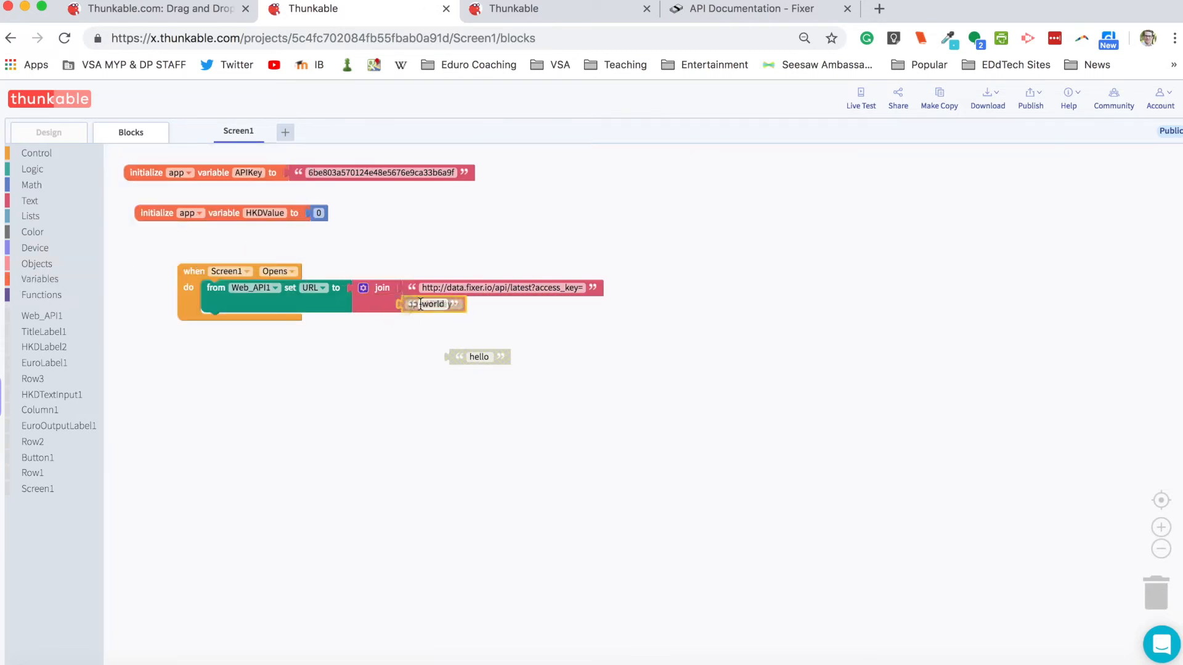
drag(432, 304, 493, 342)
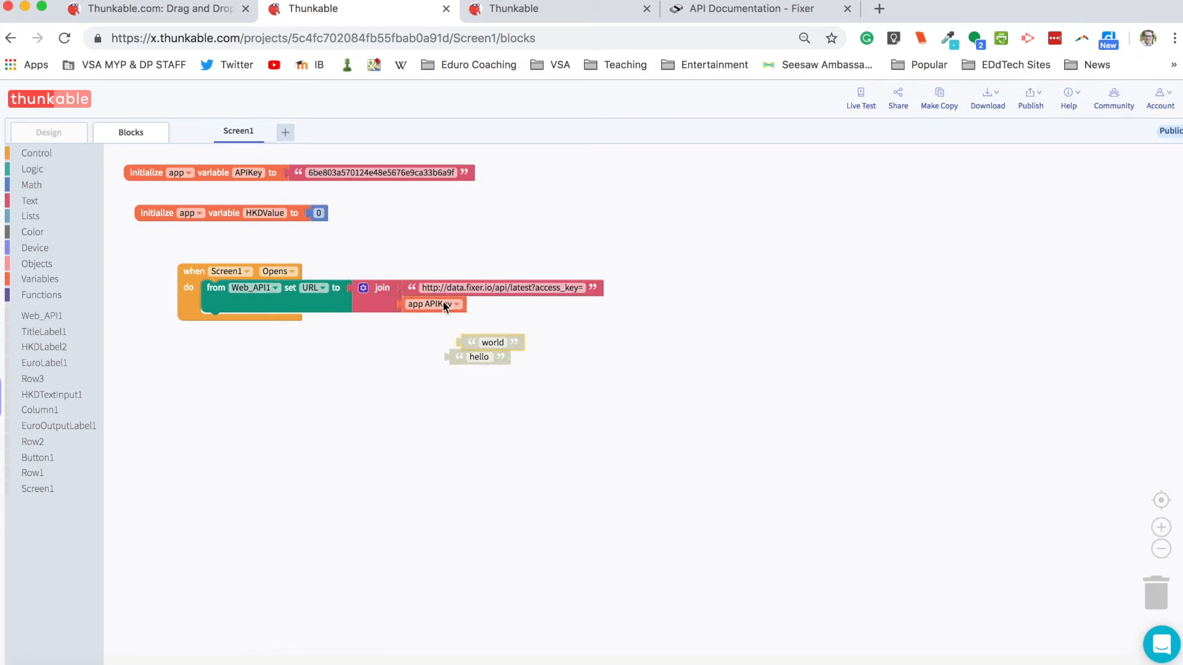
mouse_move(362, 289)
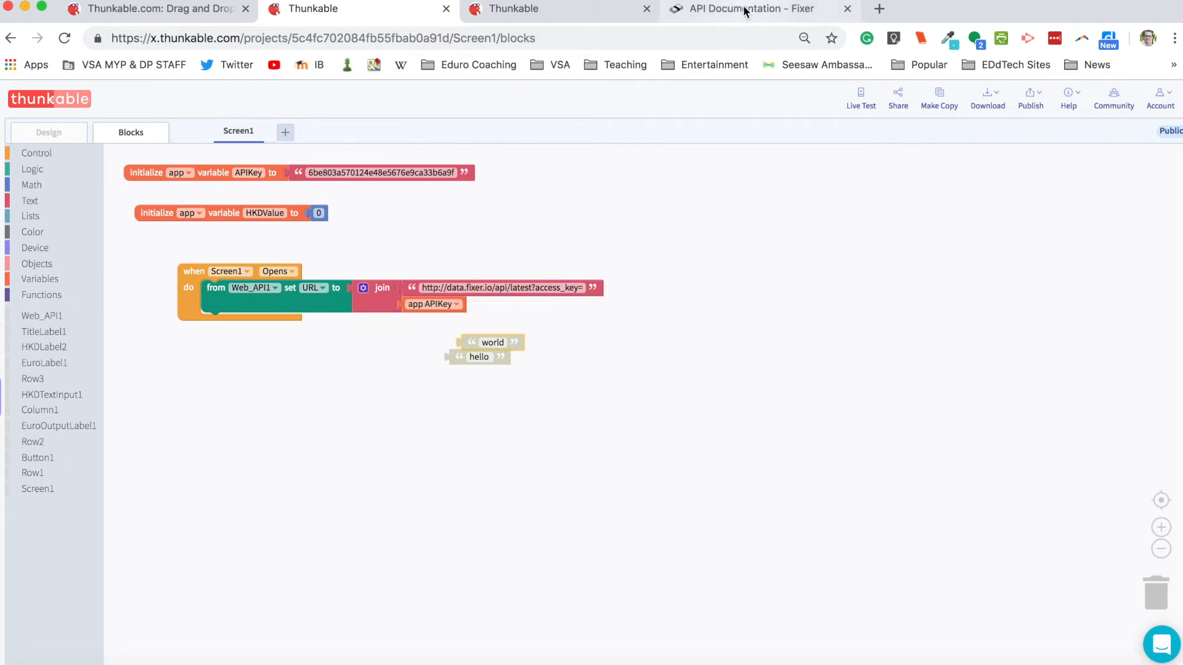
Step: Load the URL with the key in Chrome and highlight the HKD rate 8.968252 in the JSON
click(501, 288)
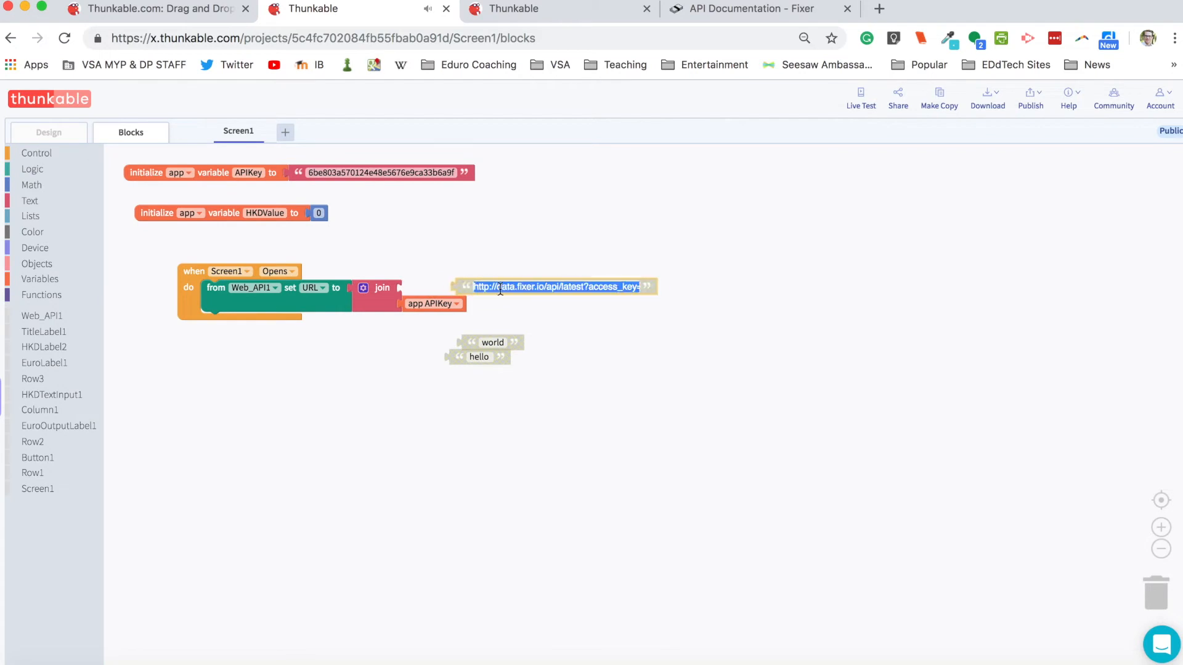
right_click(557, 287)
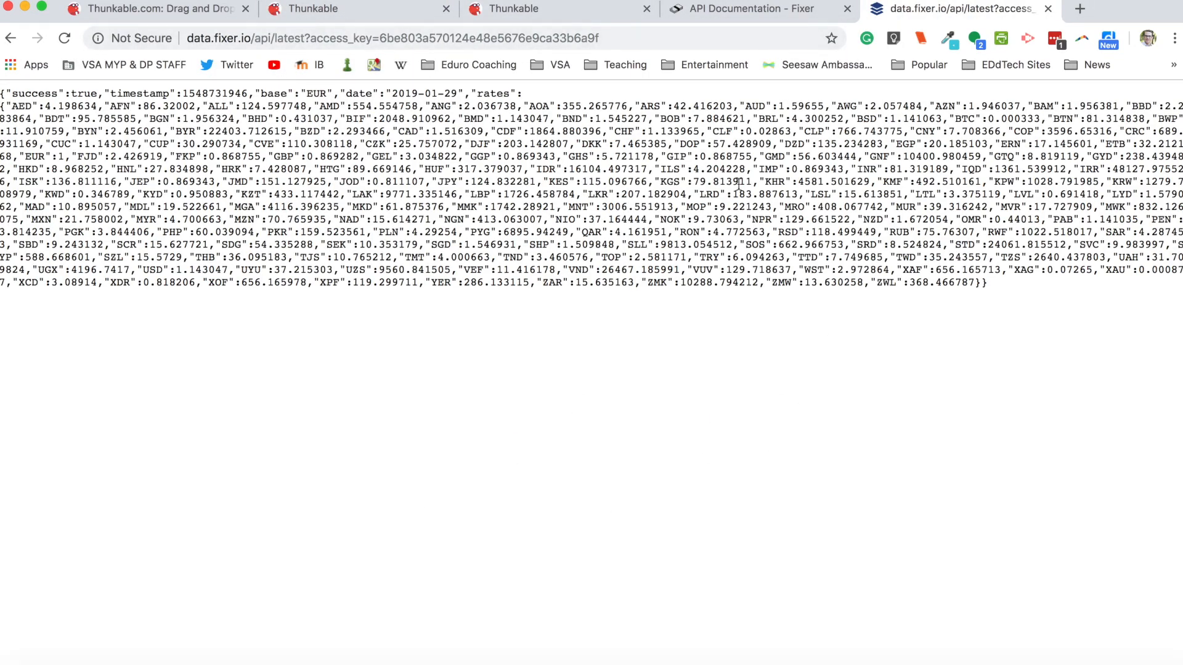
mouse_move(388, 231)
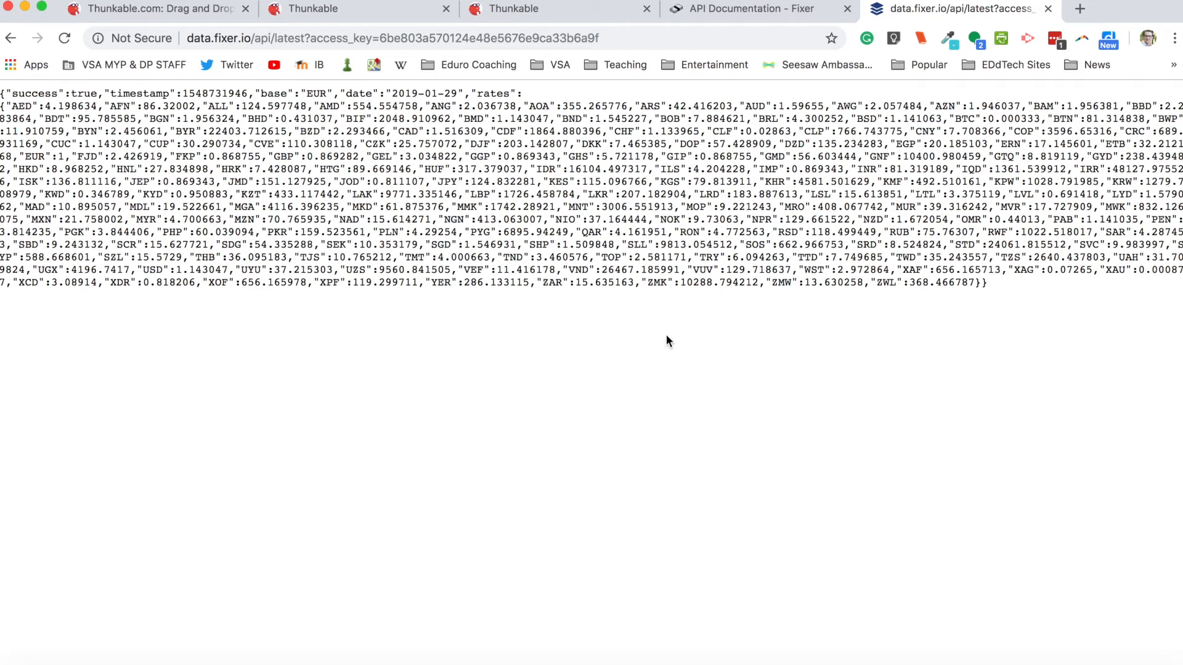
mouse_move(111, 192)
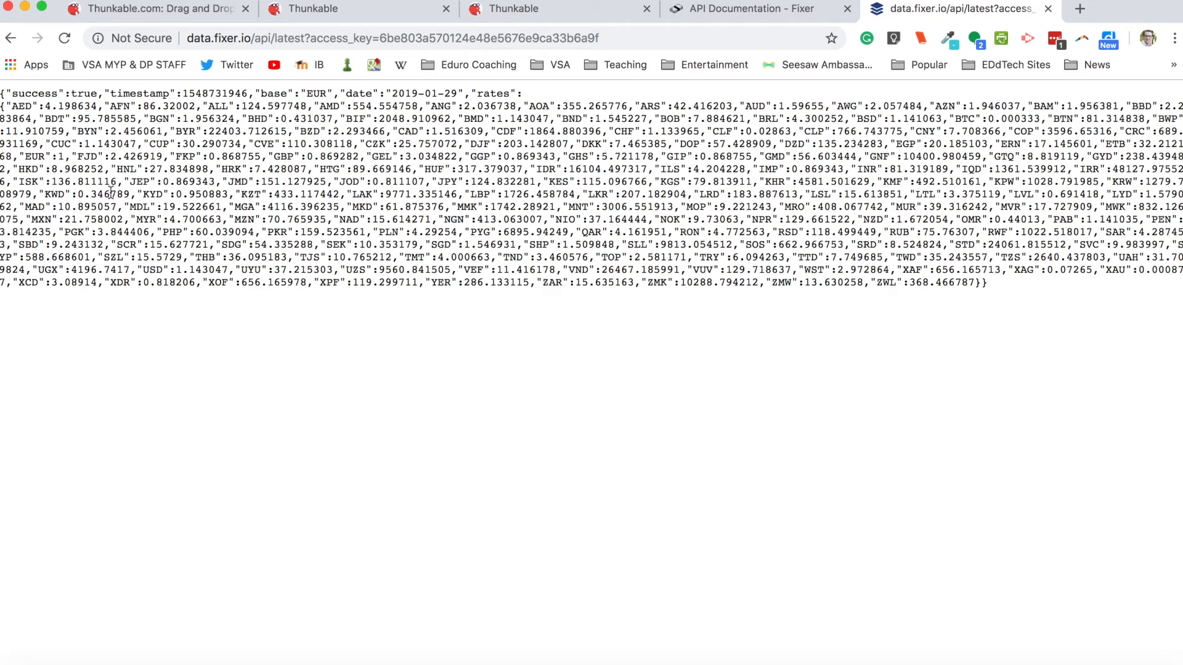
mouse_move(212, 161)
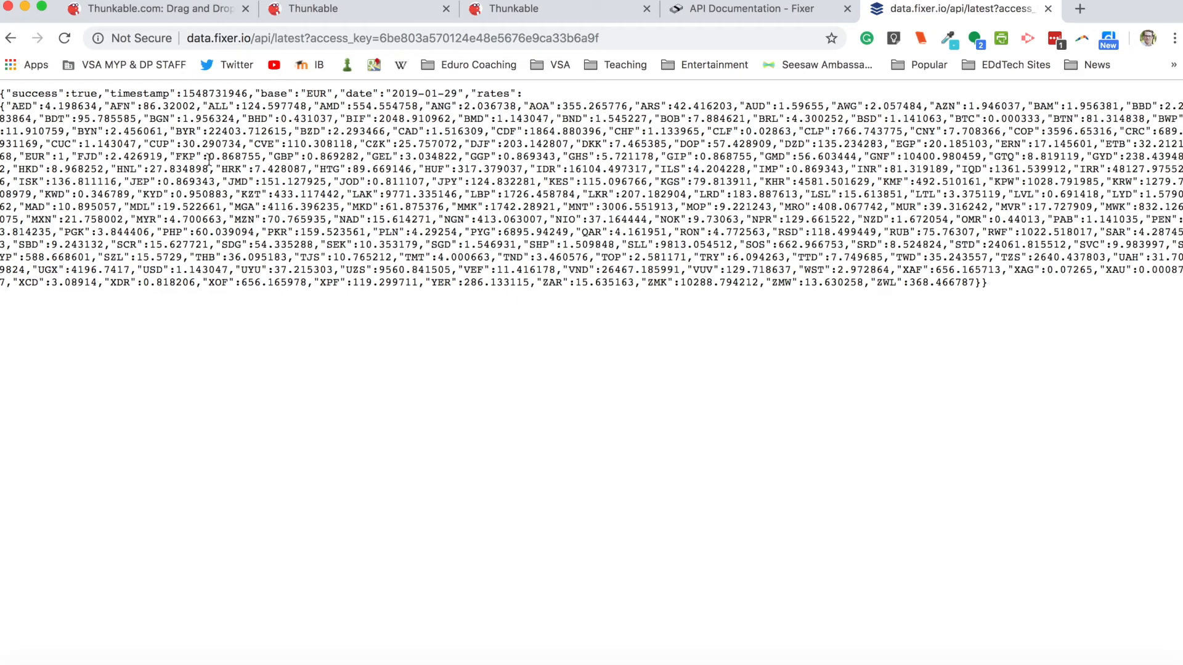
double_click(493, 93)
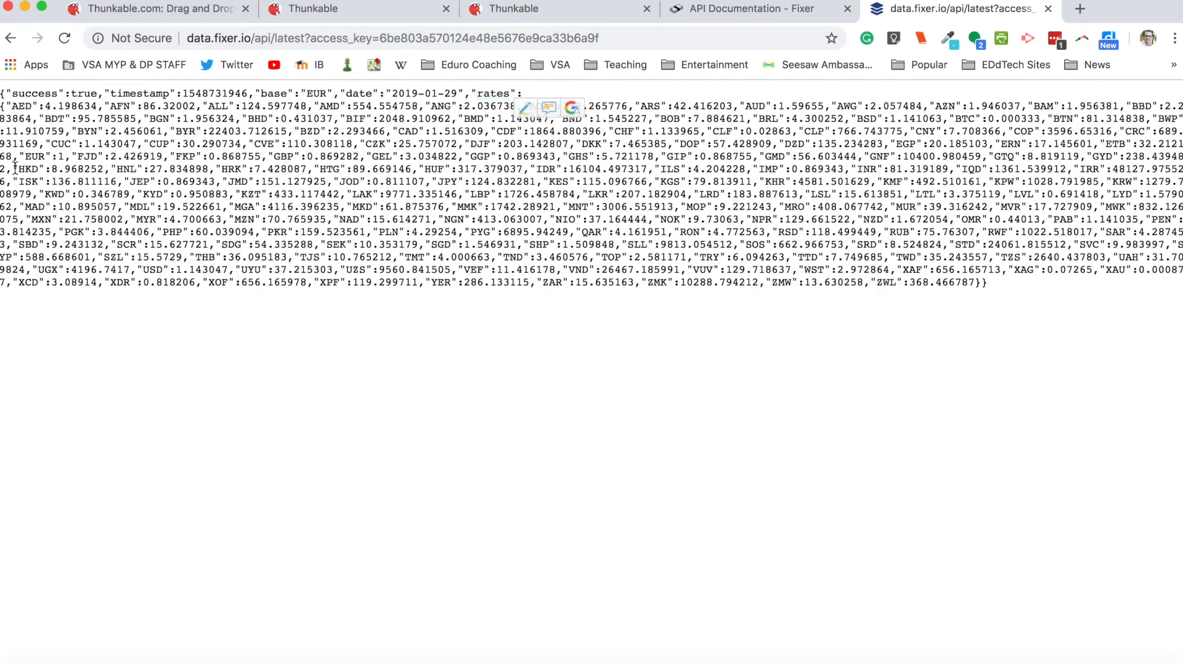
double_click(56, 169)
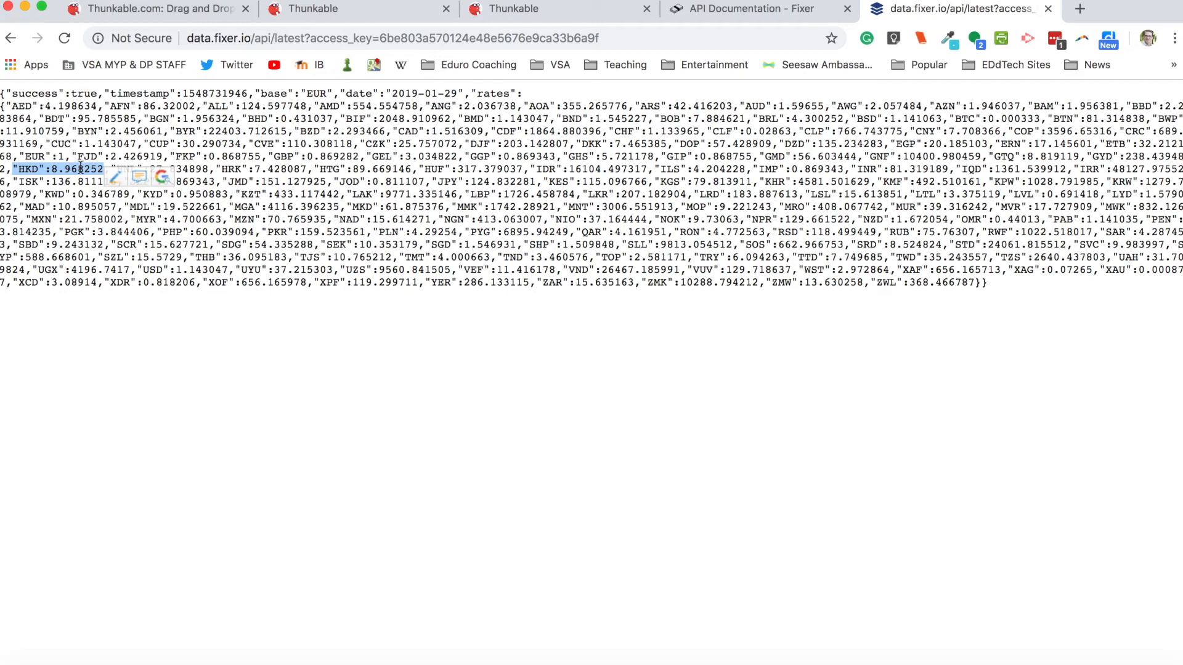
mouse_move(259, 130)
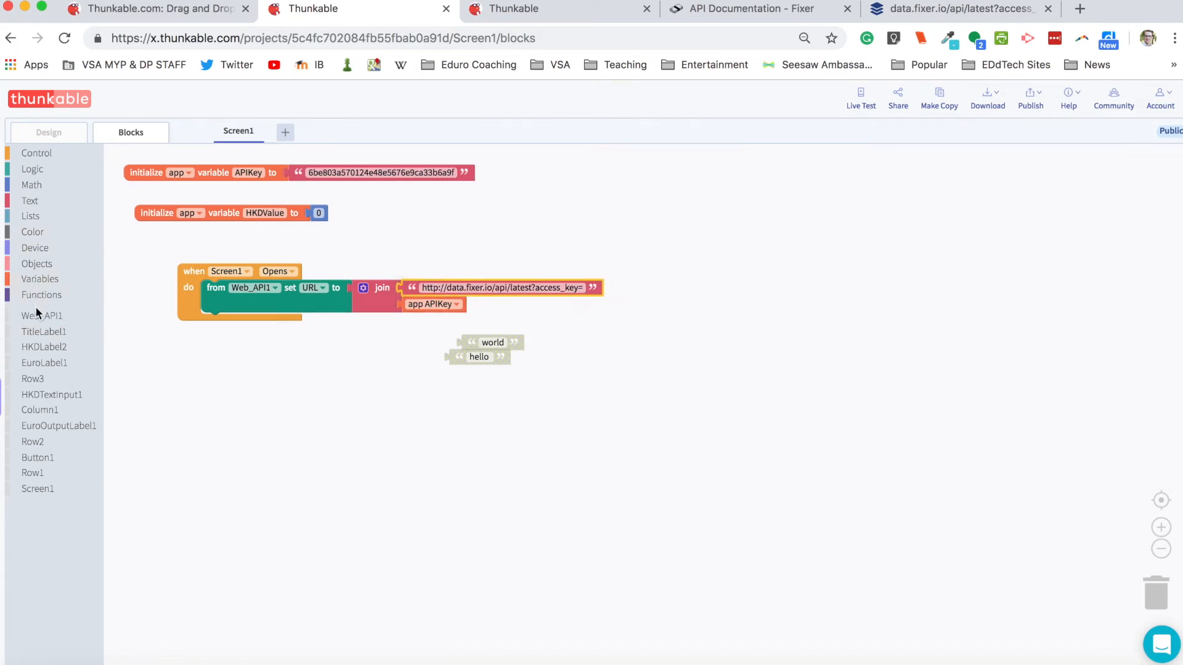
Step: Call Web_API1 Get on Screen1 Opens and set app HKDValue in its then-do
click(42, 316)
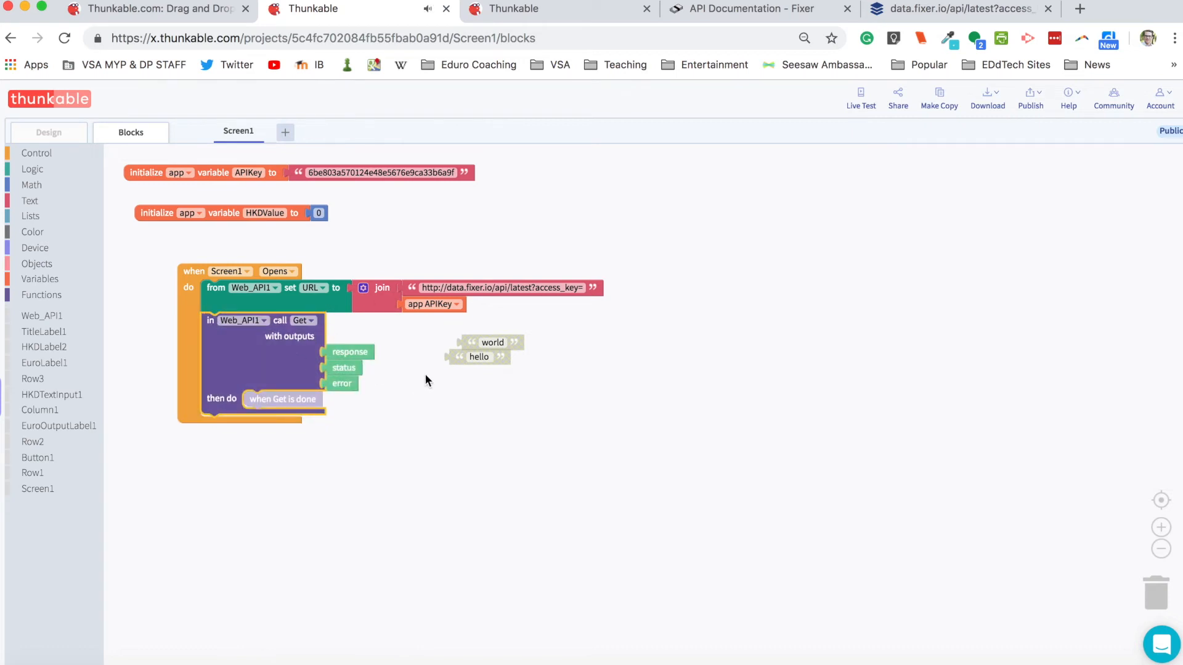
mouse_move(225, 216)
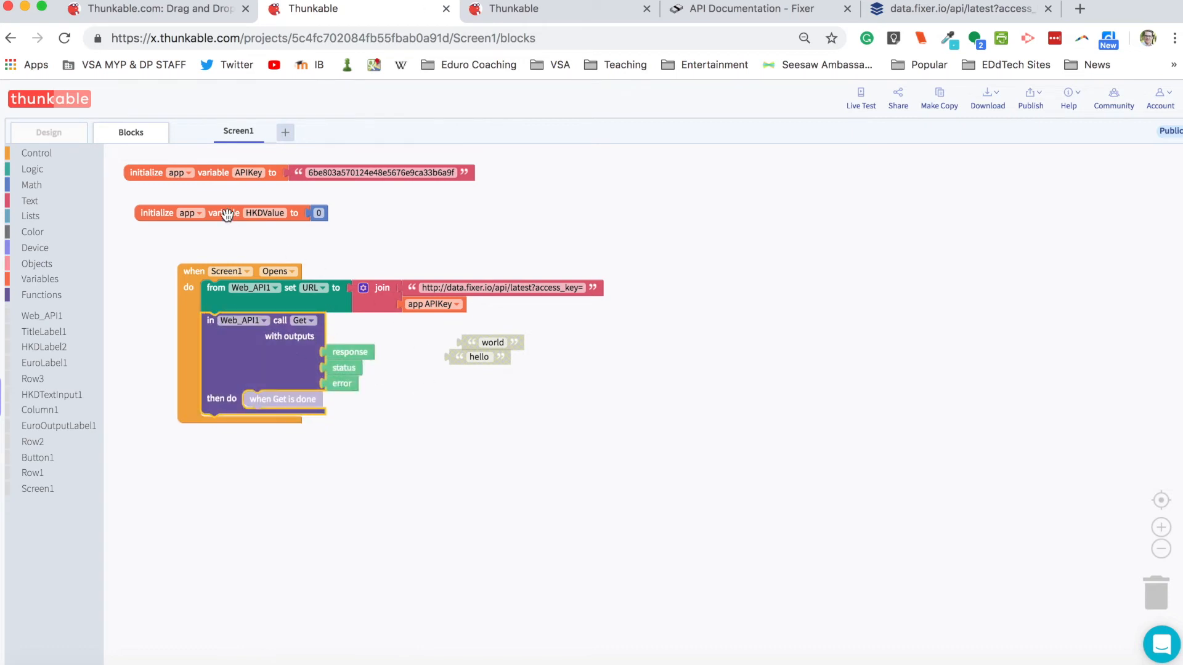
click(40, 279)
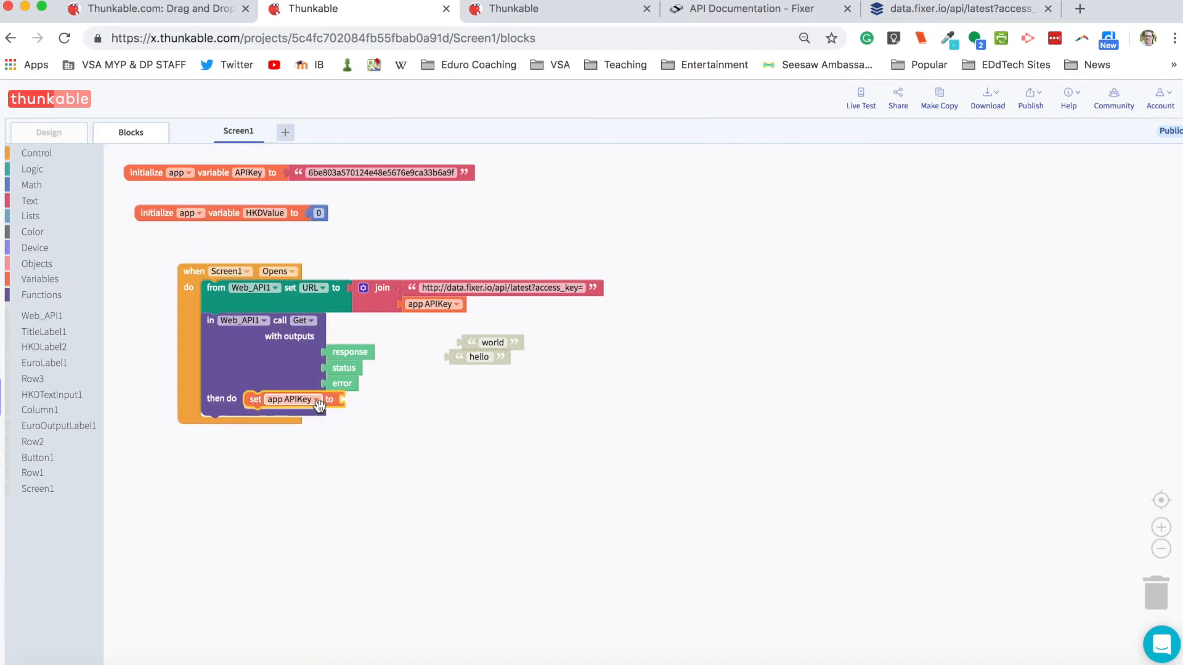
click(313, 400)
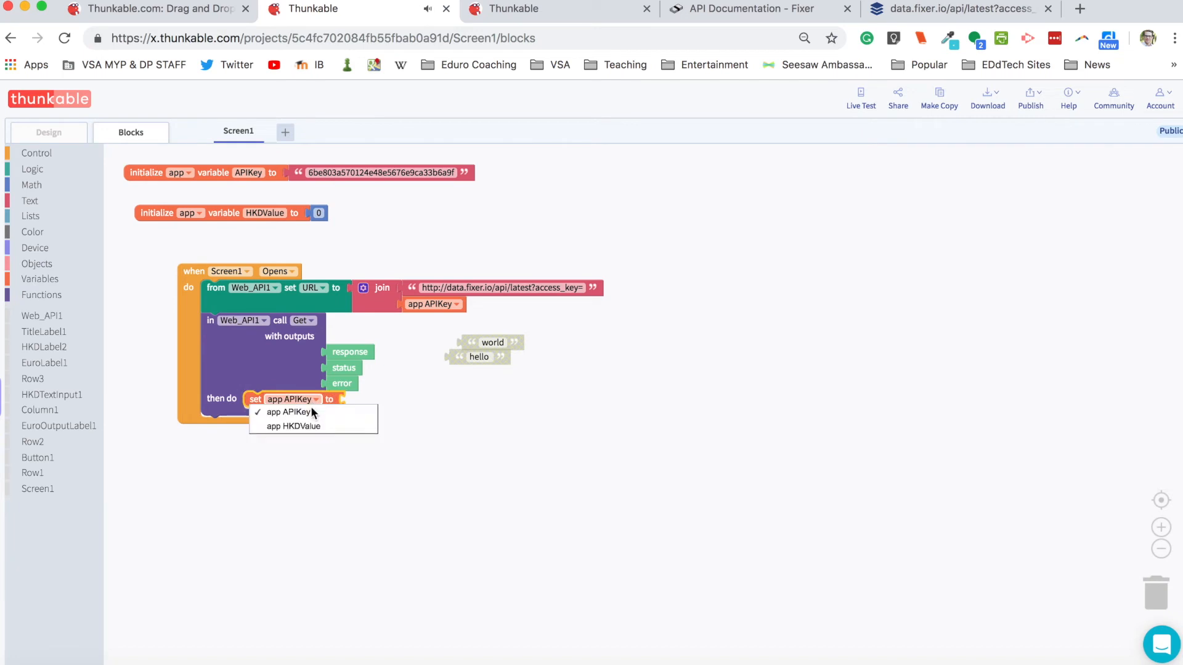
click(297, 427)
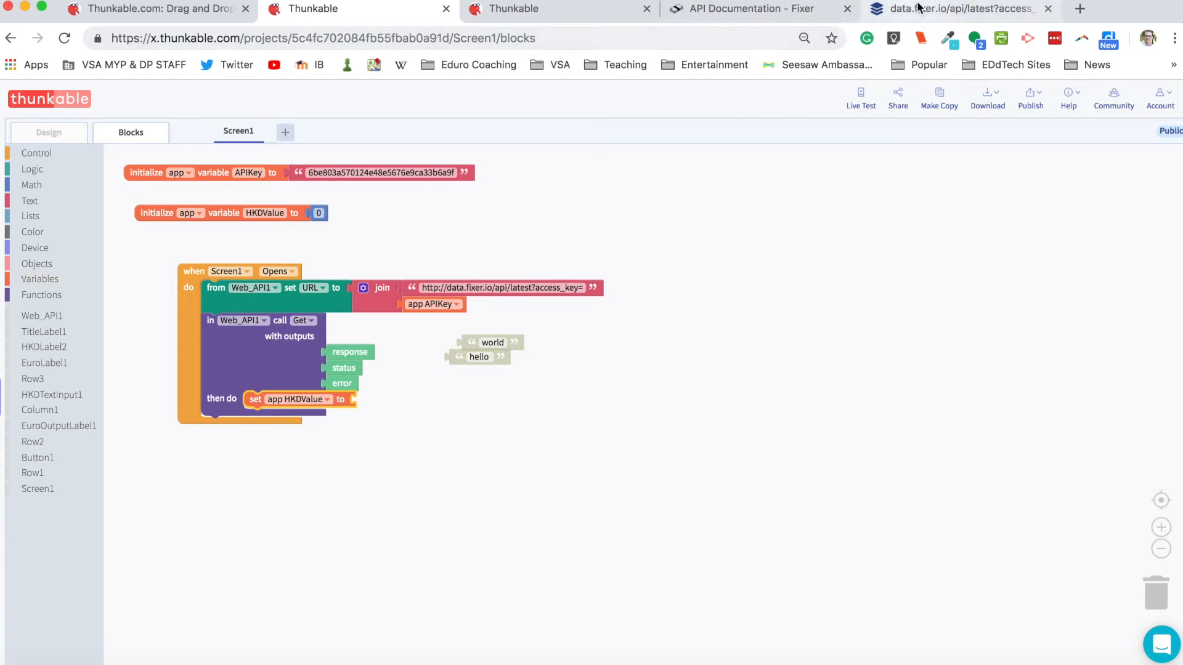
click(958, 8)
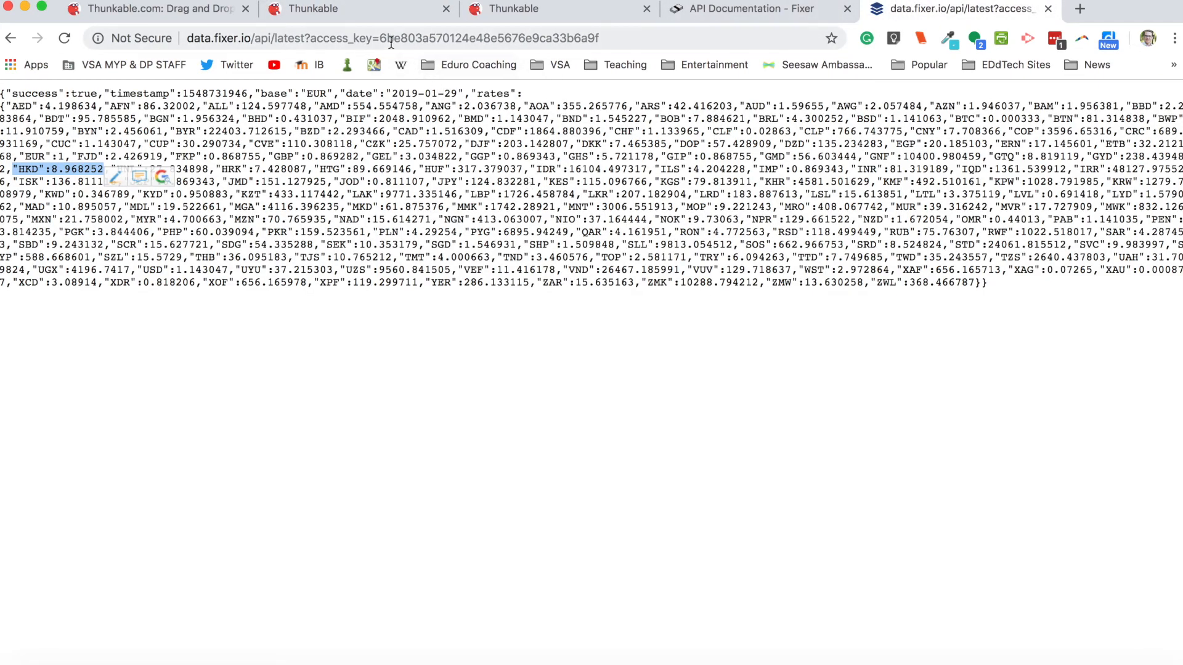
click(312, 8)
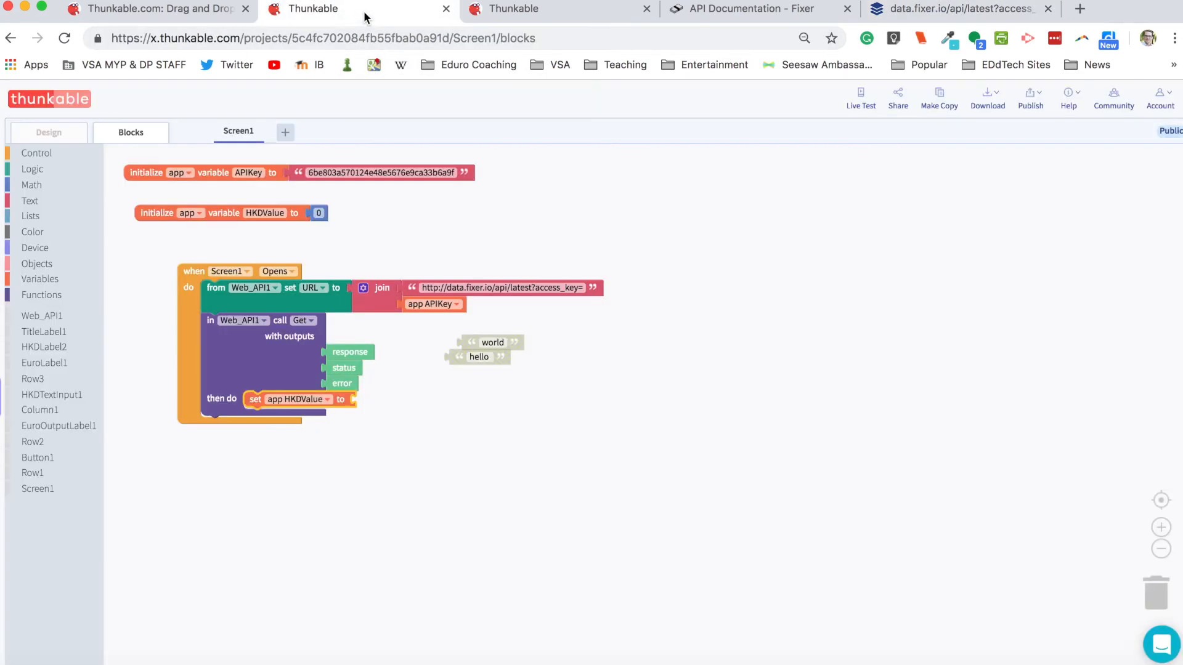
Step: Set HKDValue to property HKD of property rates of the object parsed from the JSON response
click(36, 263)
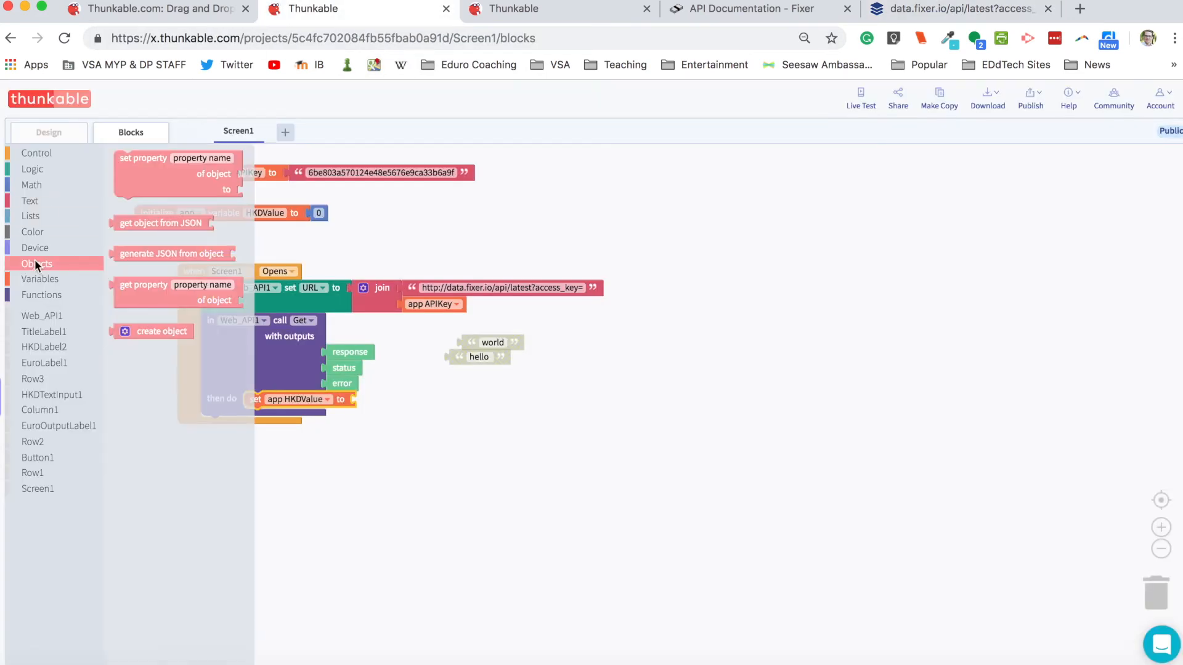
drag(143, 285, 393, 393)
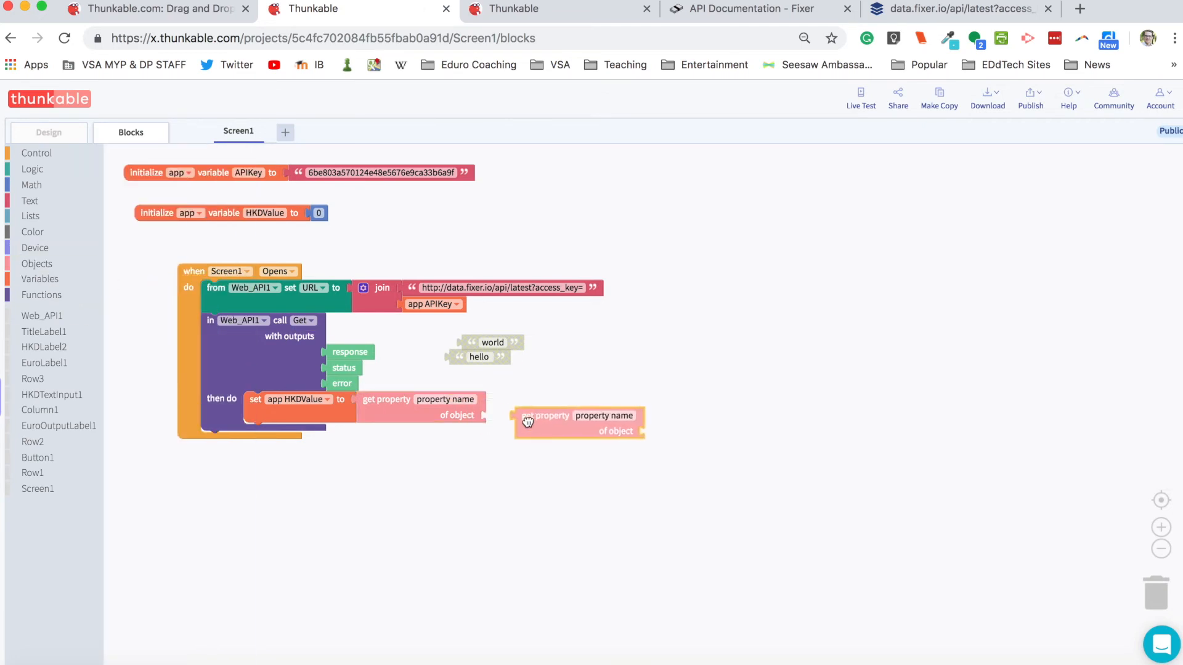
click(37, 263)
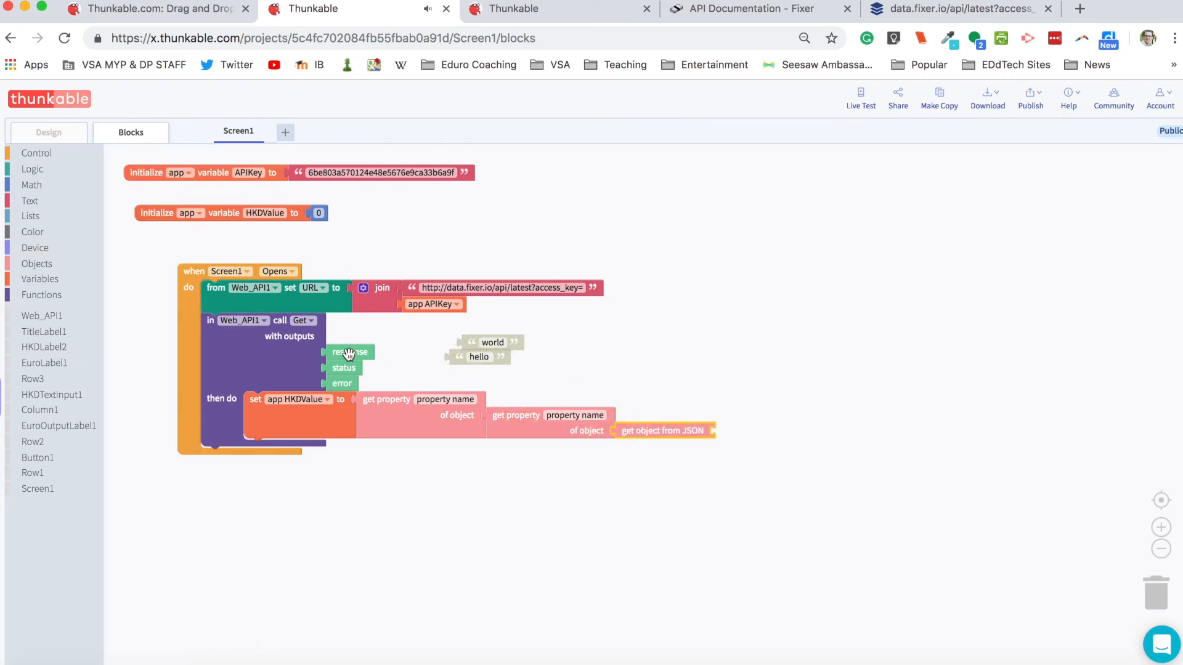
drag(349, 352, 736, 430)
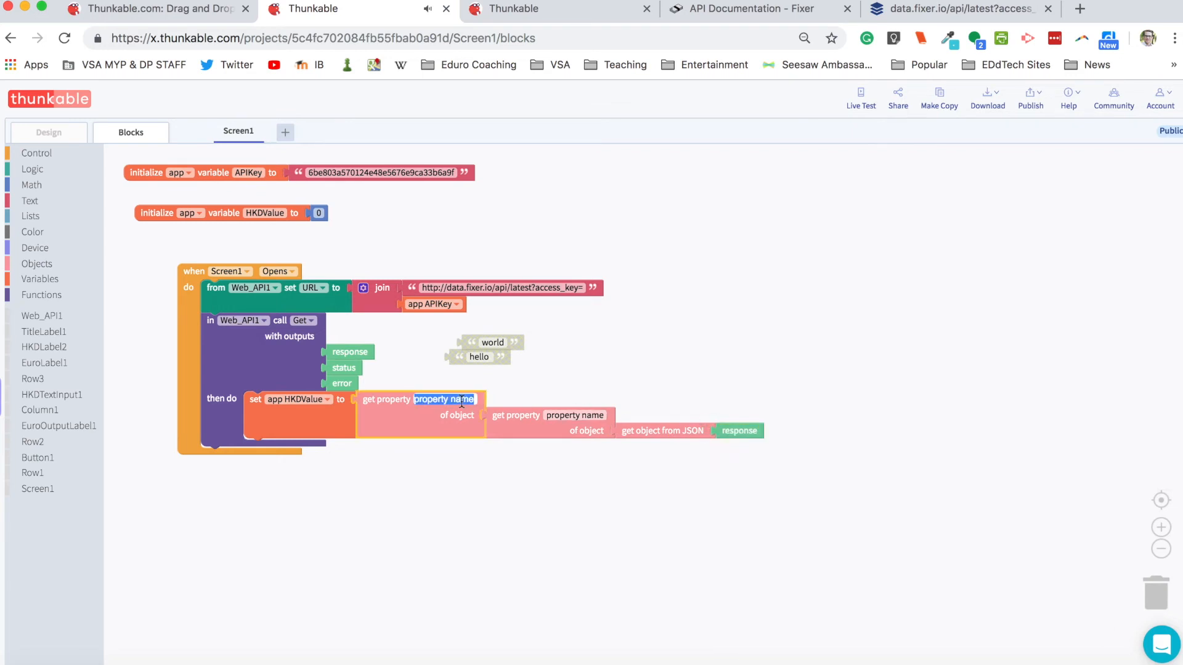
text(HKD)
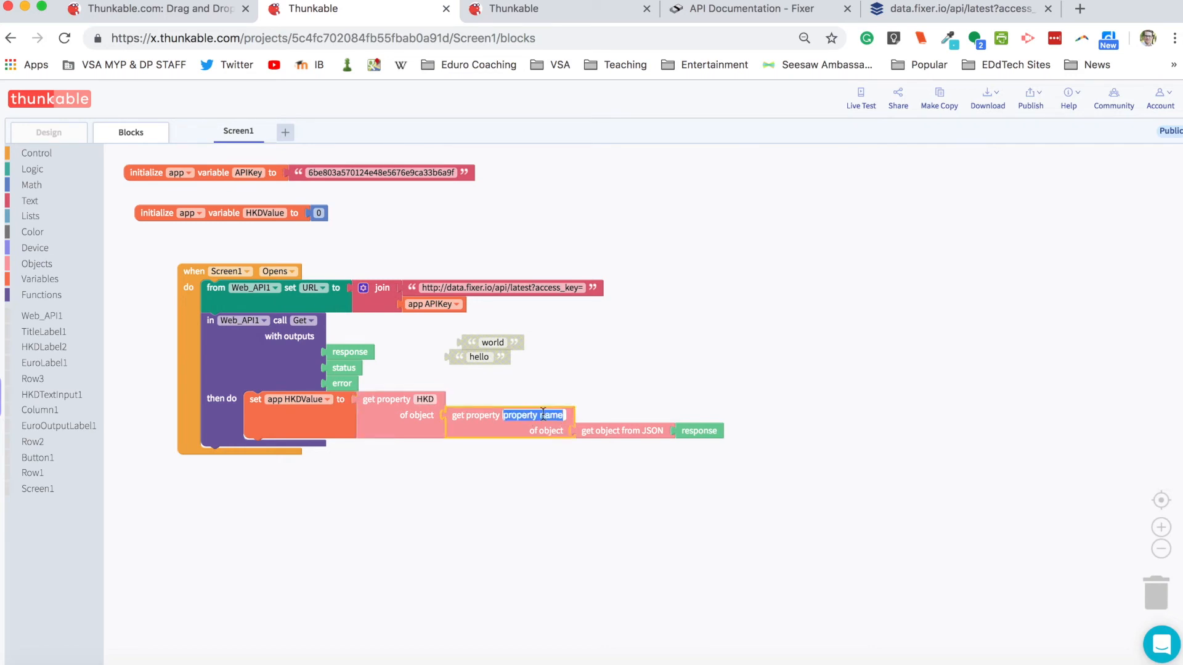
text(rates)
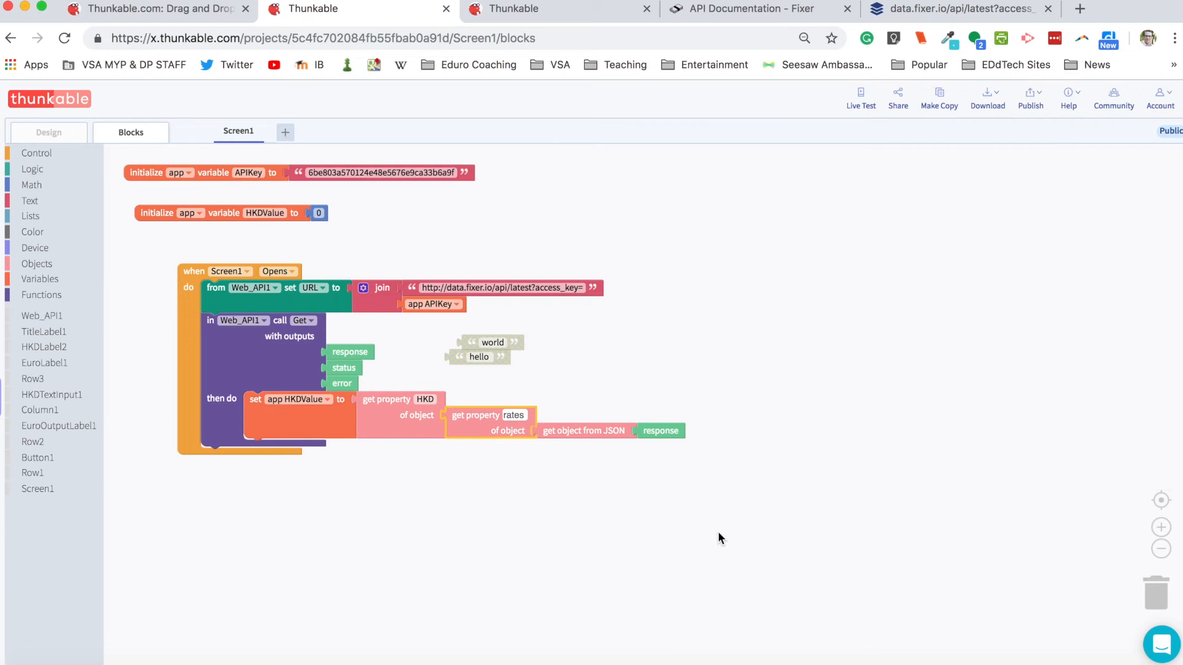
mouse_move(168, 228)
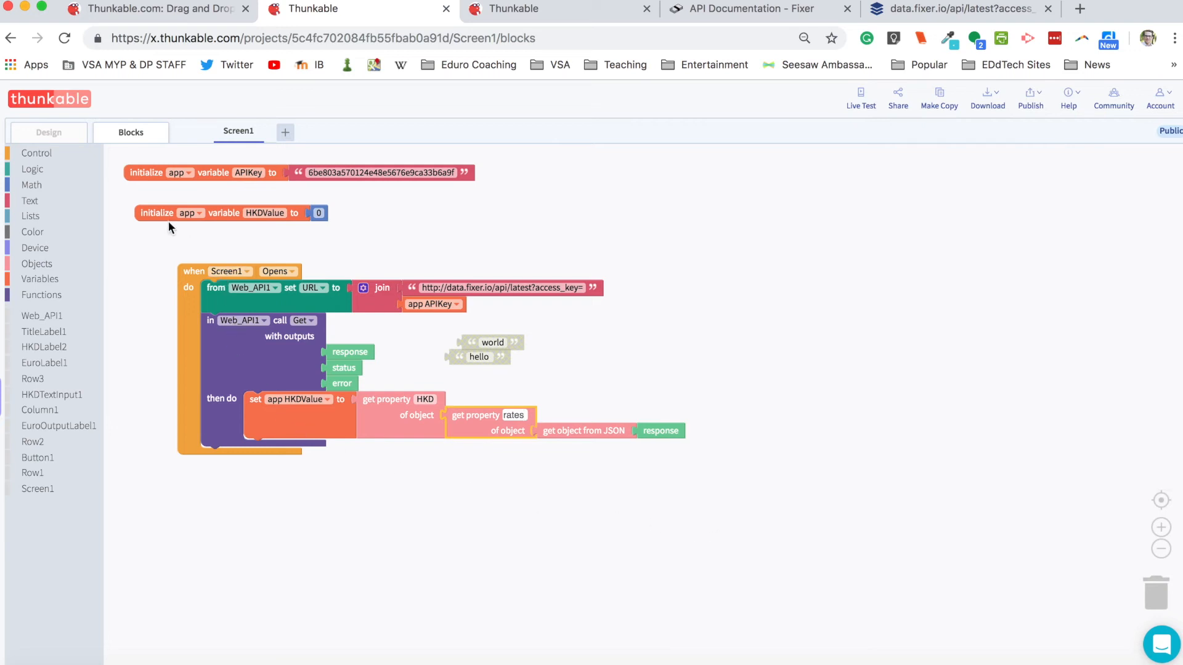
mouse_move(47, 407)
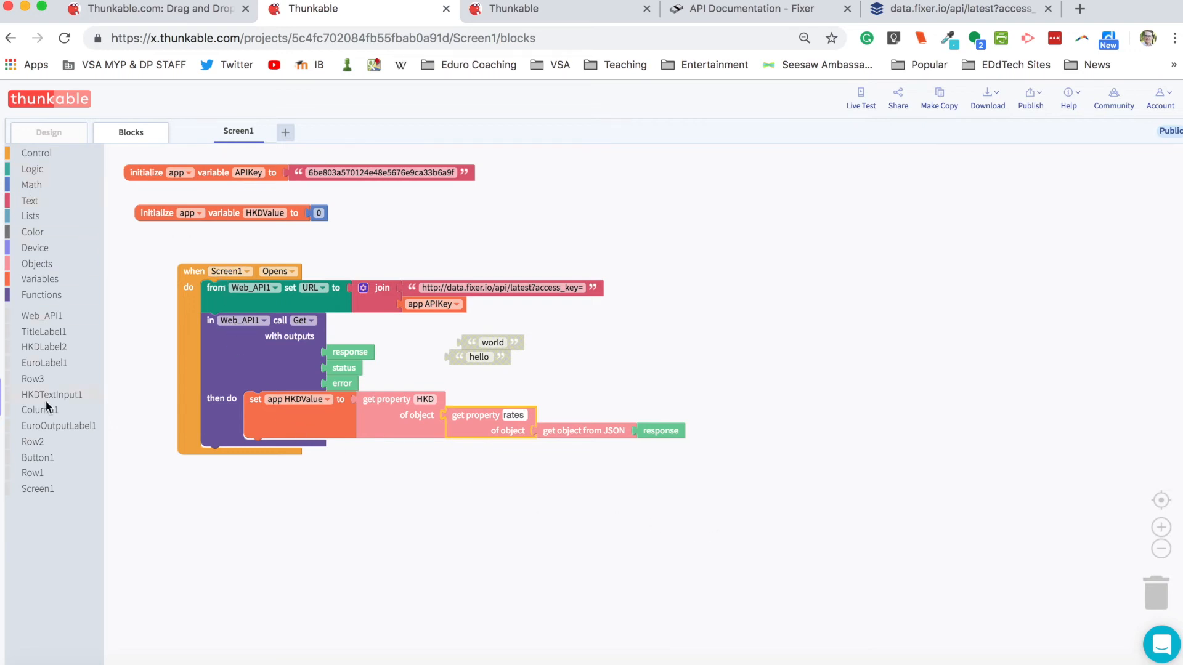
Step: After setting HKDValue, set HKDLabel2's Text to the app HKDValue variable
click(44, 346)
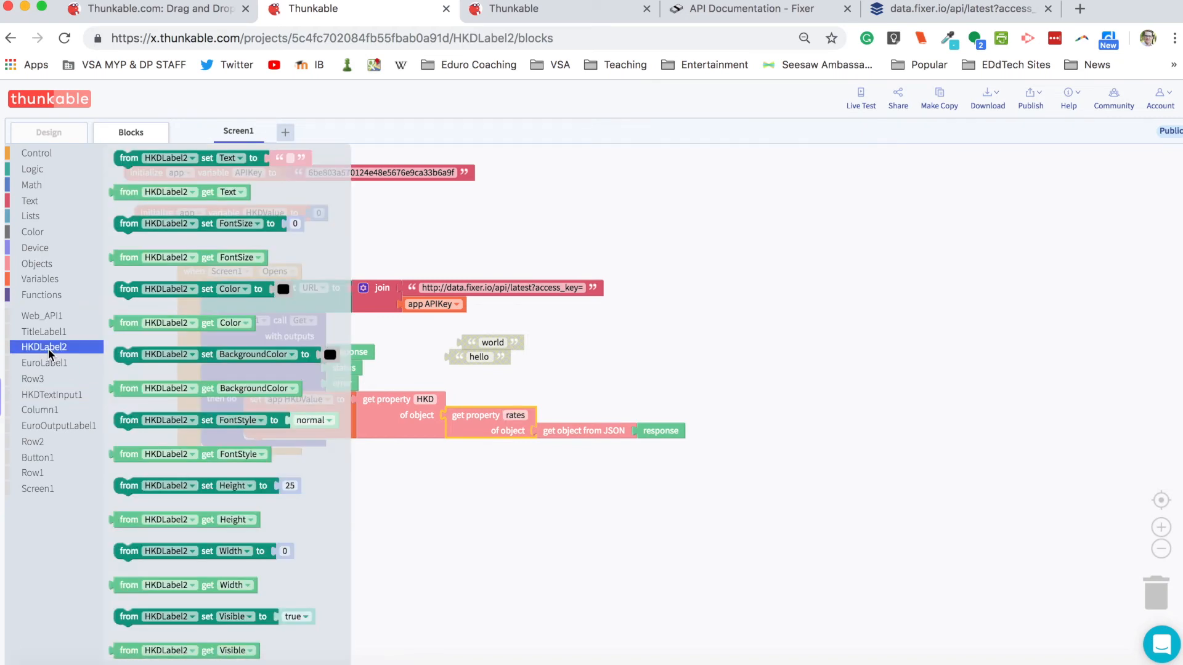
click(128, 158)
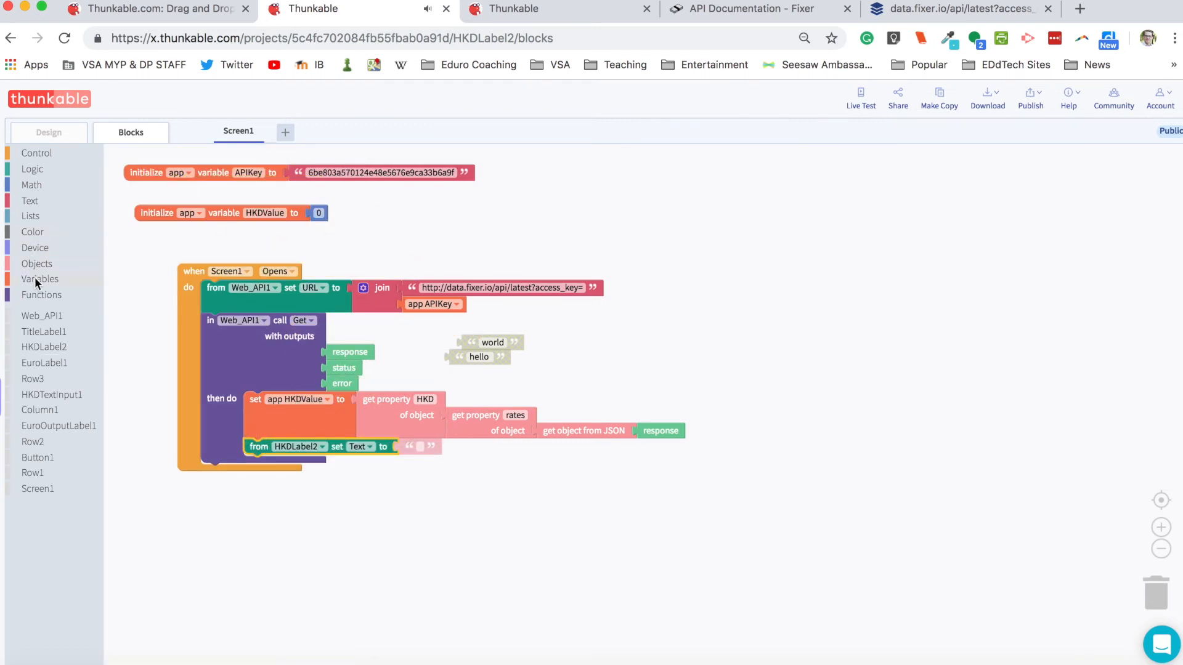
click(40, 278)
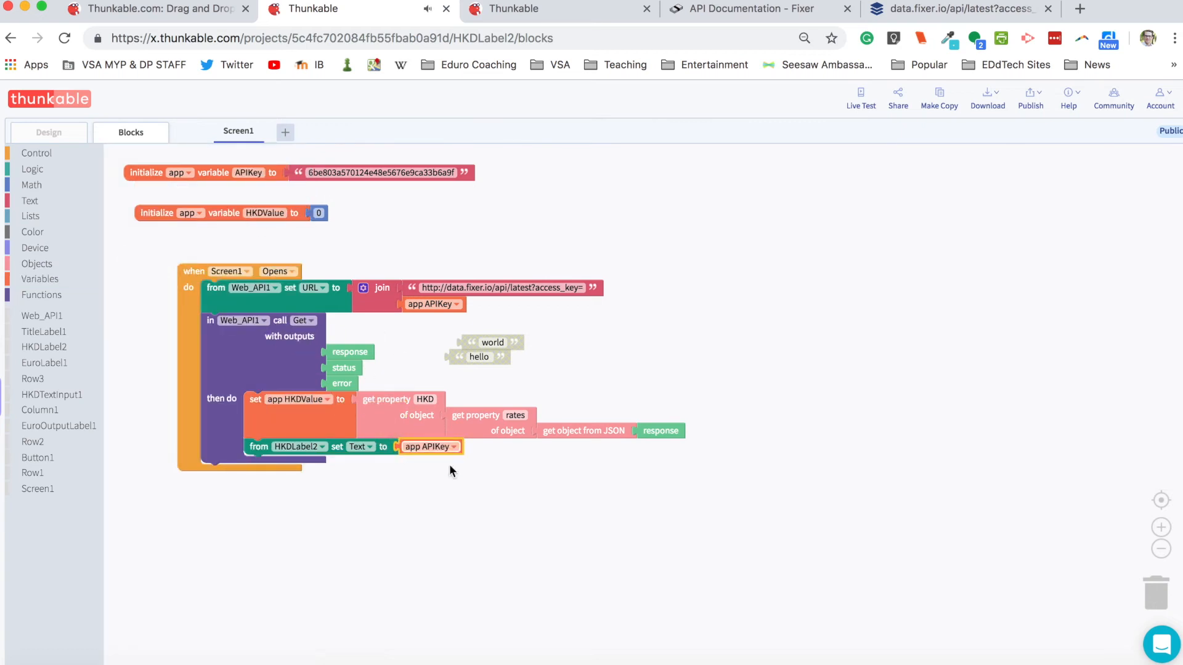
click(429, 446)
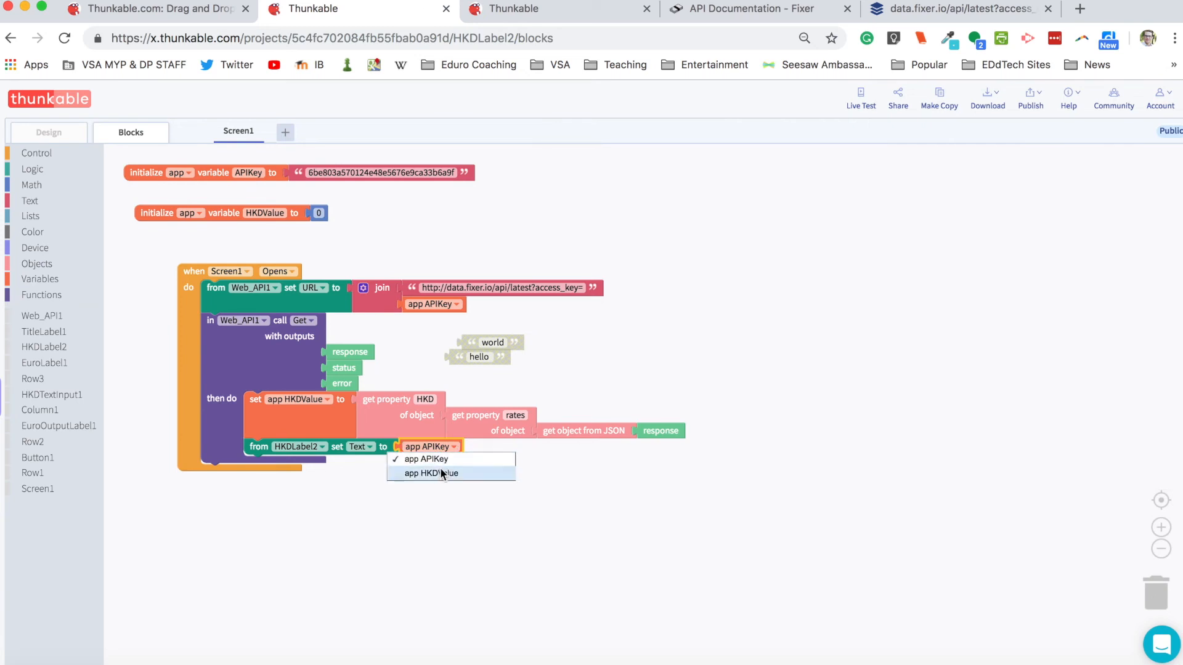
click(431, 473)
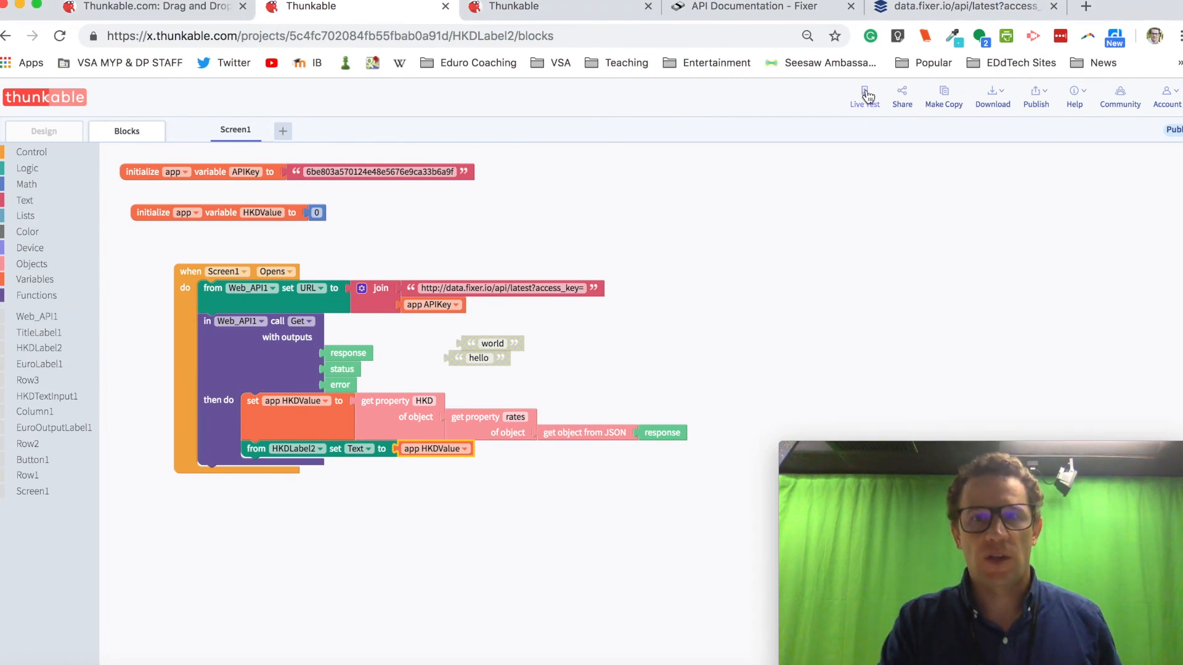
click(864, 97)
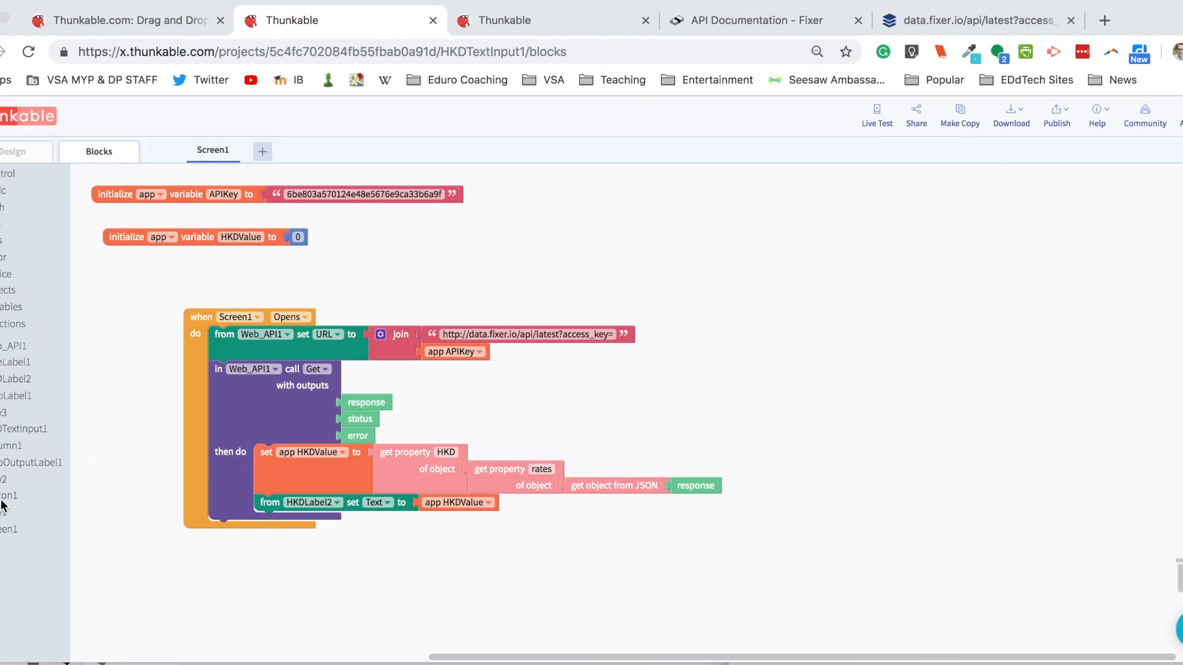
Step: Add a Button1 Click handler setting EuroOutputLabel1's Text to a join ending with "euro"
click(9, 495)
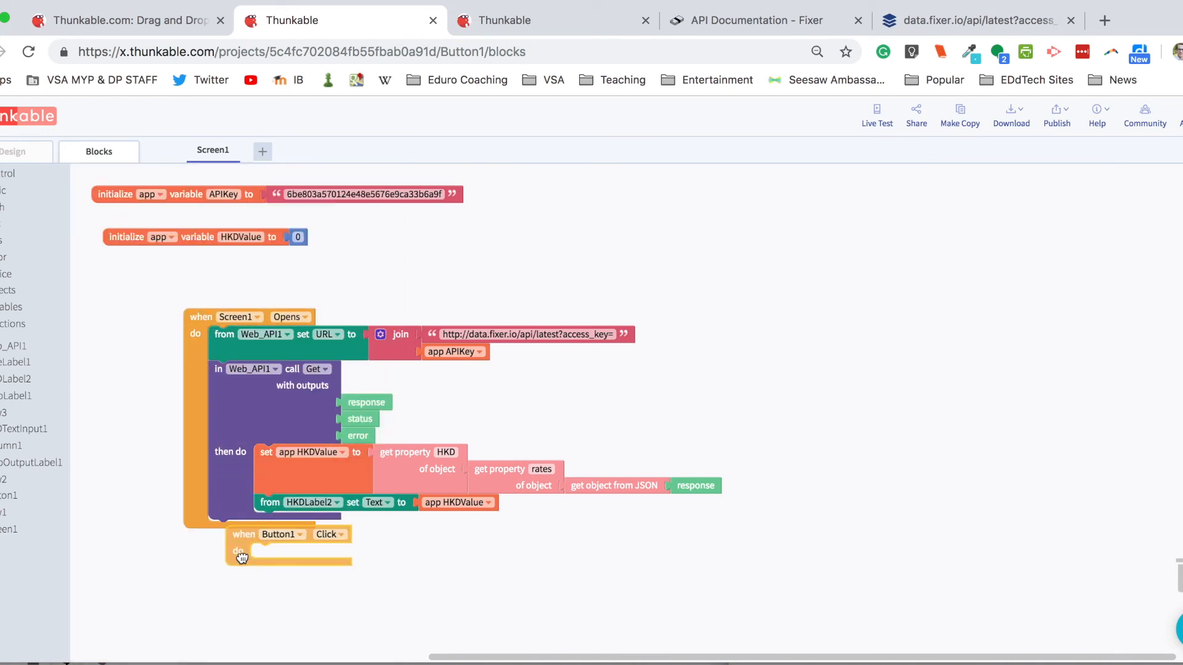
drag(242, 534, 219, 561)
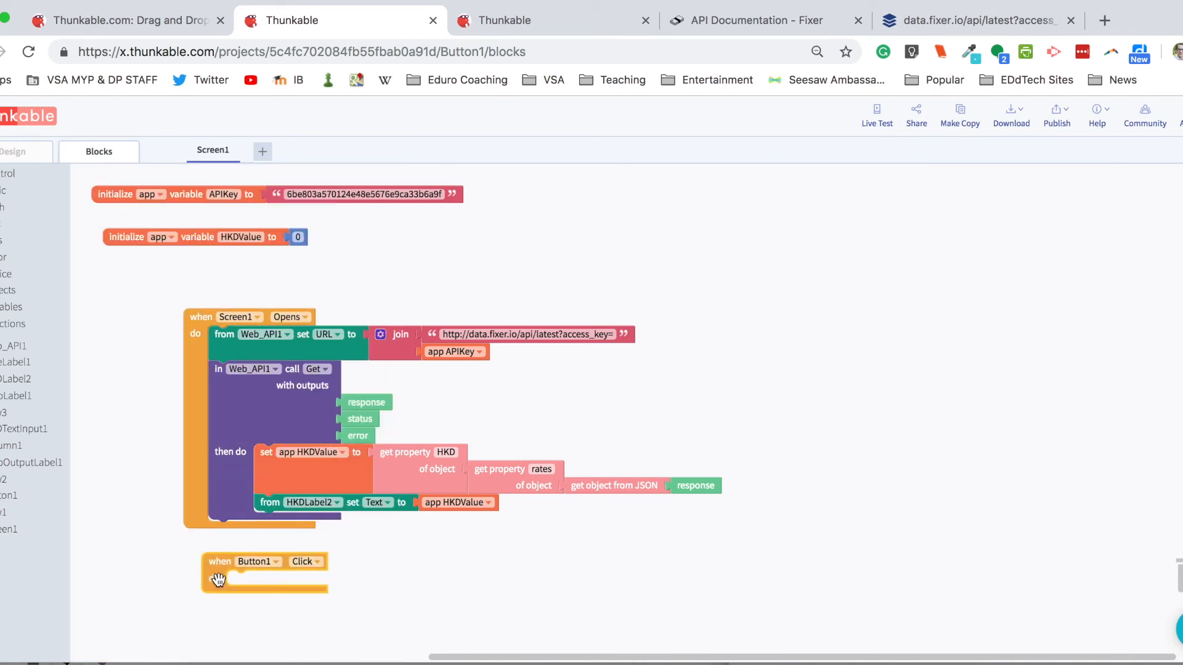
mouse_move(61, 411)
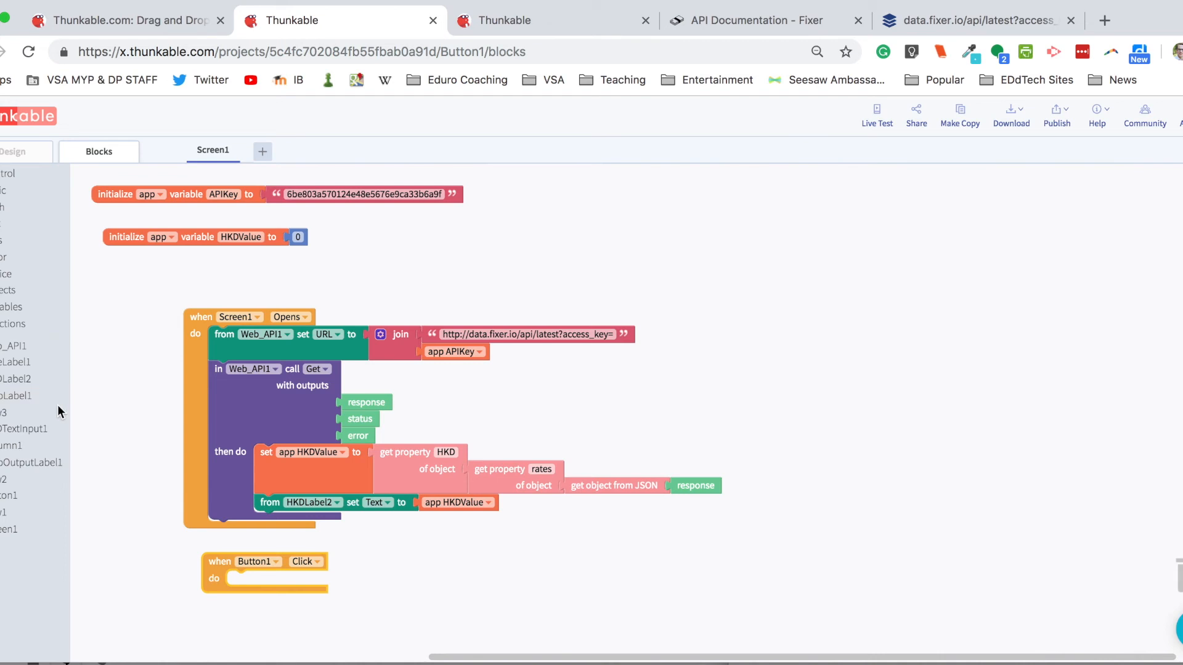
click(30, 463)
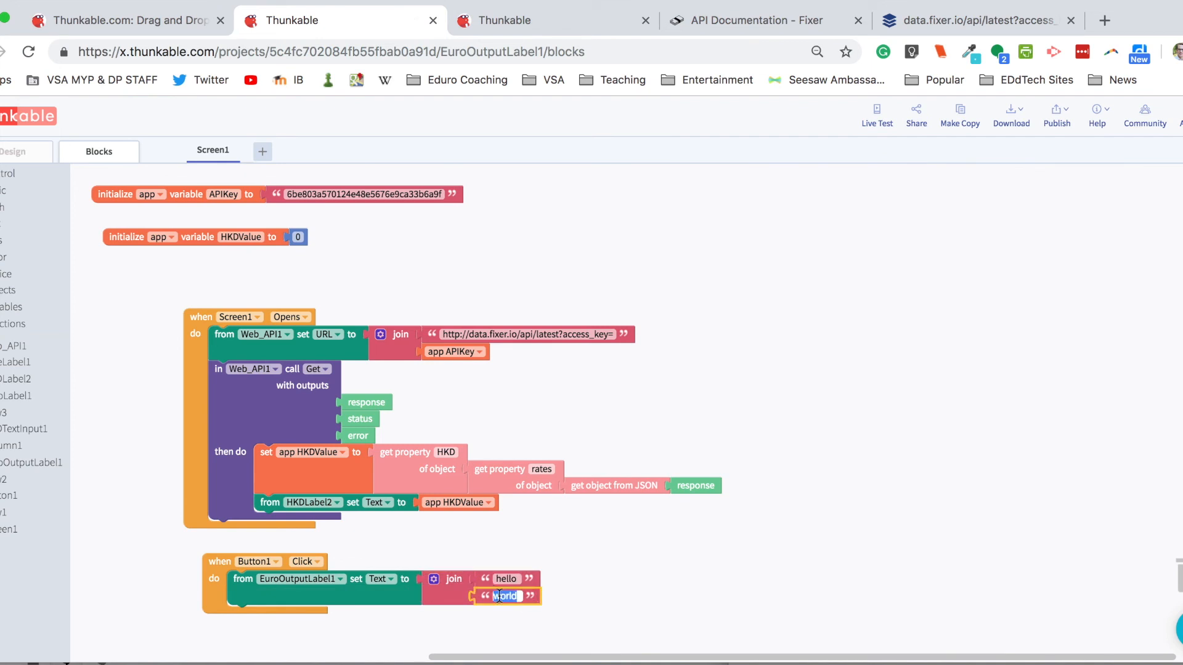
text(euro)
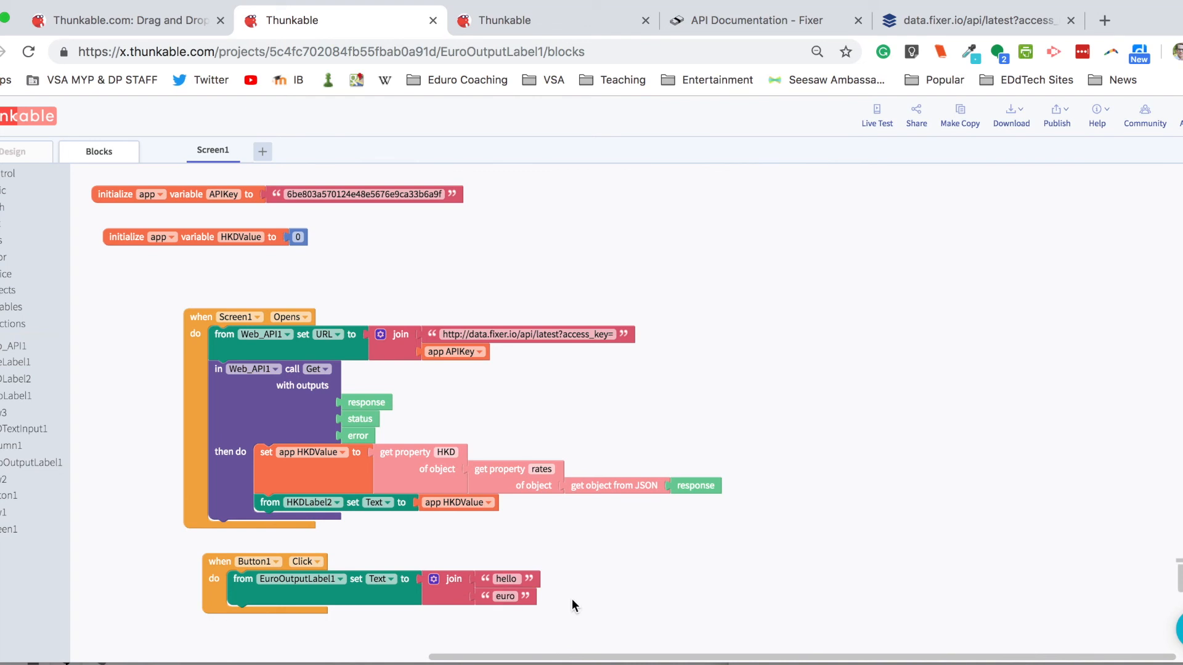
drag(508, 579, 822, 550)
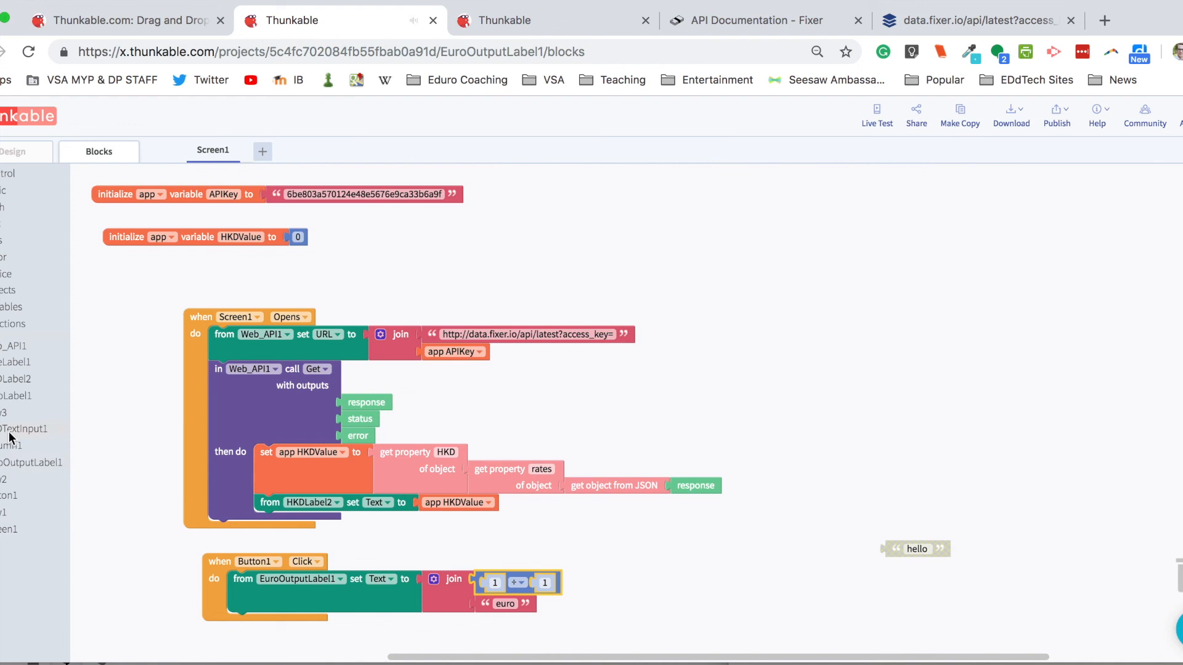
Step: Make the join's first part HKDTextInput1 Text ÷ app HKDValue, then start a live test
click(24, 430)
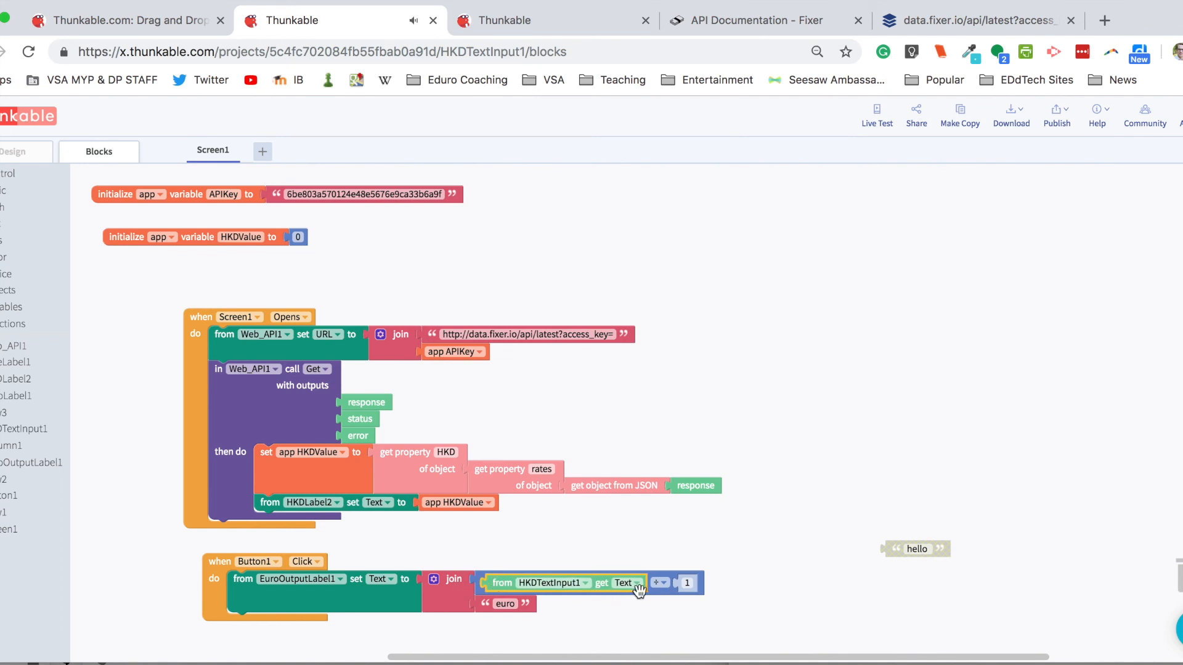
click(11, 306)
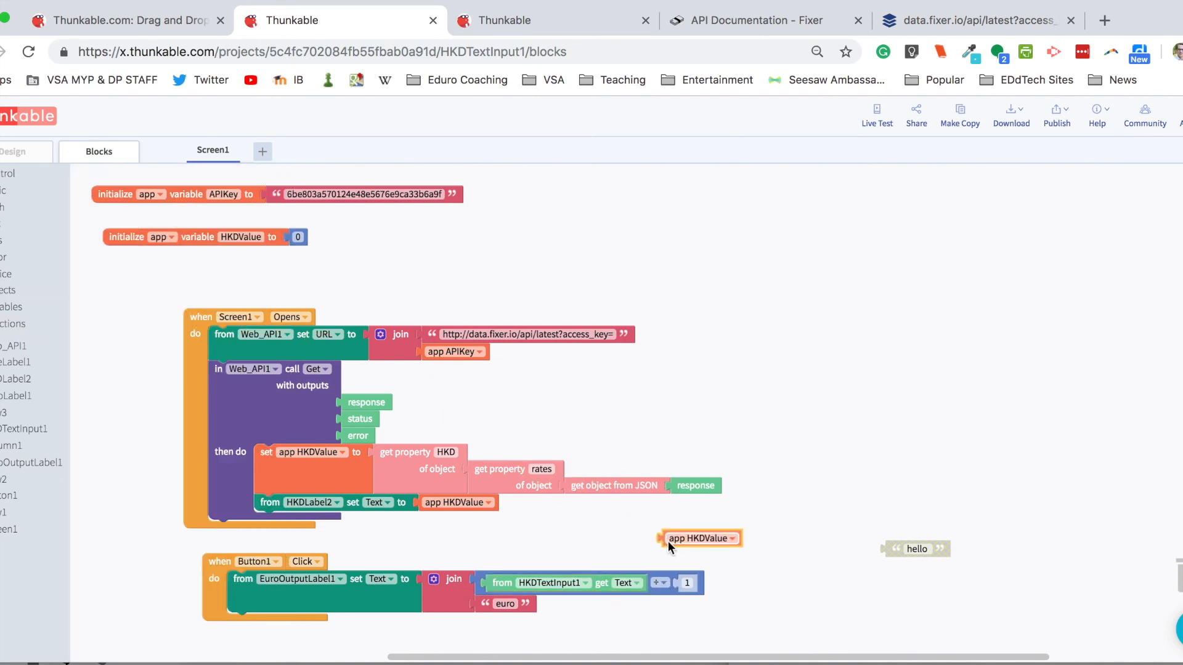
drag(699, 538, 715, 582)
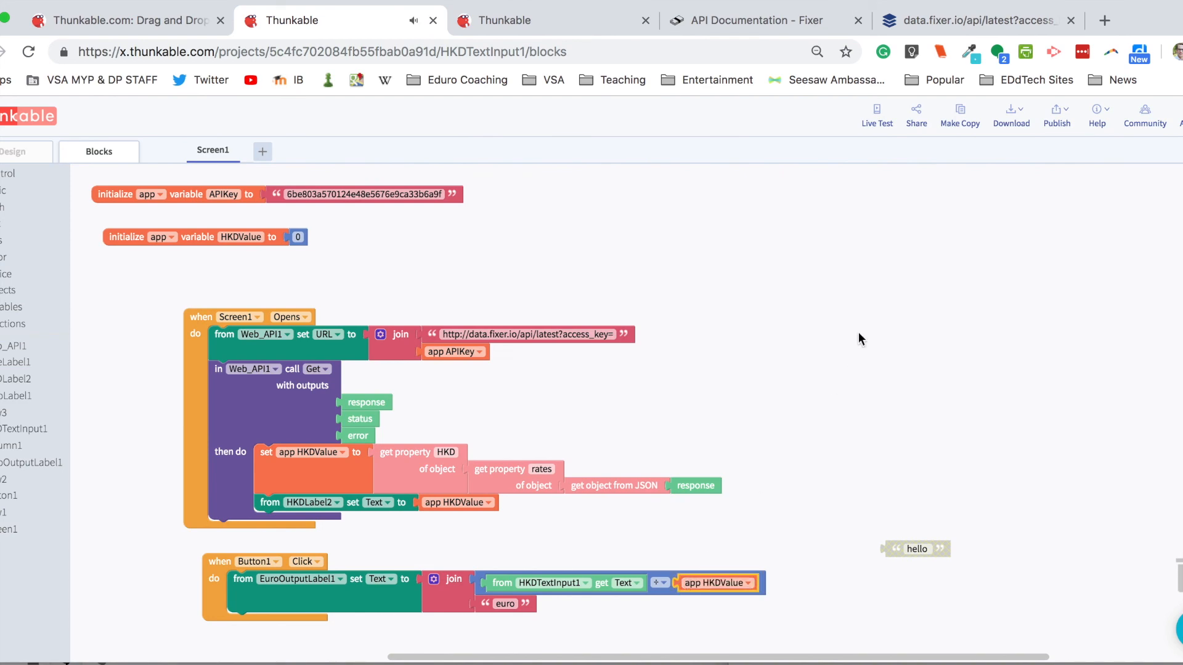
click(877, 114)
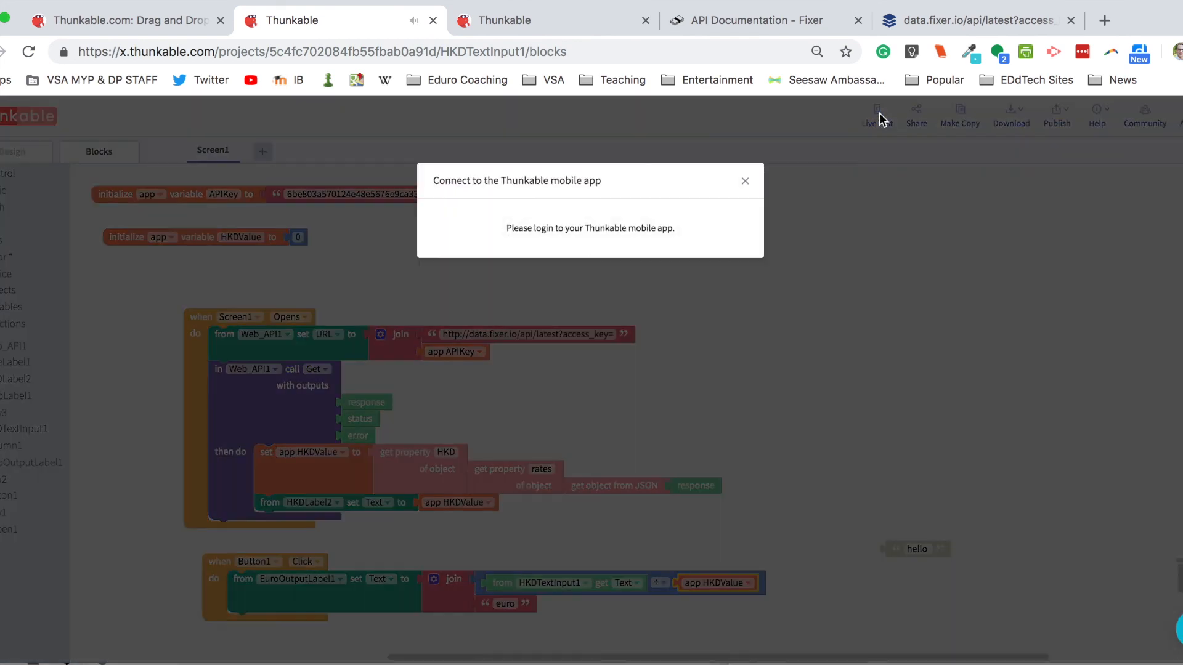
mouse_move(882, 121)
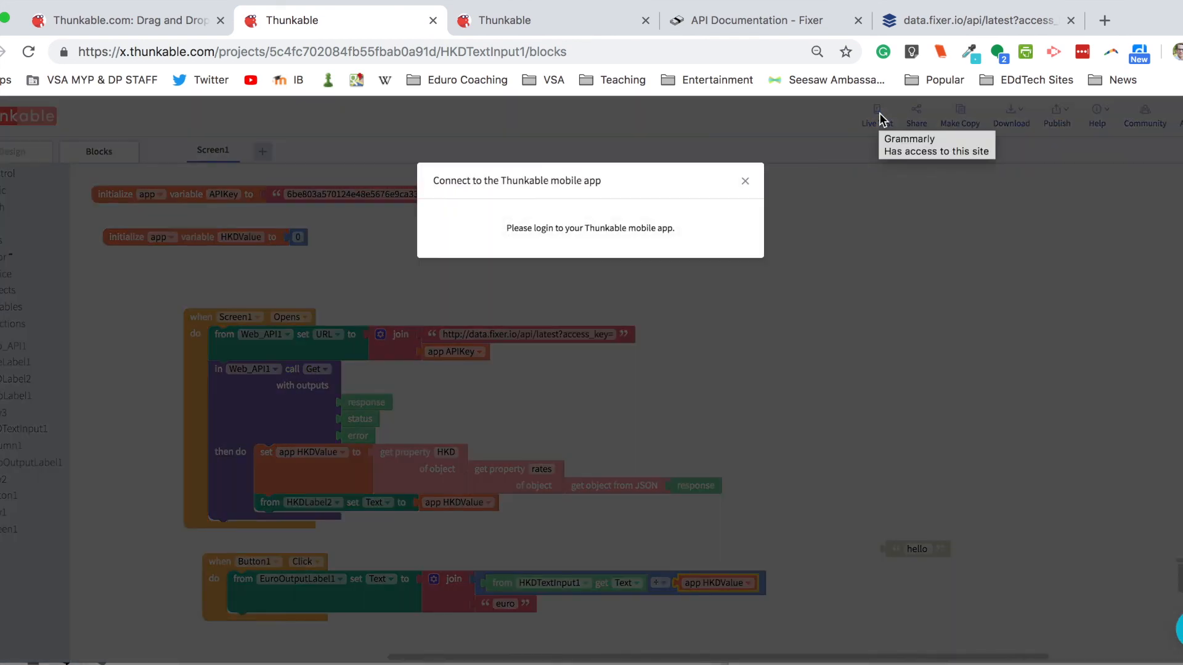
click(745, 181)
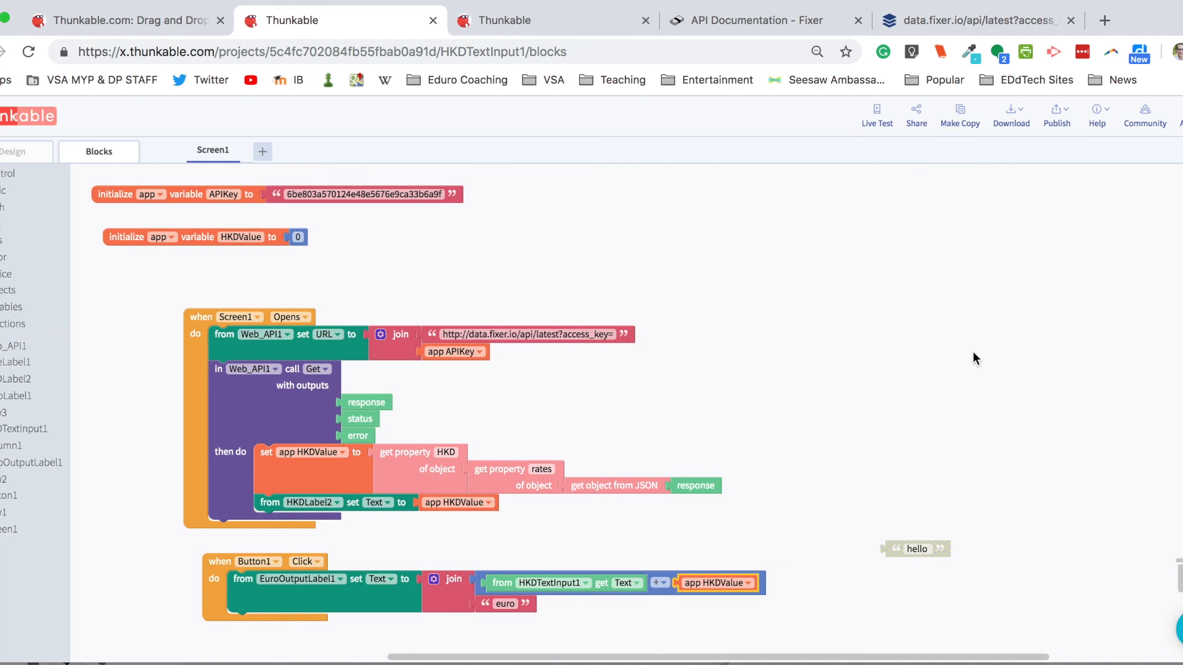
mouse_move(468, 387)
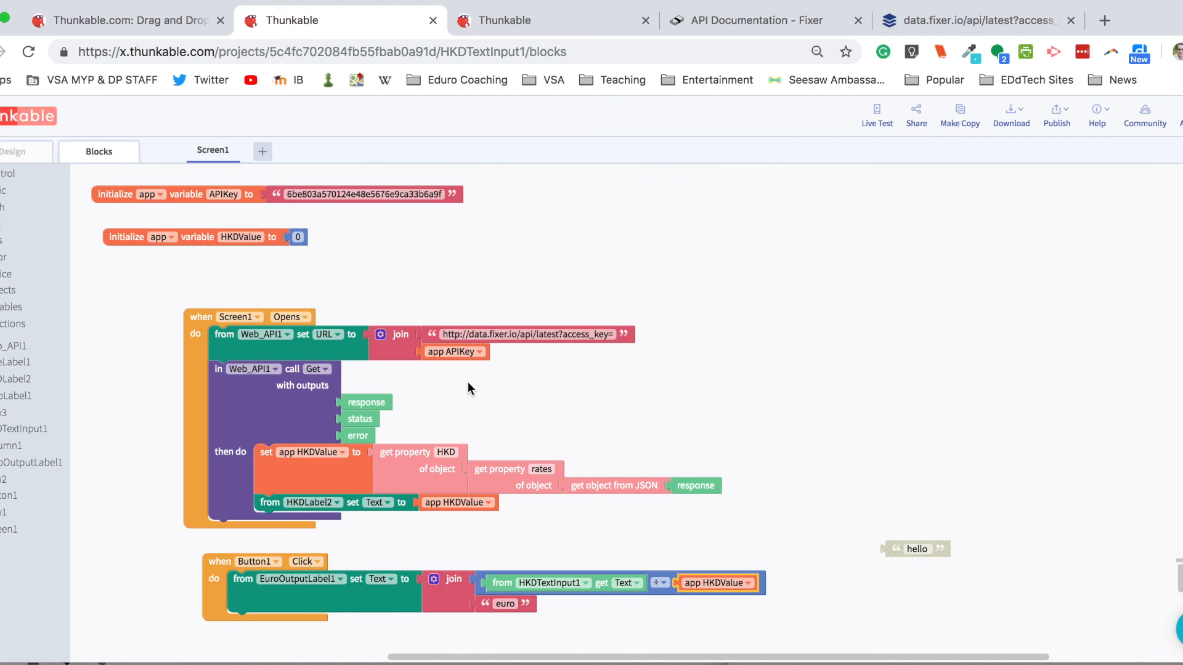
mouse_move(471, 372)
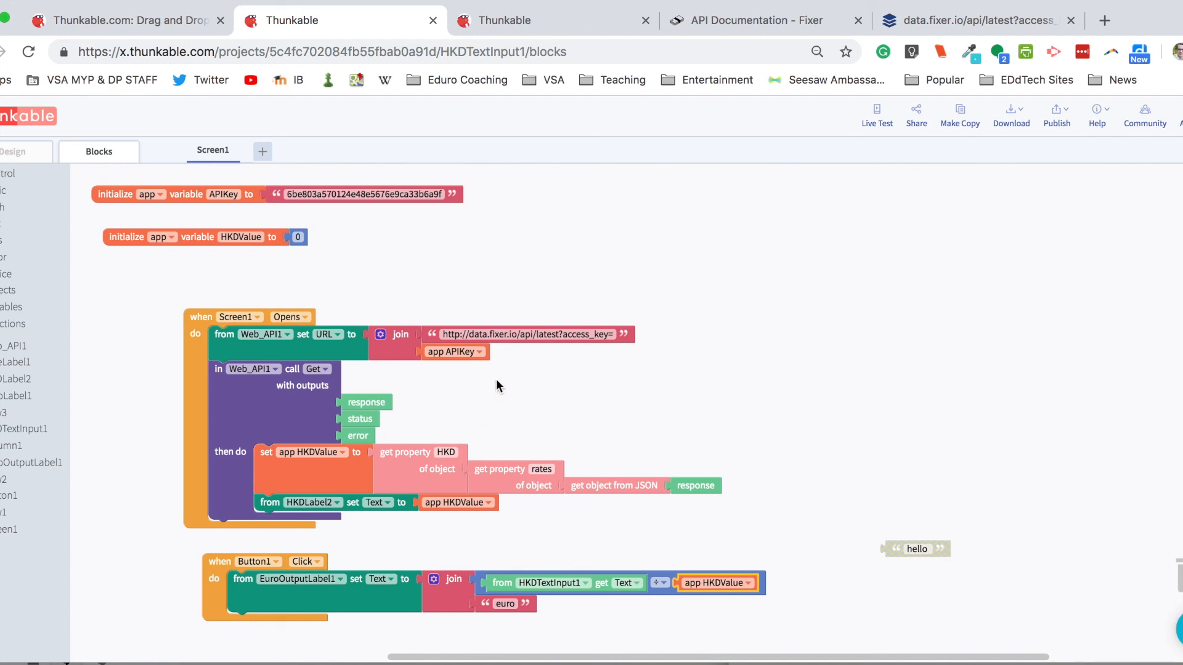
mouse_move(443, 480)
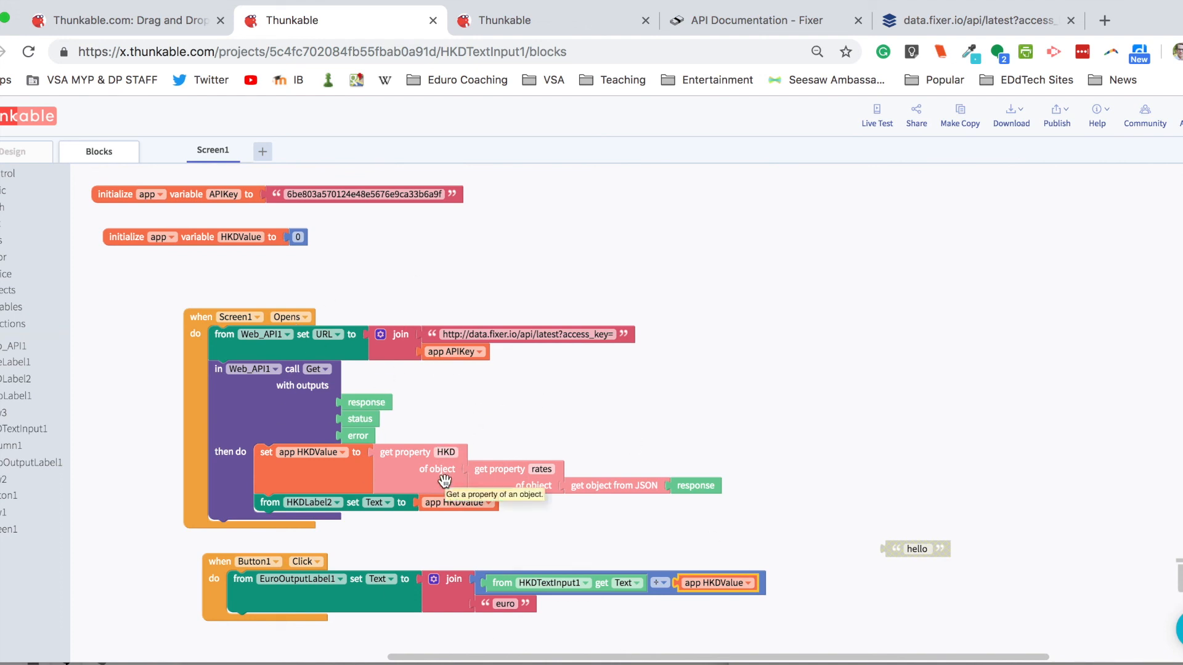